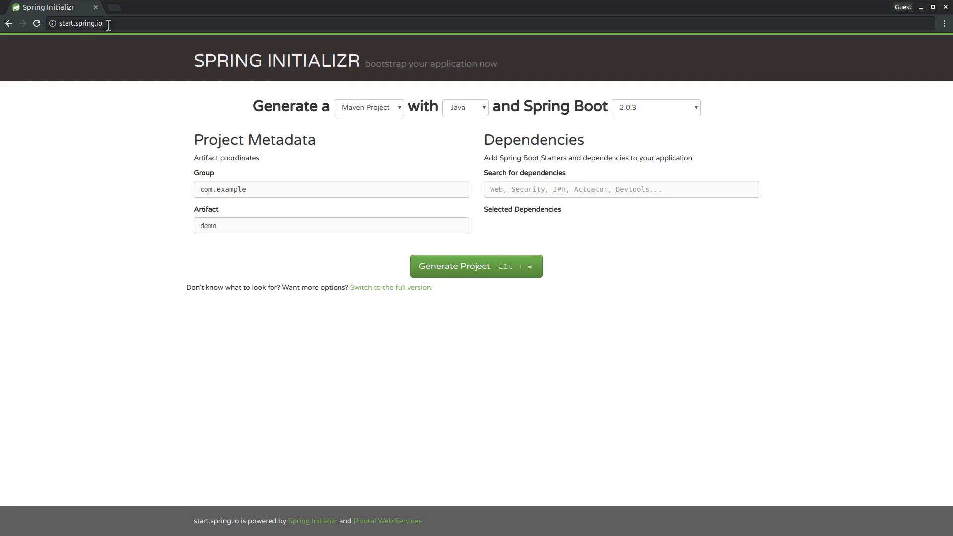
- Name the artifact p1 and choose a Gradle Java project on Spring Boot 1.5.14
{"action": "double_click", "coordinate": [230, 189]}
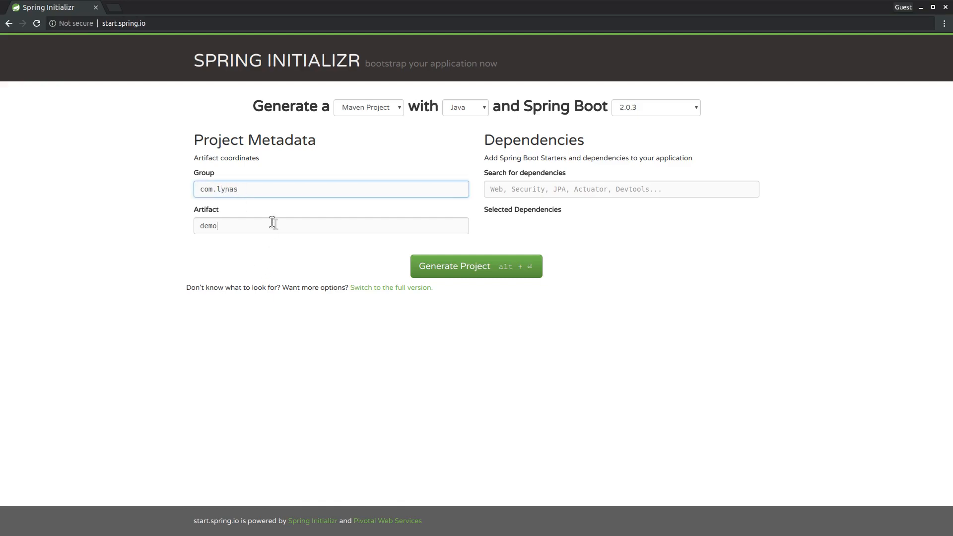
{"action": "type", "text": "p1"}
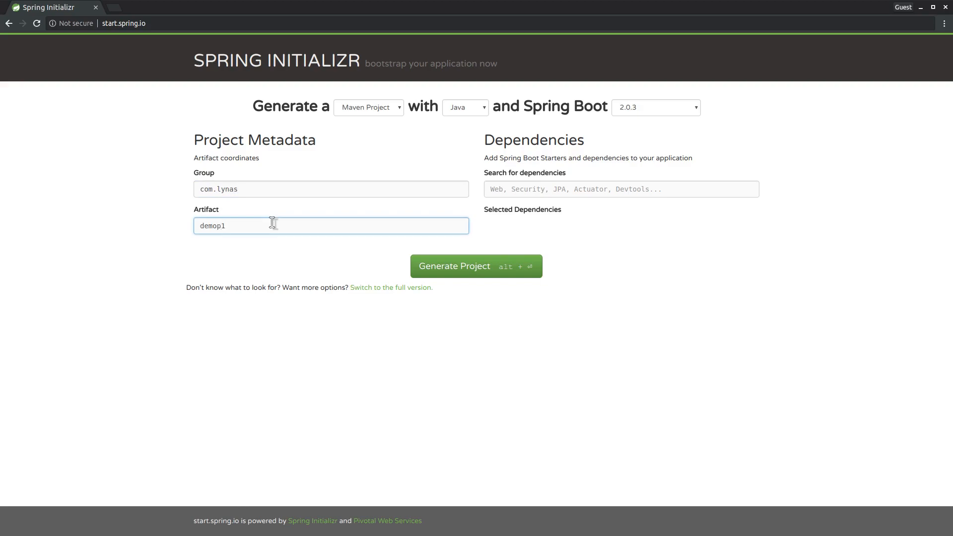
{"action": "left_click", "coordinate": [368, 107]}
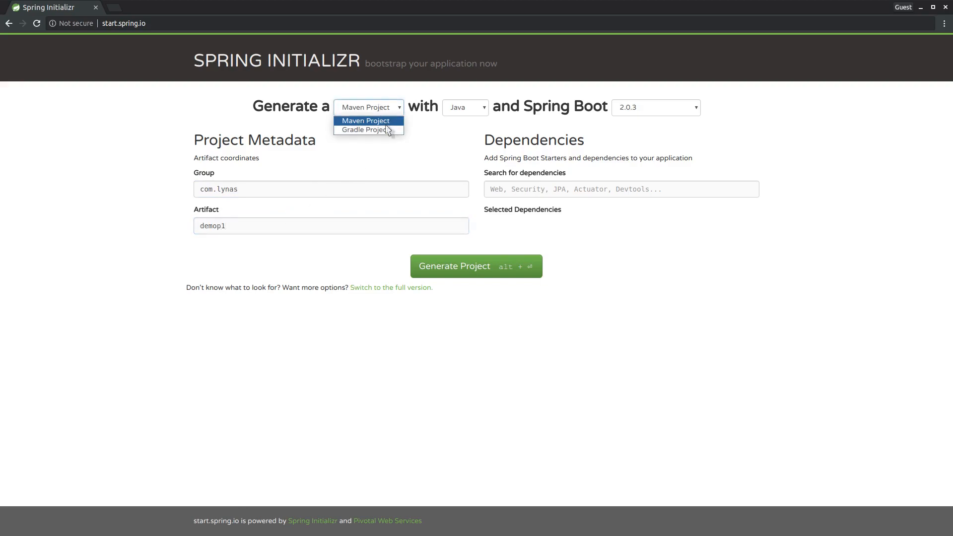
{"action": "left_click", "coordinate": [364, 129]}
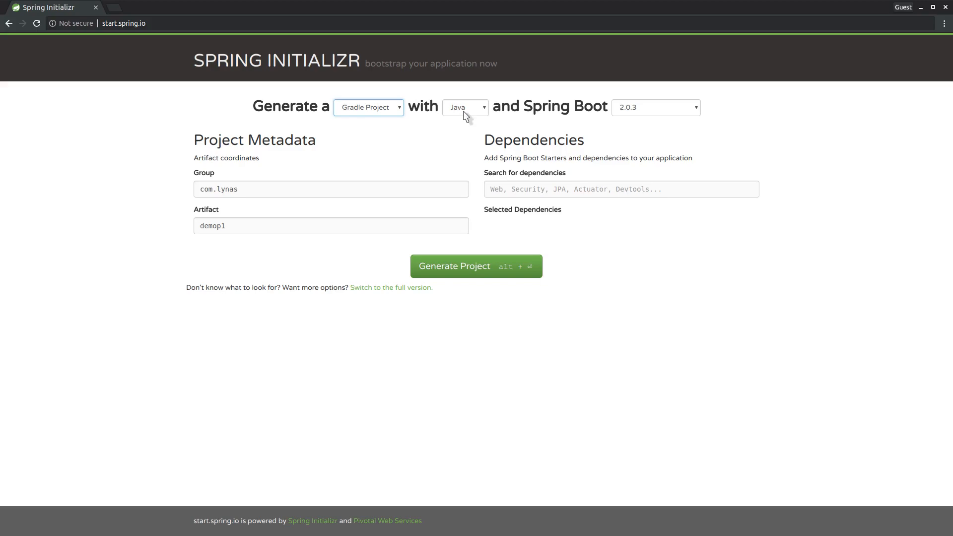
{"action": "left_click", "coordinate": [465, 107]}
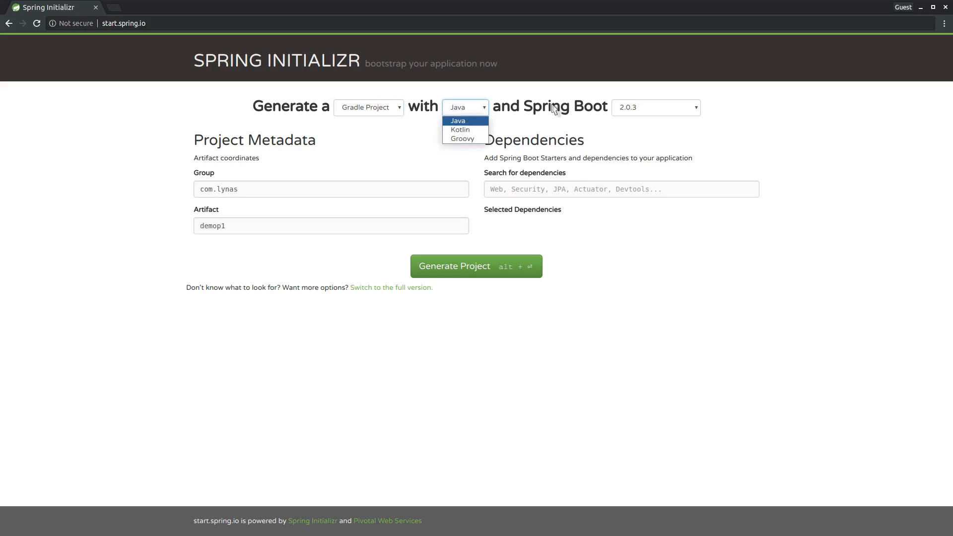
{"action": "left_click", "coordinate": [655, 108]}
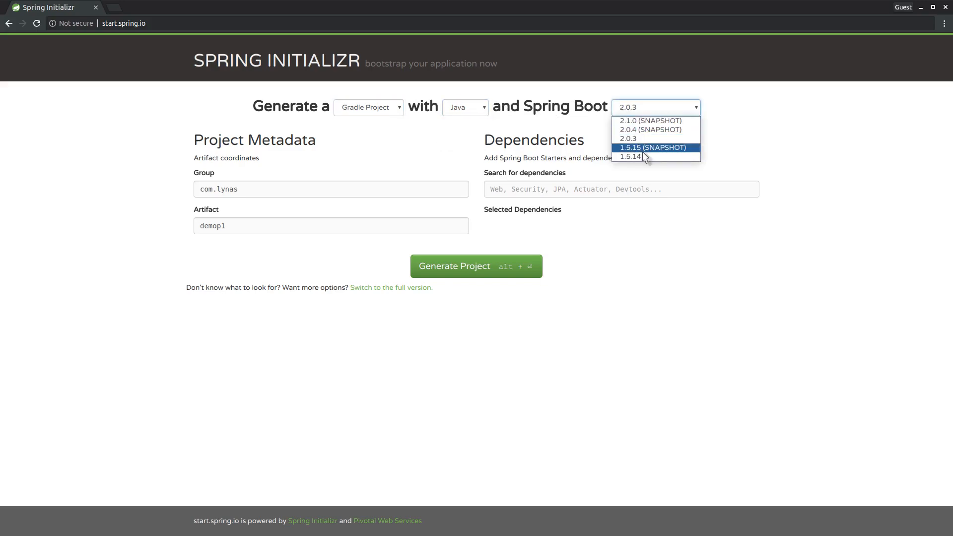
{"action": "left_click", "coordinate": [630, 156]}
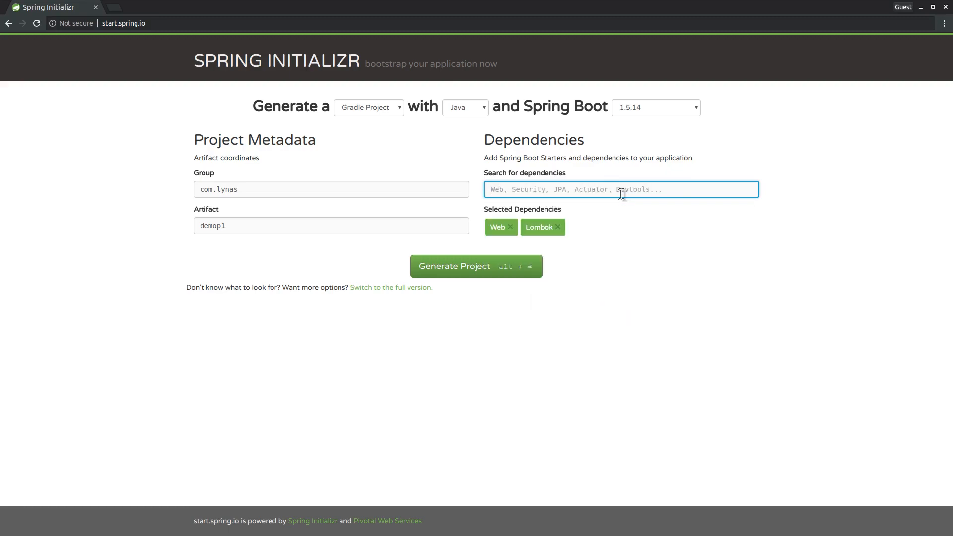
- Add the JPA and H2 dependencies and generate the project
{"action": "type", "text": "JPA"}
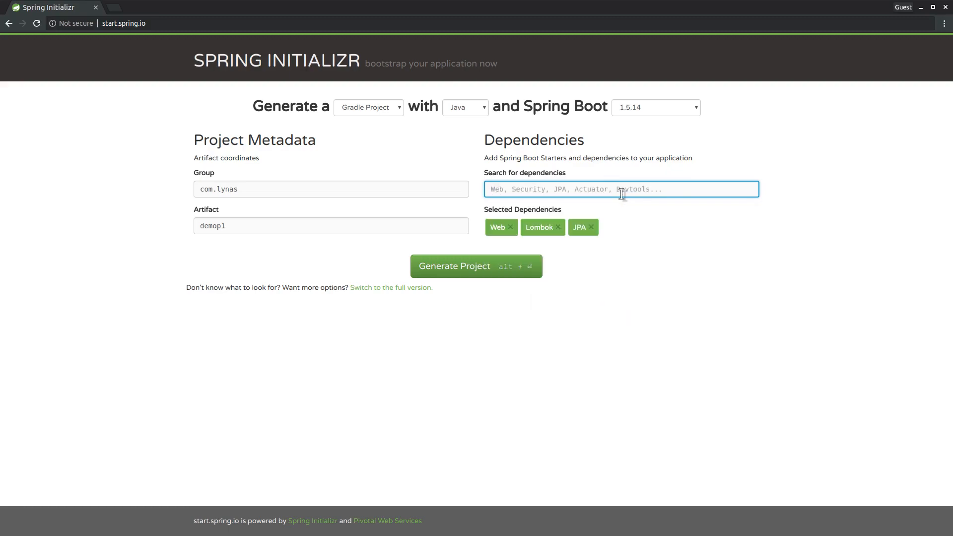
{"action": "type", "text": "h2"}
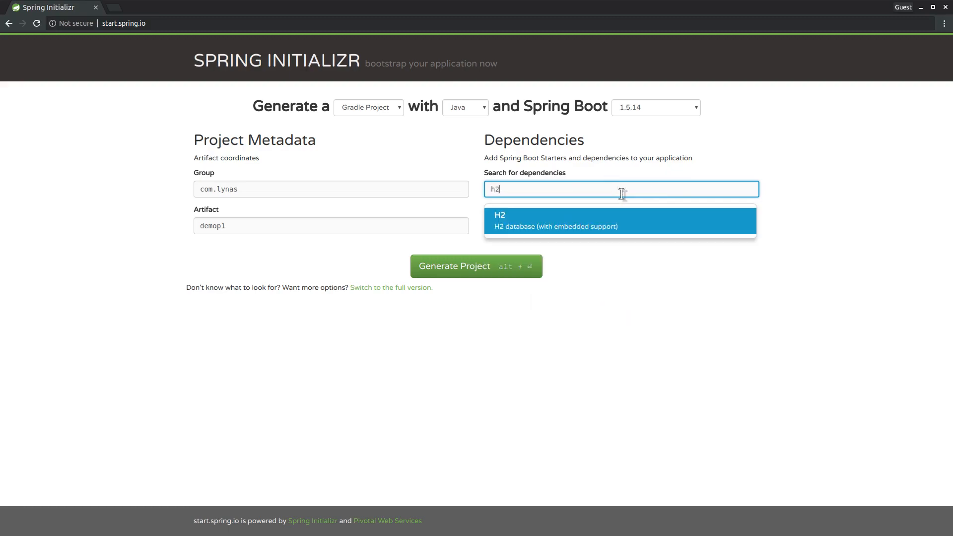
{"action": "left_click", "coordinate": [620, 220]}
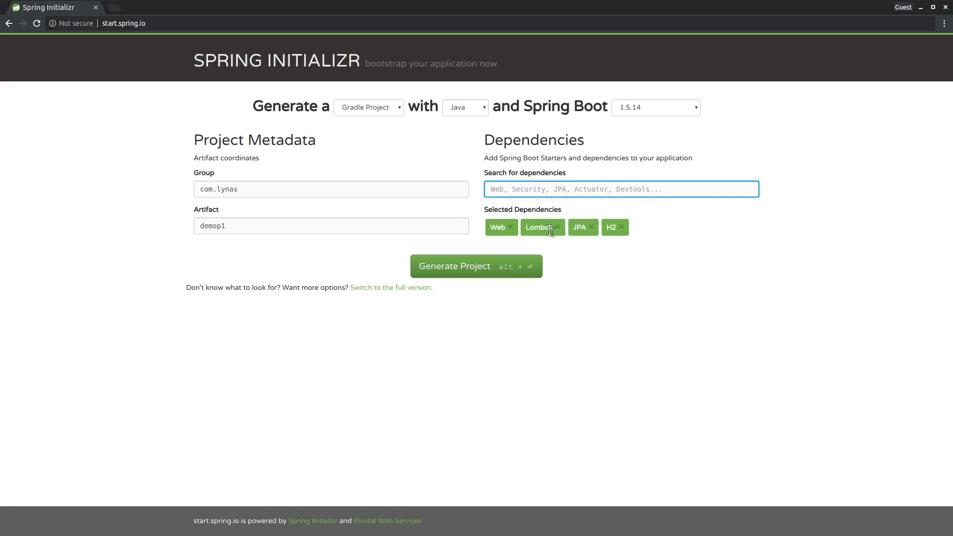
{"action": "left_click", "coordinate": [476, 266]}
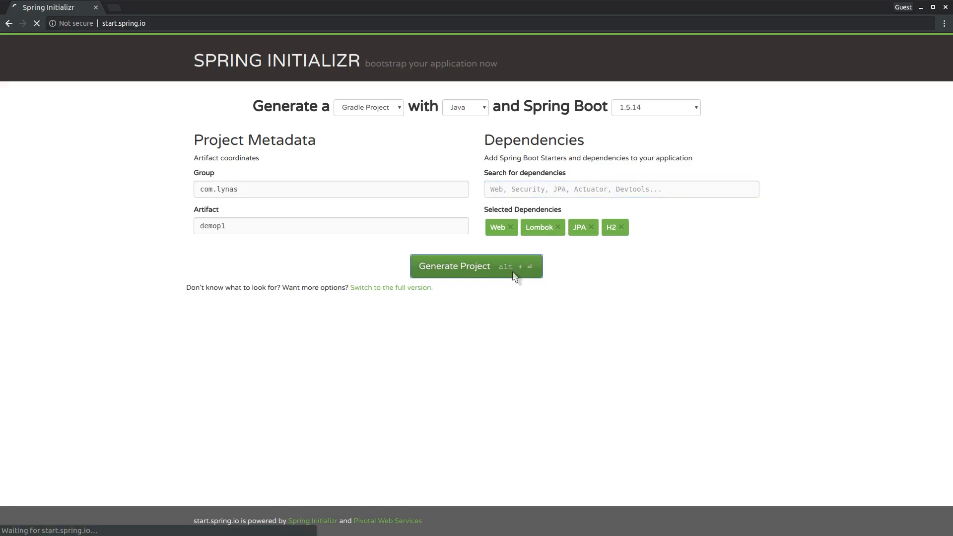
- Import demop1/build.gradle into IntelliJ IDEA with the default Gradle settings
{"action": "left_click", "coordinate": [475, 266]}
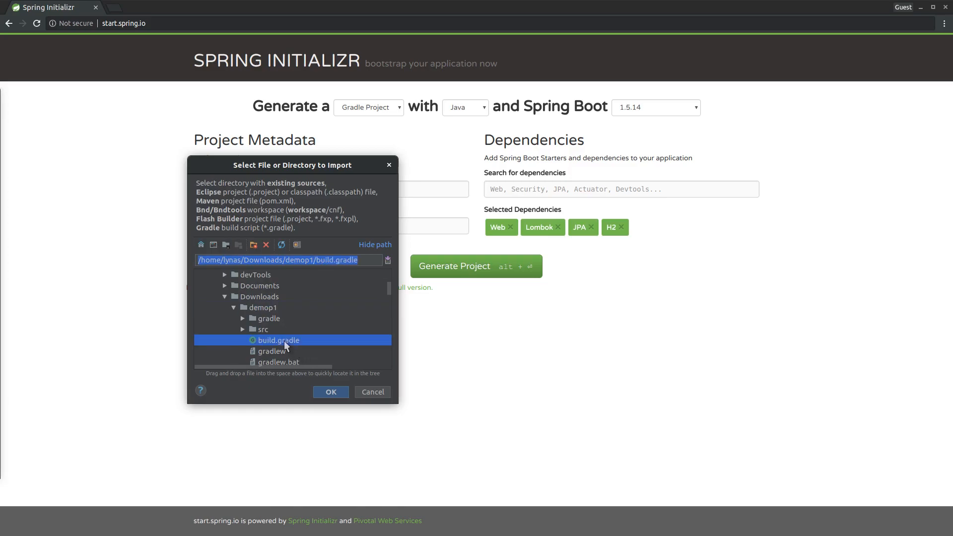
{"action": "left_click", "coordinate": [330, 391]}
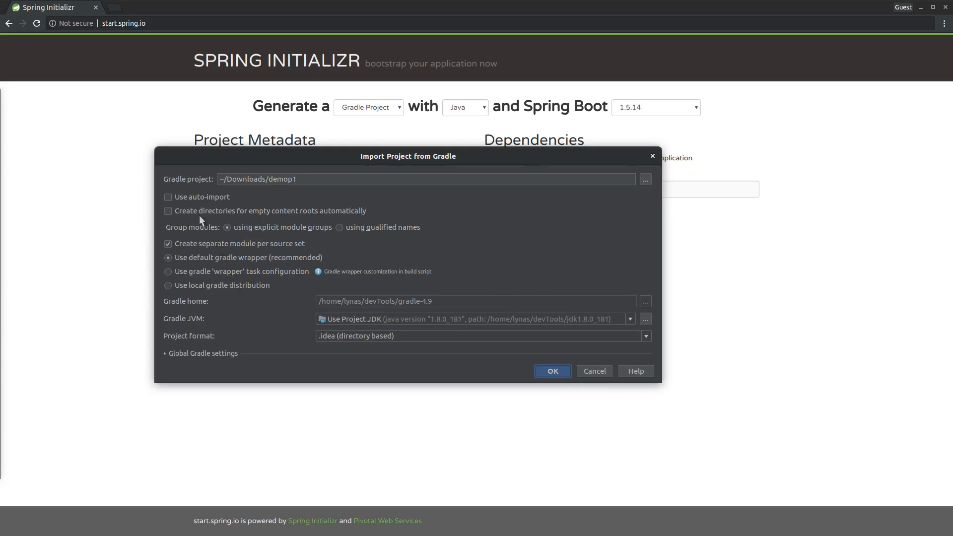
{"action": "left_click", "coordinate": [168, 243]}
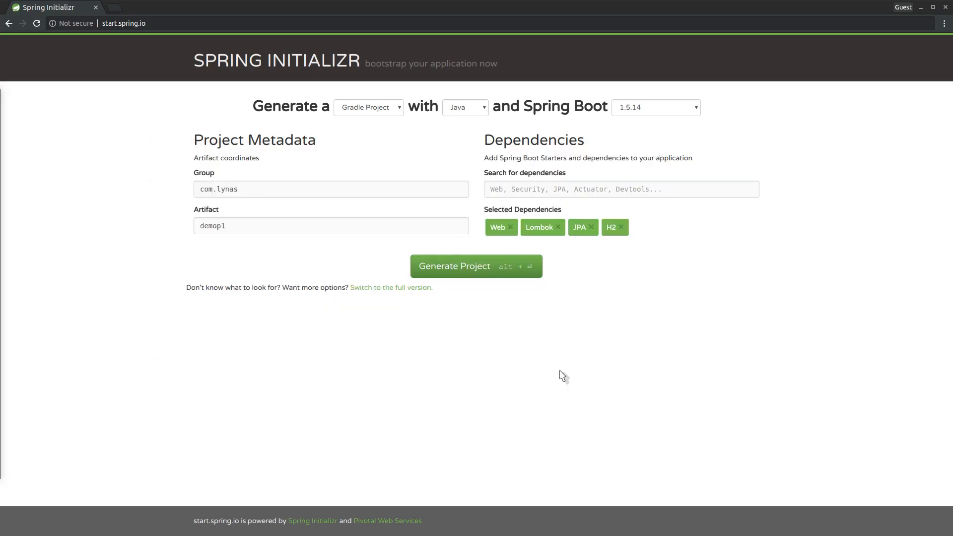
{"action": "left_click", "coordinate": [476, 266]}
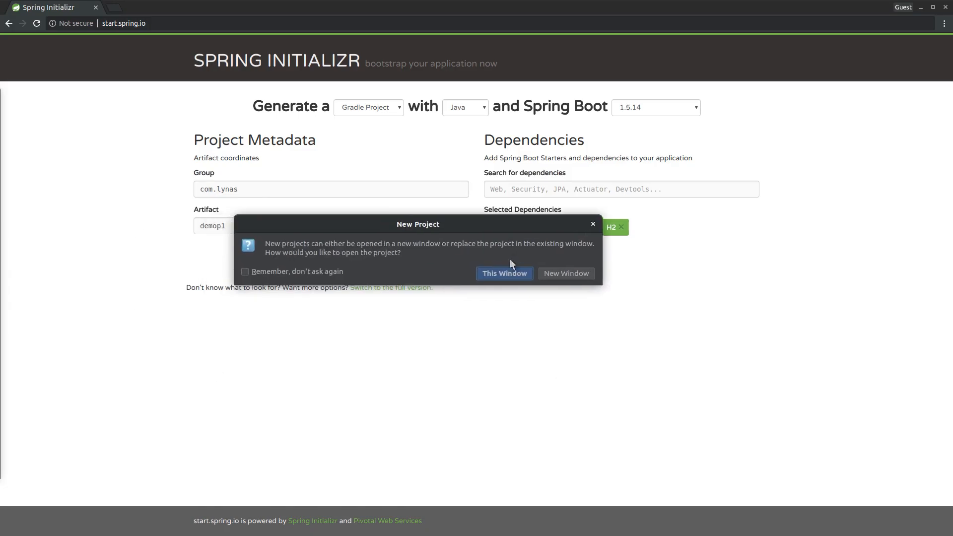
- Open demop1 in the current window and search the plugins for Lombok
{"action": "left_click", "coordinate": [504, 273]}
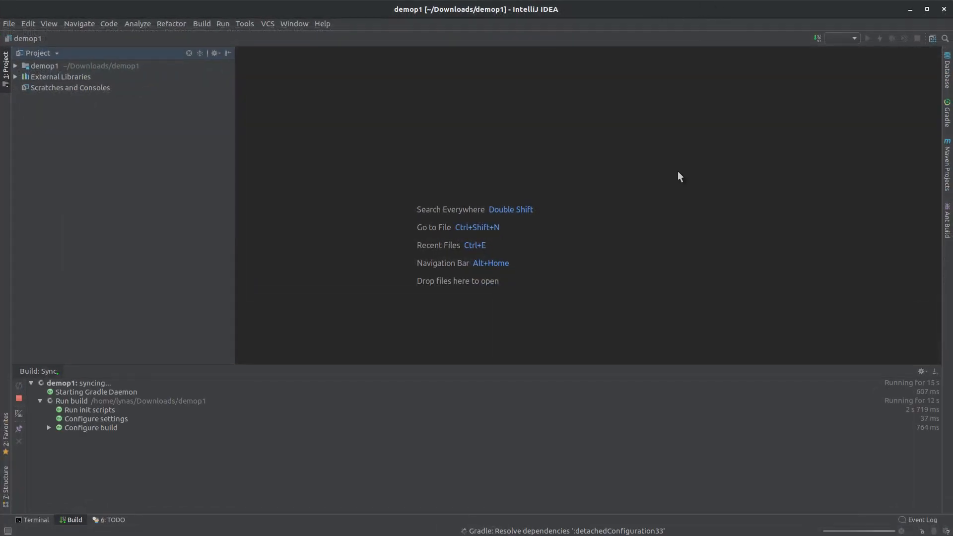
{"action": "mouse_move", "coordinate": [639, 227]}
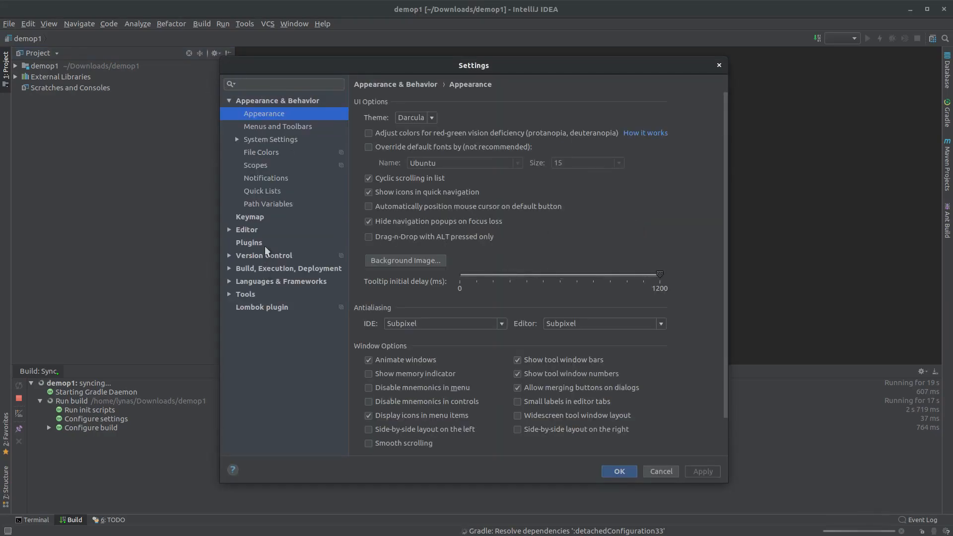
{"action": "left_click", "coordinate": [248, 242]}
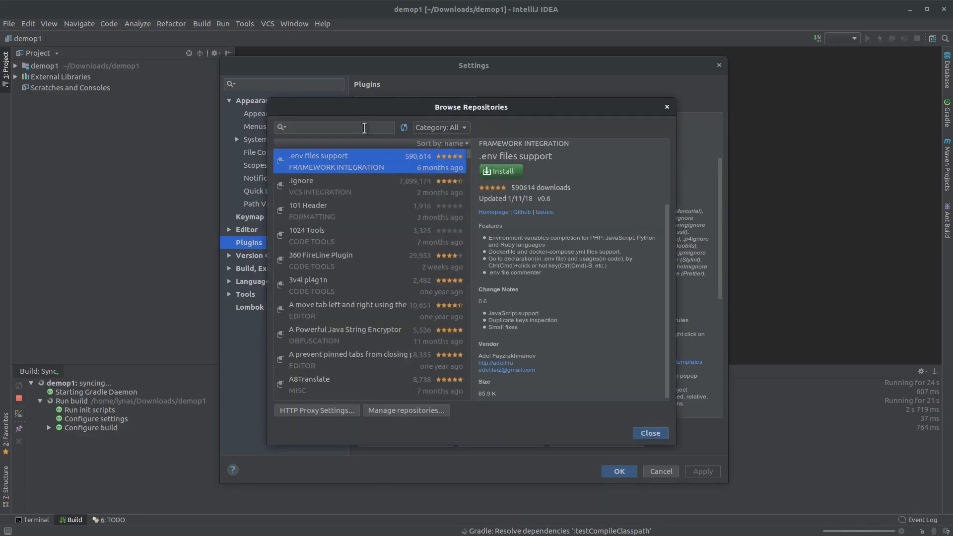
{"action": "type", "text": "lom"}
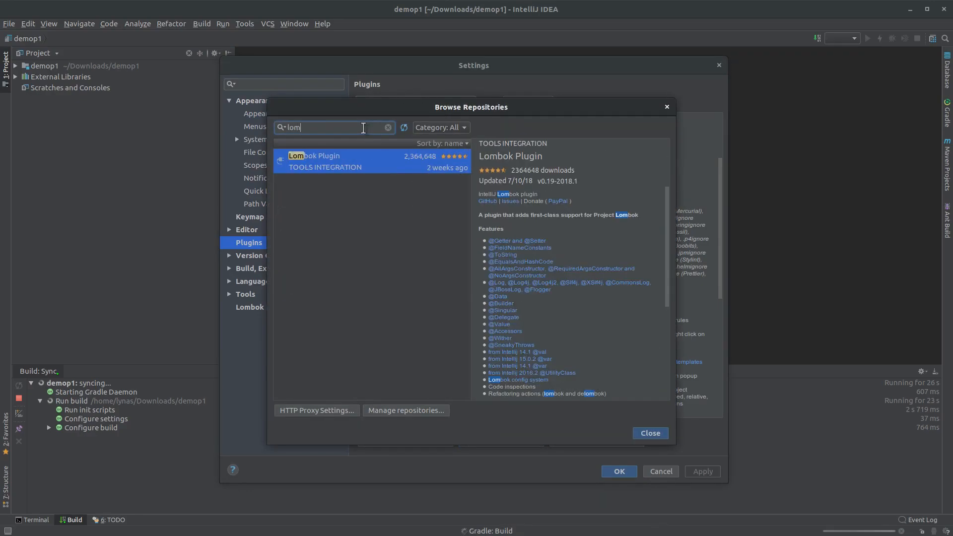
{"action": "mouse_move", "coordinate": [515, 219]}
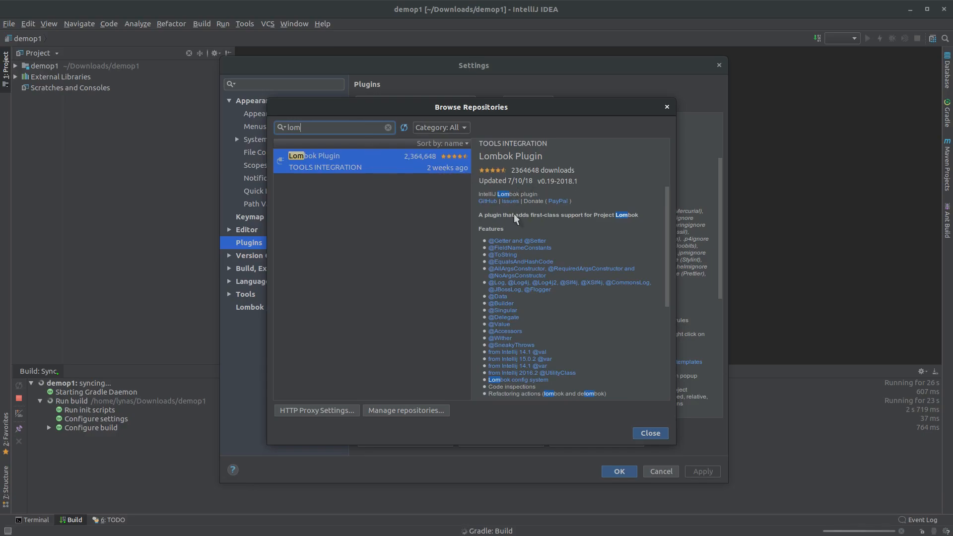
{"action": "mouse_move", "coordinate": [528, 198]}
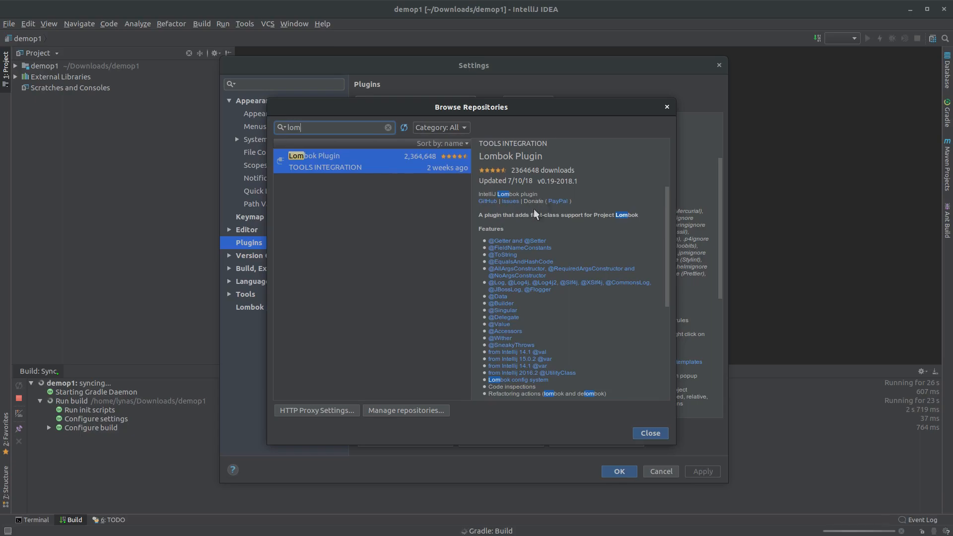
{"action": "mouse_move", "coordinate": [323, 129]}
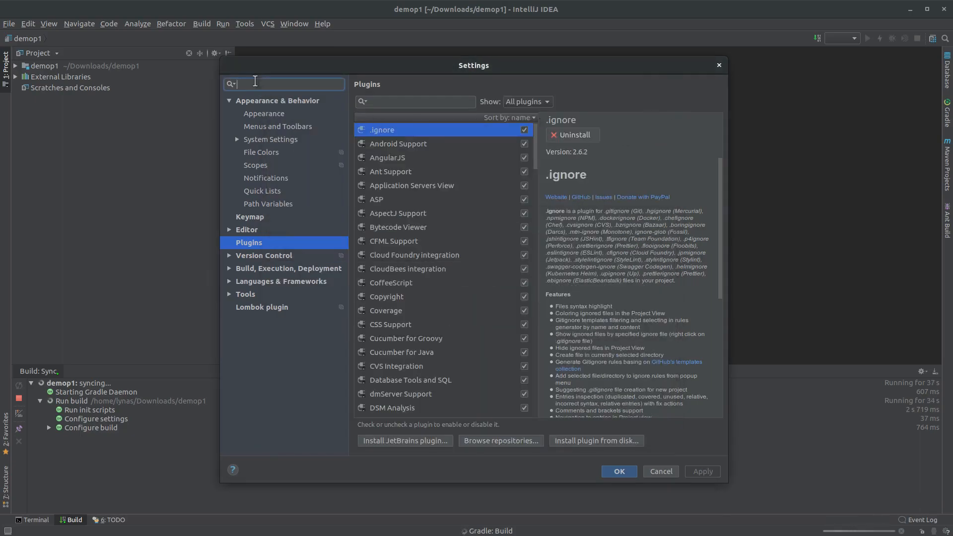
- Enable annotation processing in Settings and save
{"action": "type", "text": "annn"}
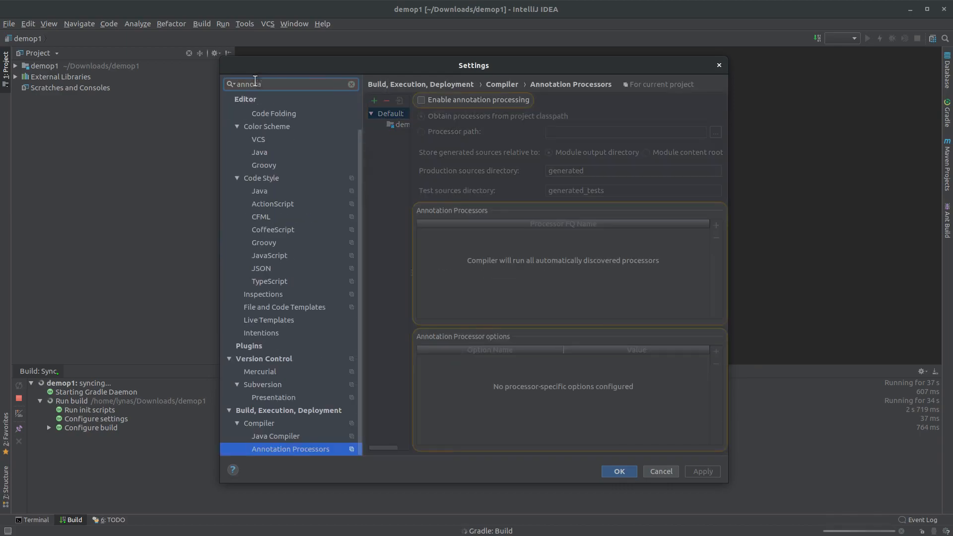
{"action": "left_click", "coordinate": [421, 99]}
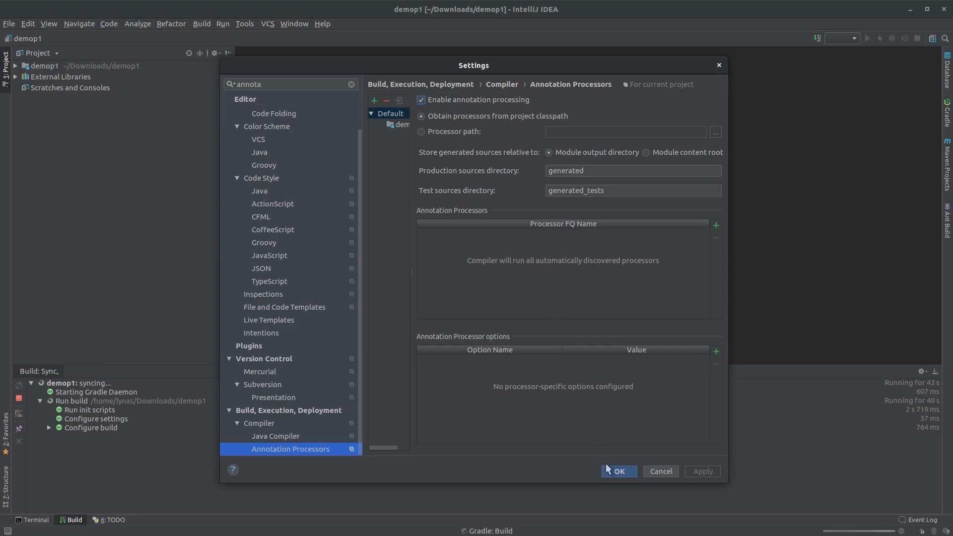
{"action": "left_click", "coordinate": [618, 470]}
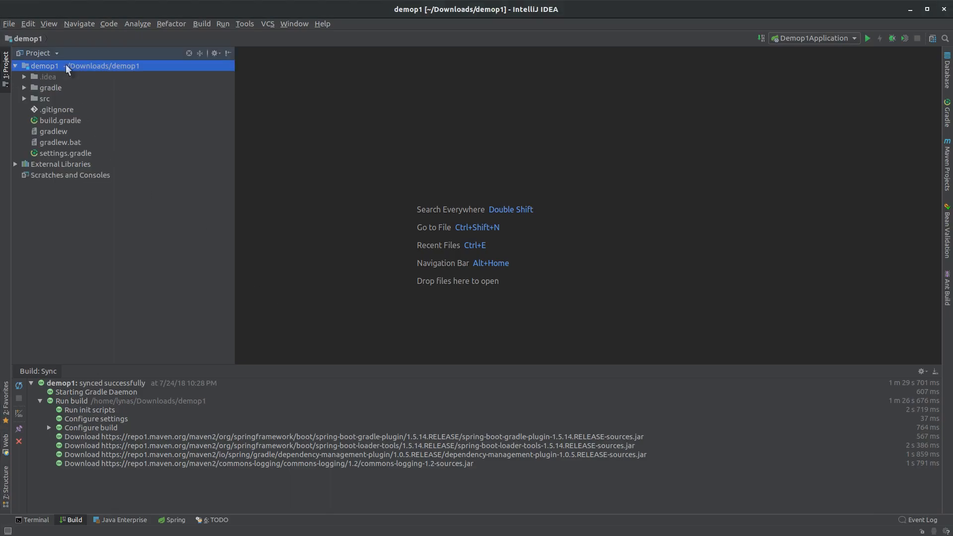
- Open the main application class from the project tree and enter presentation mode
{"action": "double_click", "coordinate": [60, 121]}
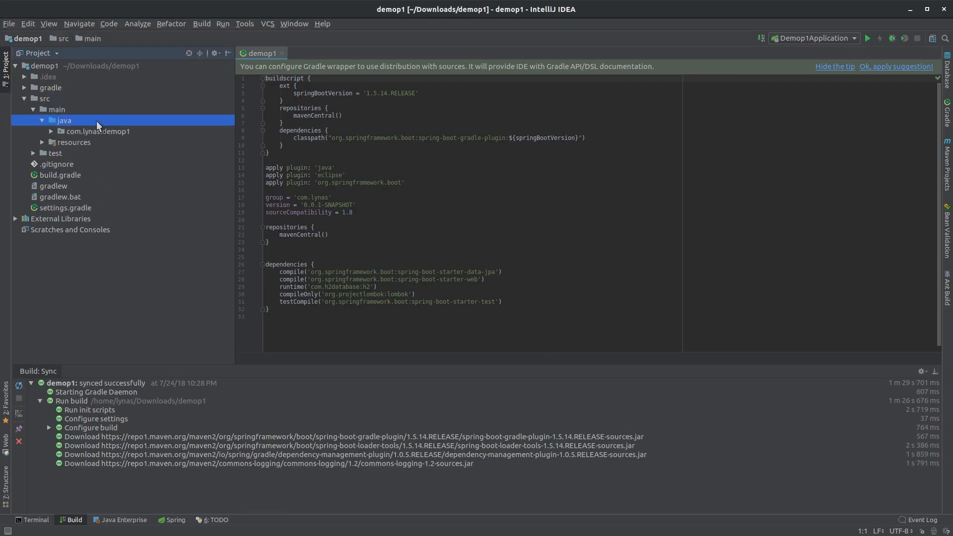
{"action": "left_click", "coordinate": [98, 131]}
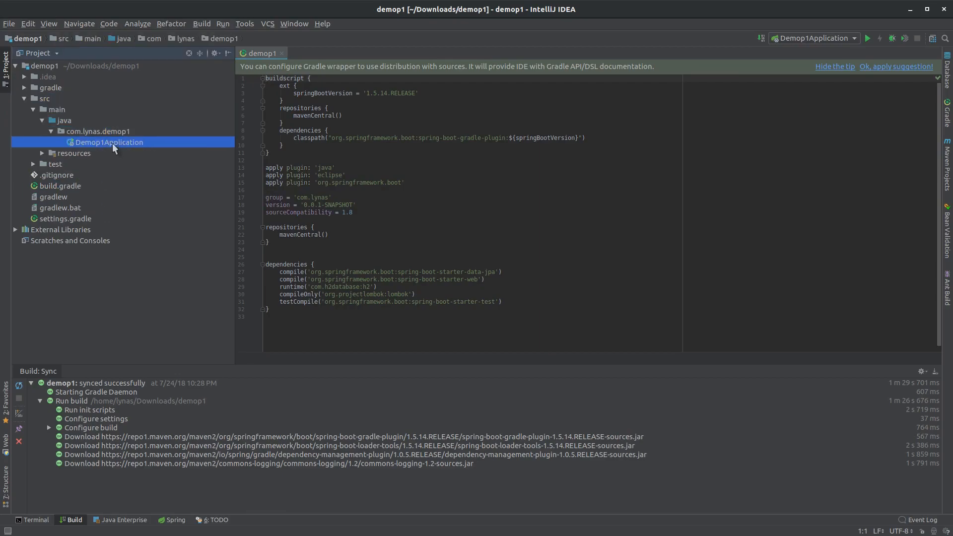
{"action": "double_click", "coordinate": [109, 142]}
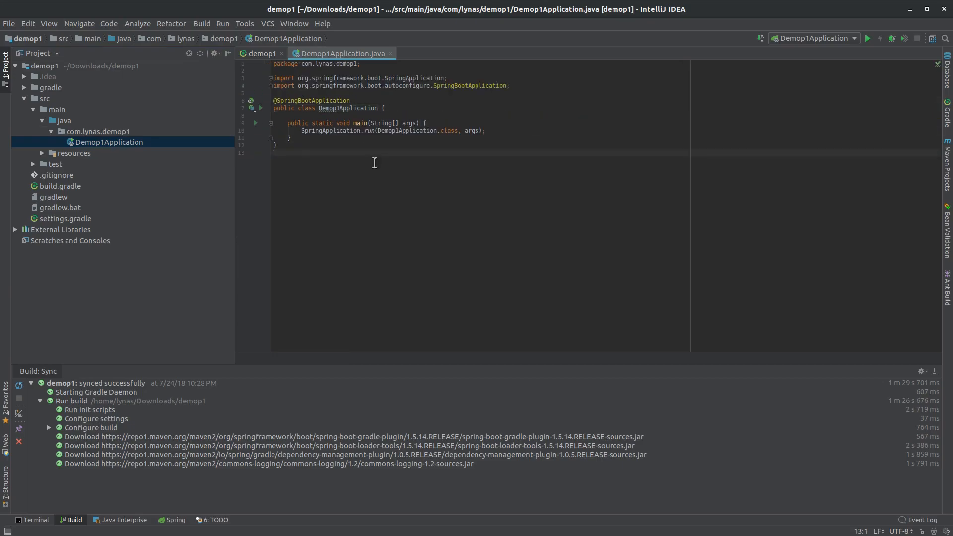
{"action": "type", "text": "presen"}
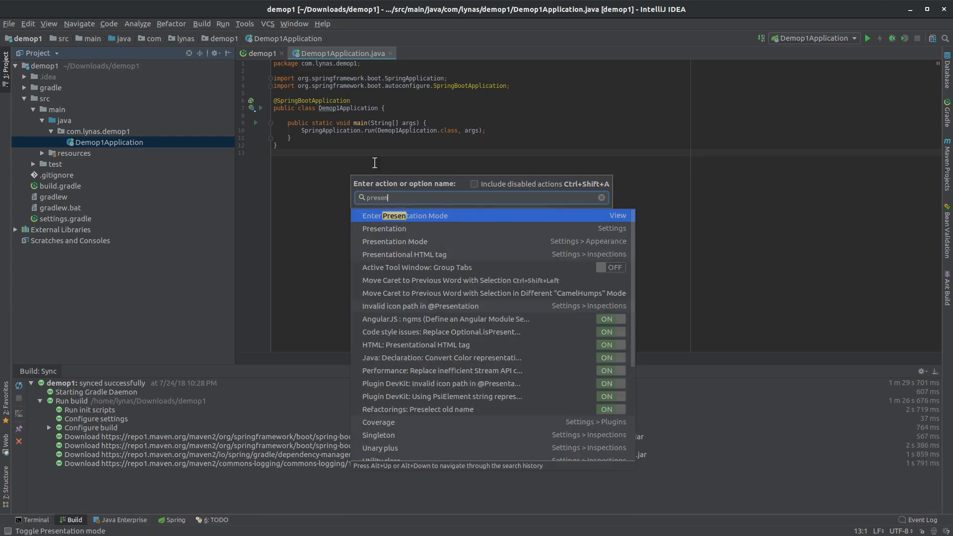
{"action": "left_click", "coordinate": [400, 215]}
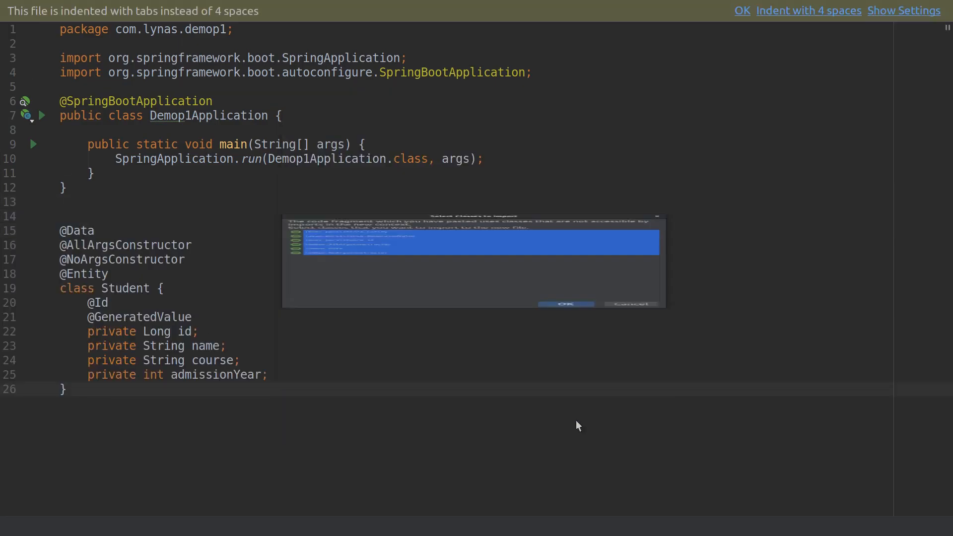
- Import the classes used by the pasted Student entity and close the Structure view
{"action": "left_click", "coordinate": [565, 304]}
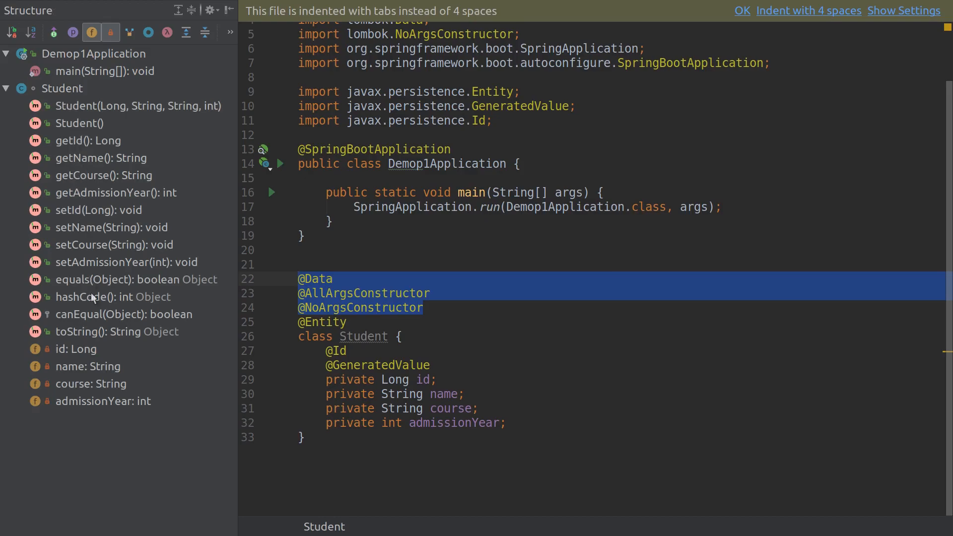
{"action": "mouse_move", "coordinate": [110, 218]}
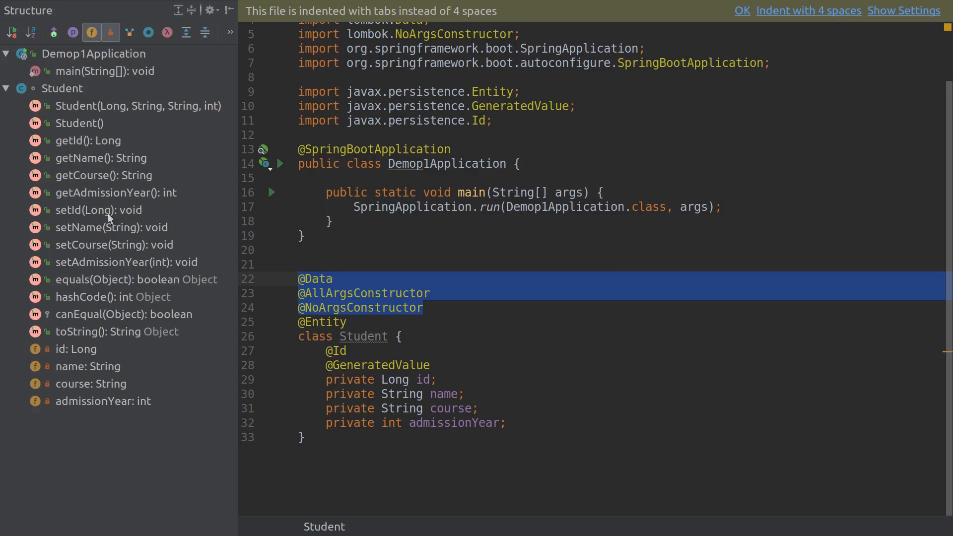
{"action": "left_click", "coordinate": [81, 123]}
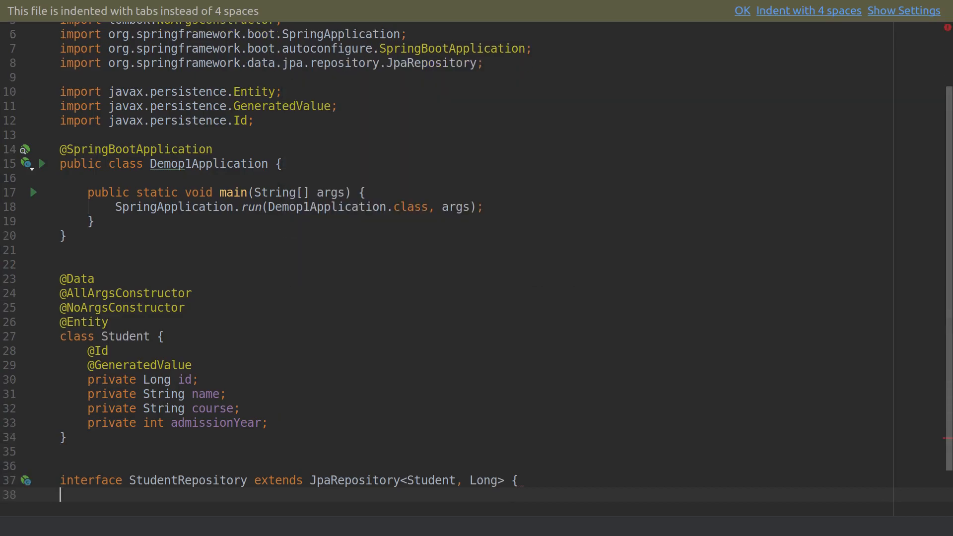
{"action": "type", "text": "{}"}
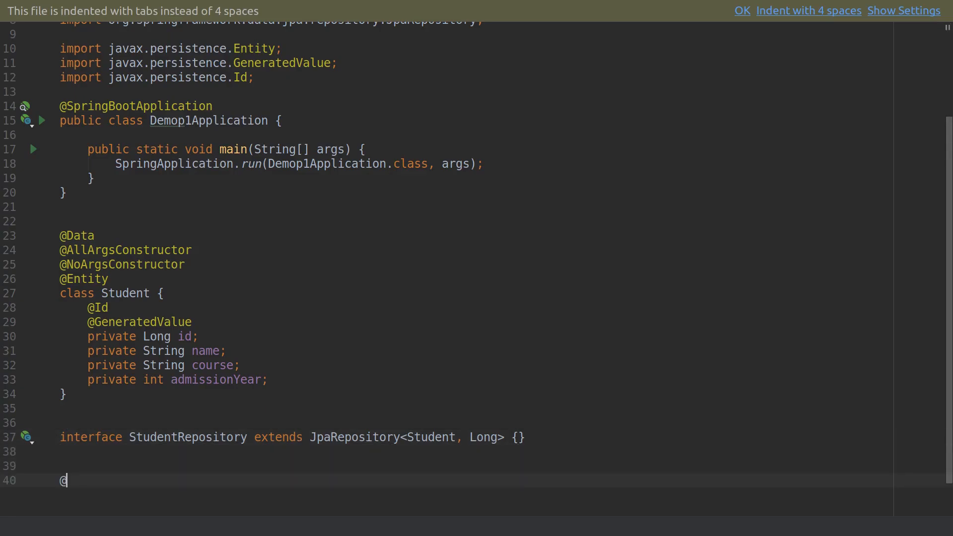
{"action": "type", "text": "RestController"}
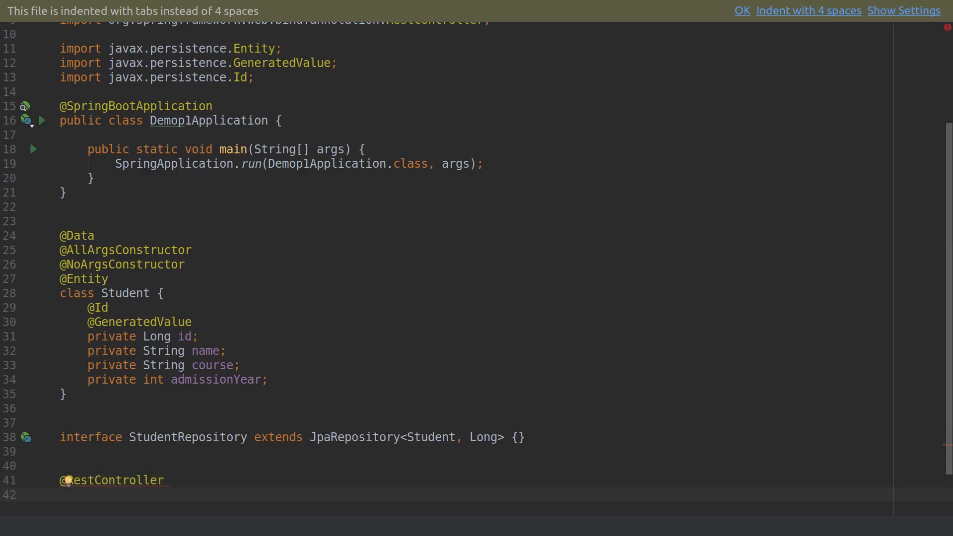
{"action": "type", "text": "class"}
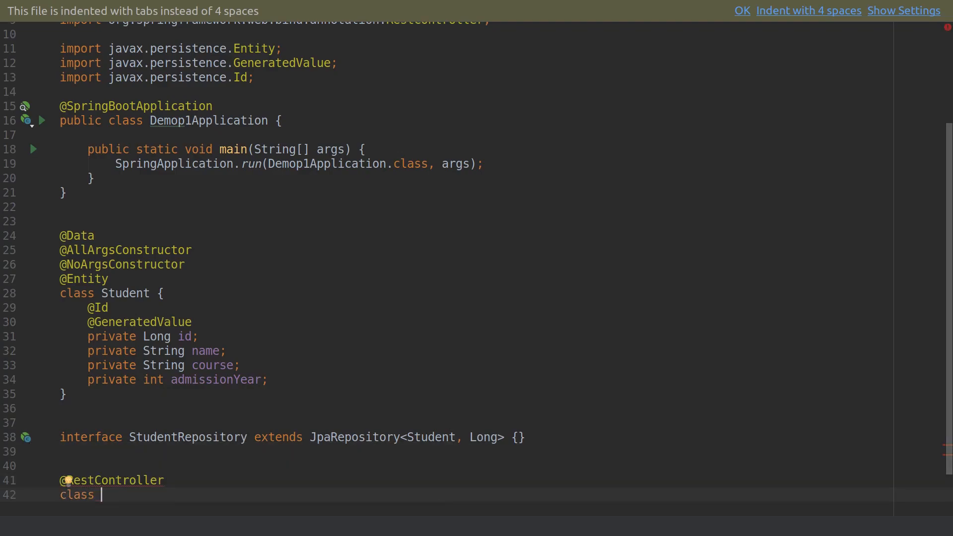
{"action": "type", "text": "StudentCo"}
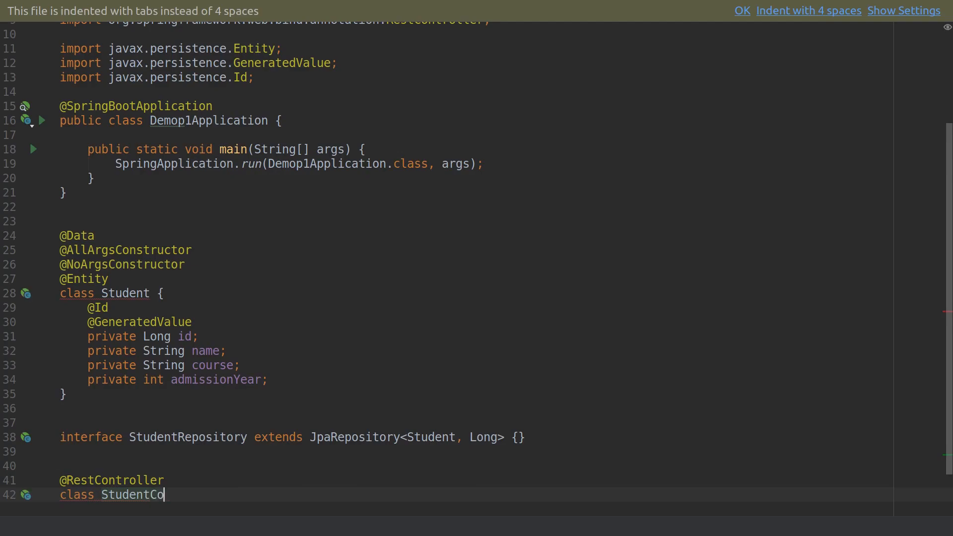
{"action": "type", "text": "ntroller"}
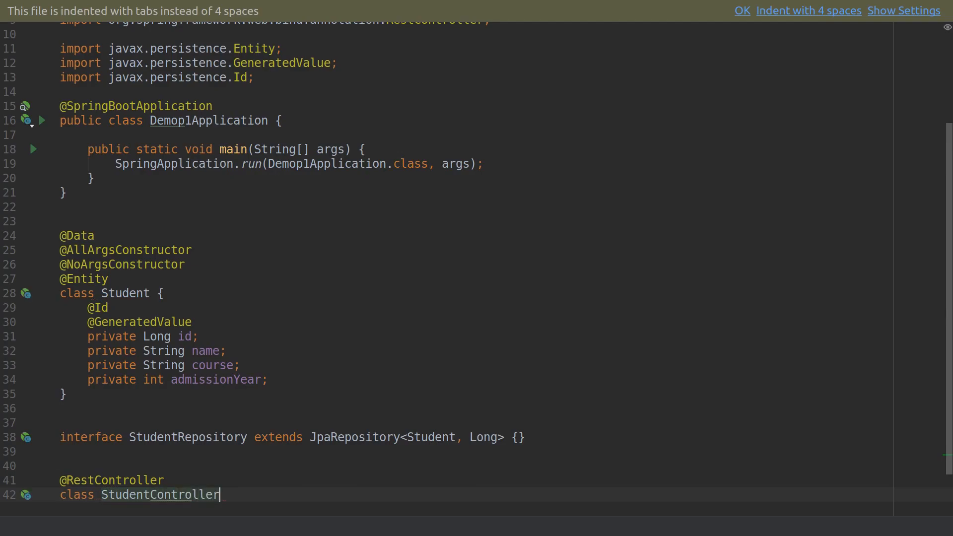
{"action": "type", "text": "{"}
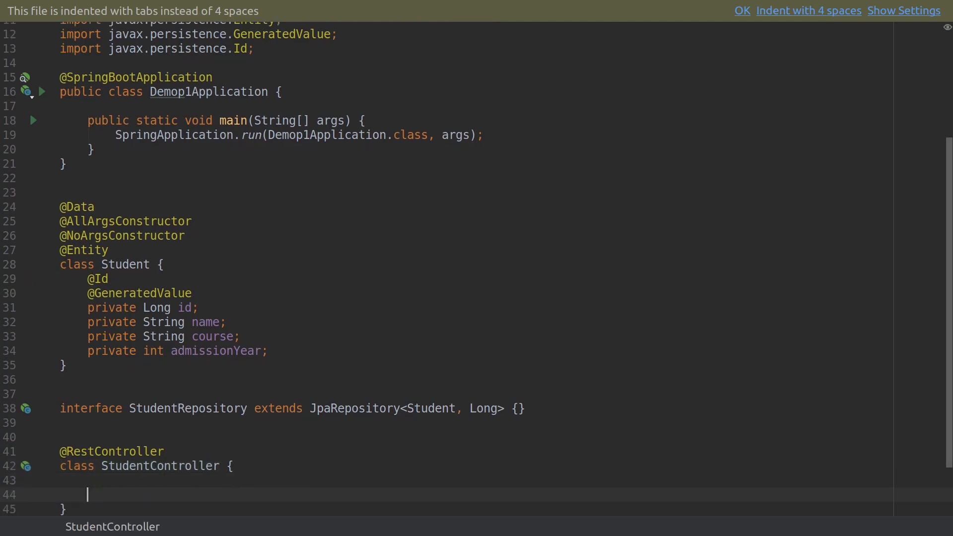
- Add a private final StudentRepository repository field to the controller
{"action": "type", "text": "private fin"}
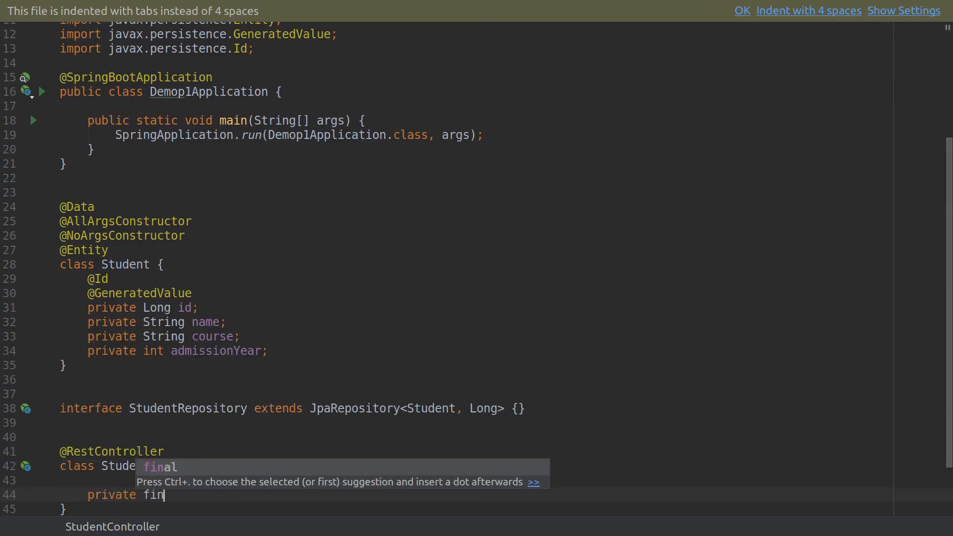
{"action": "type", "text": "al Stu"}
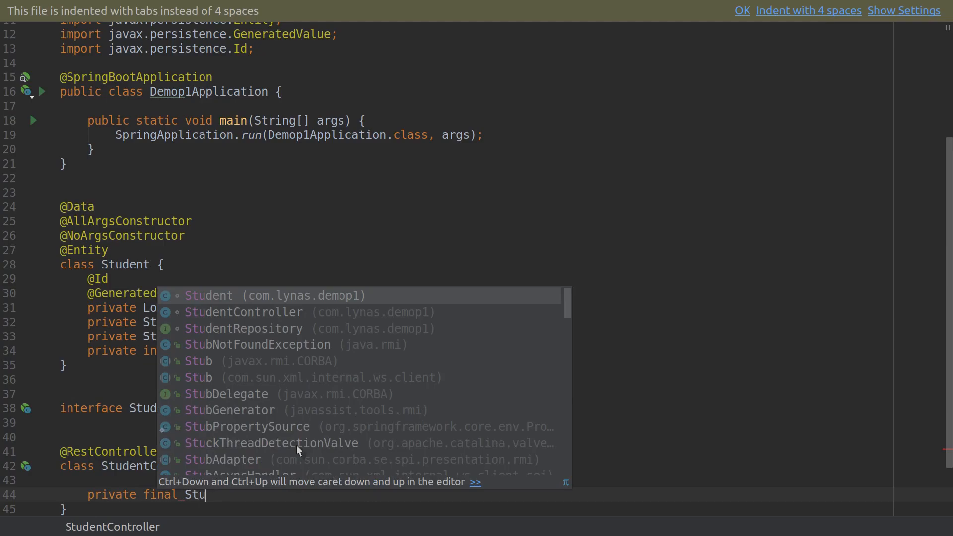
{"action": "left_click", "coordinate": [244, 329]}
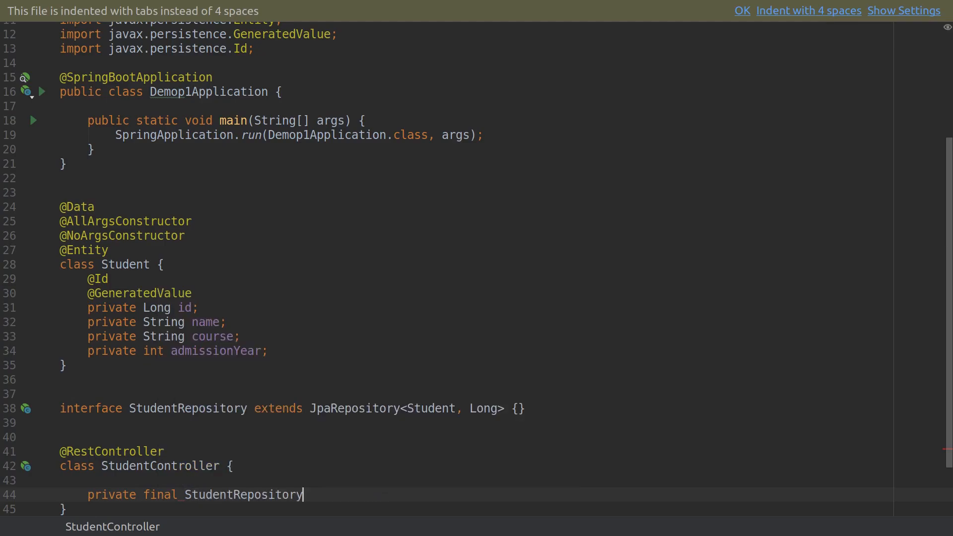
{"action": "type", "text": "repository;"}
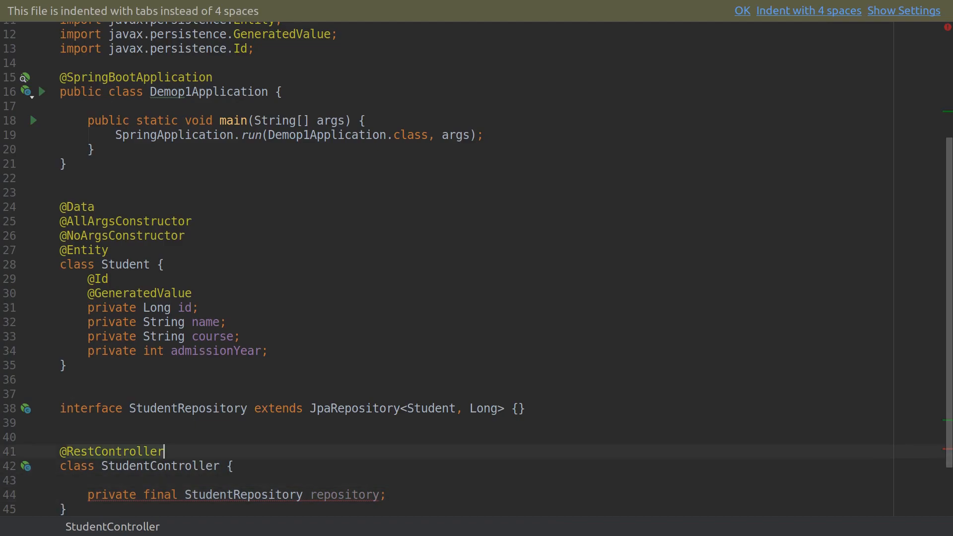
{"action": "type", "text": "@"}
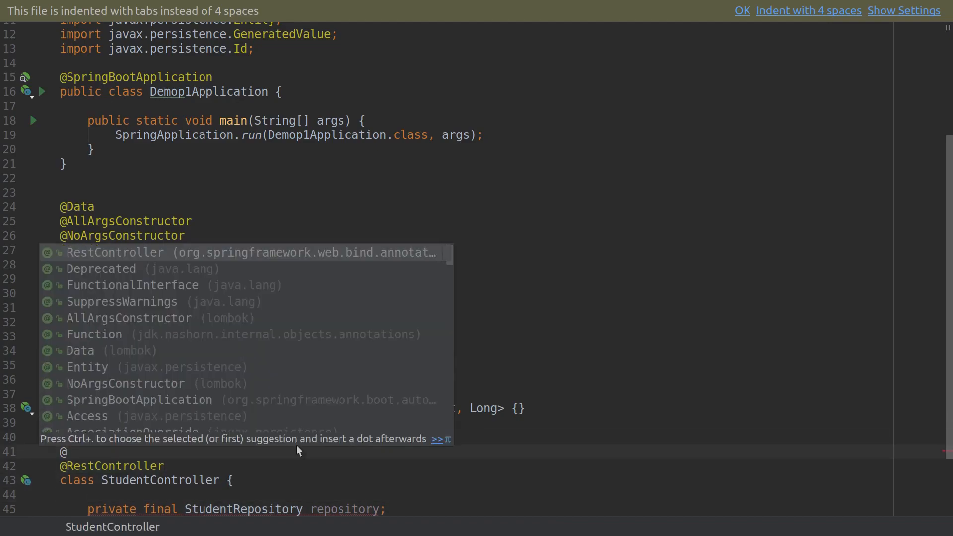
{"action": "type", "text": "RequiredArgsConstructor"}
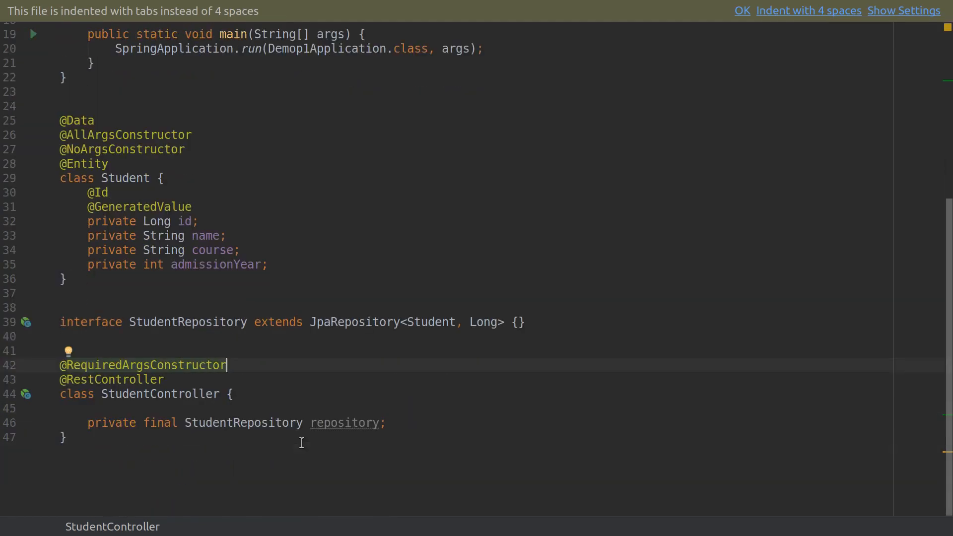
{"action": "key", "text": "enter"}
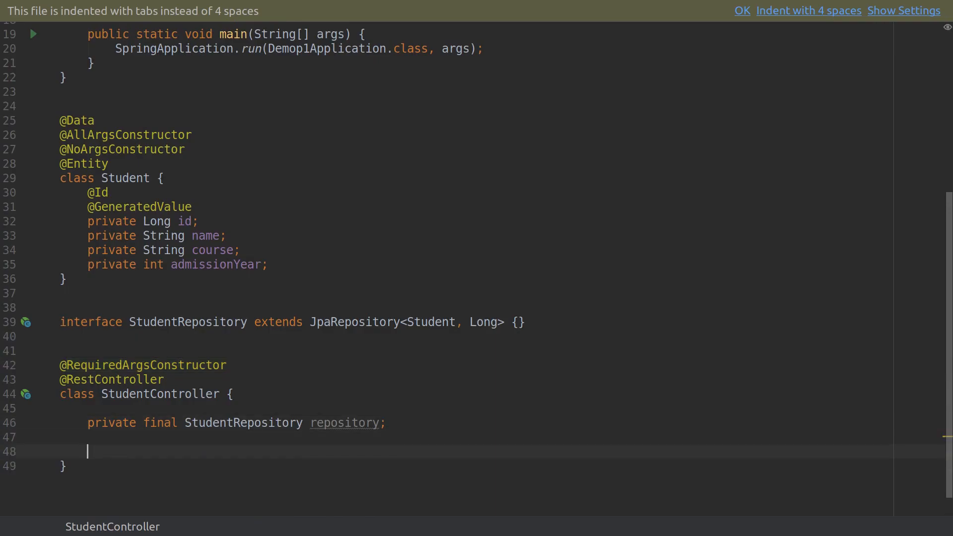
{"action": "type", "text": "public"}
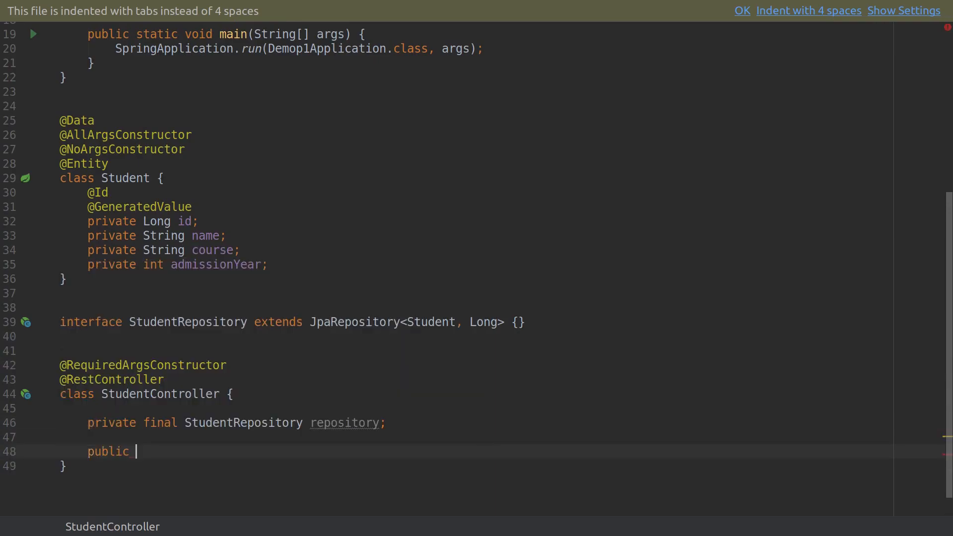
{"action": "type", "text": "List"}
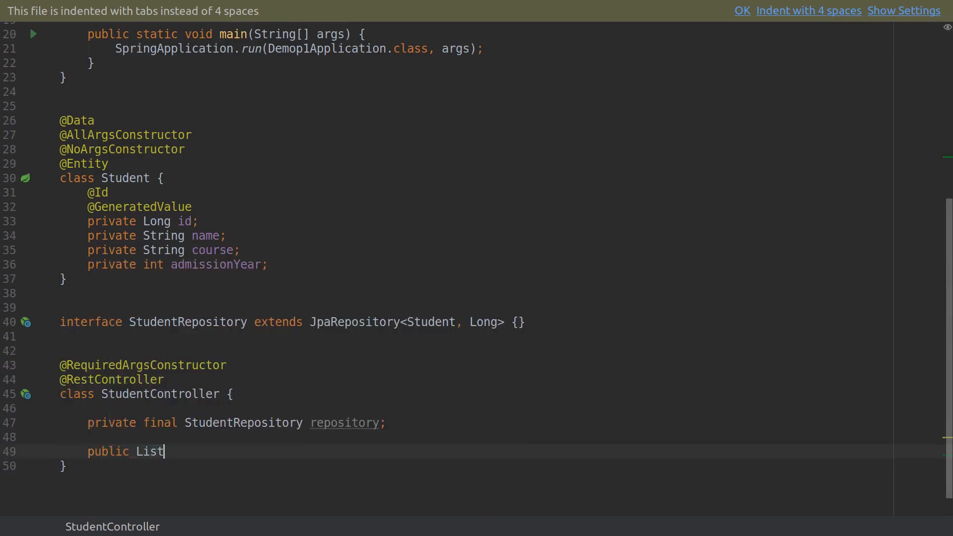
{"action": "type", "text": "<Student>"}
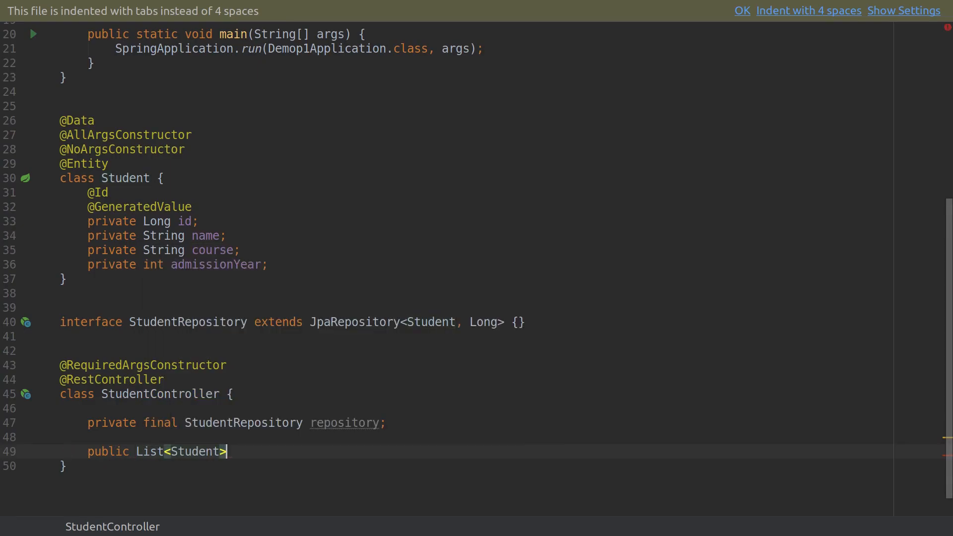
{"action": "type", "text": "findAll() {"}
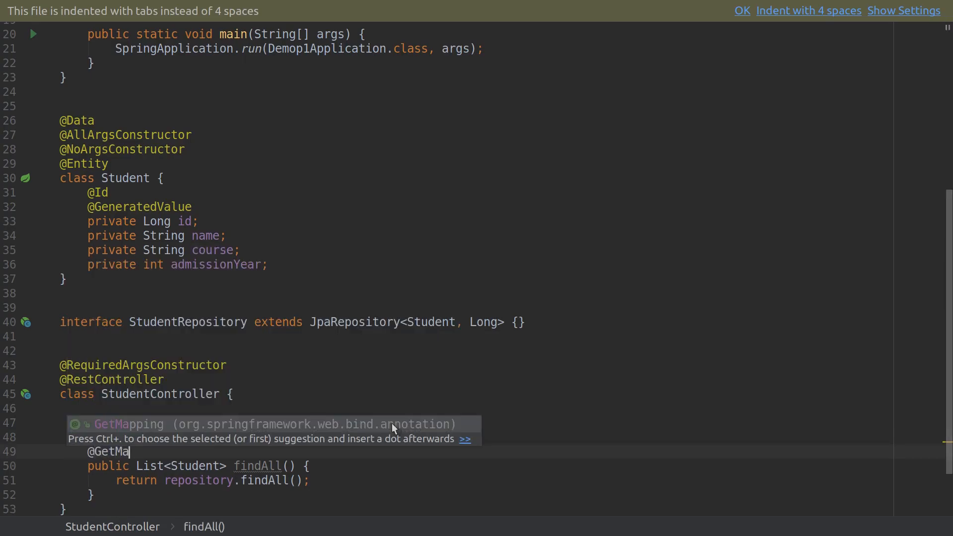
{"action": "key", "text": "Tab"}
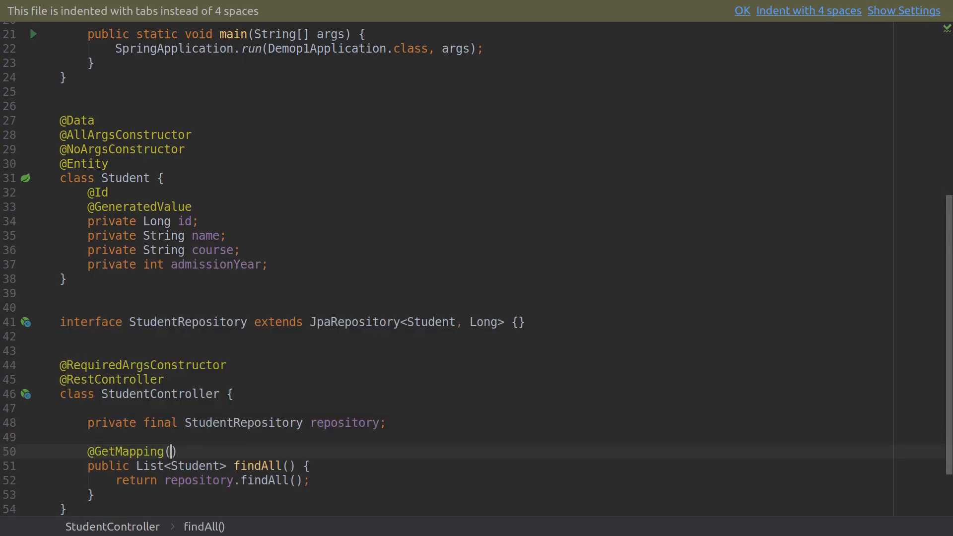
{"action": "type", "text": "\"/s\""}
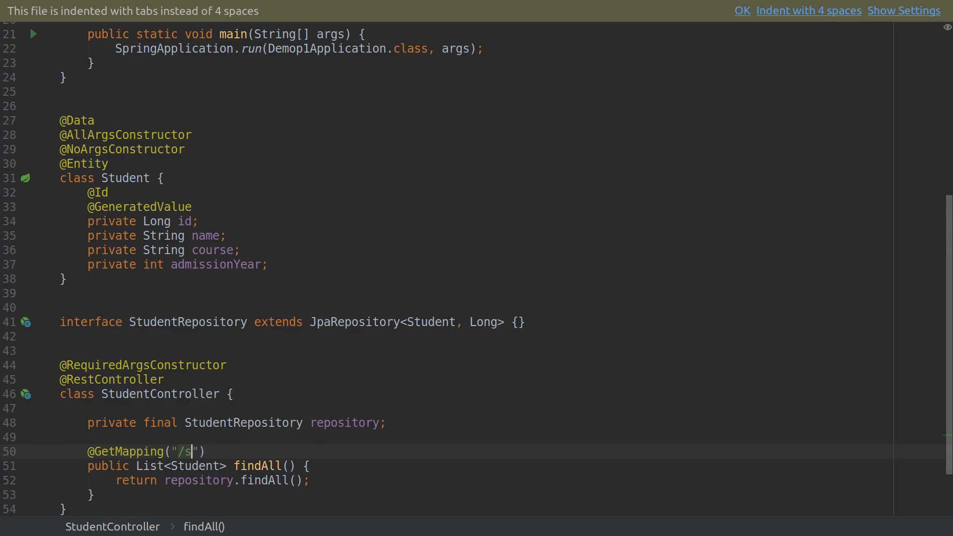
{"action": "type", "text": "tudents"}
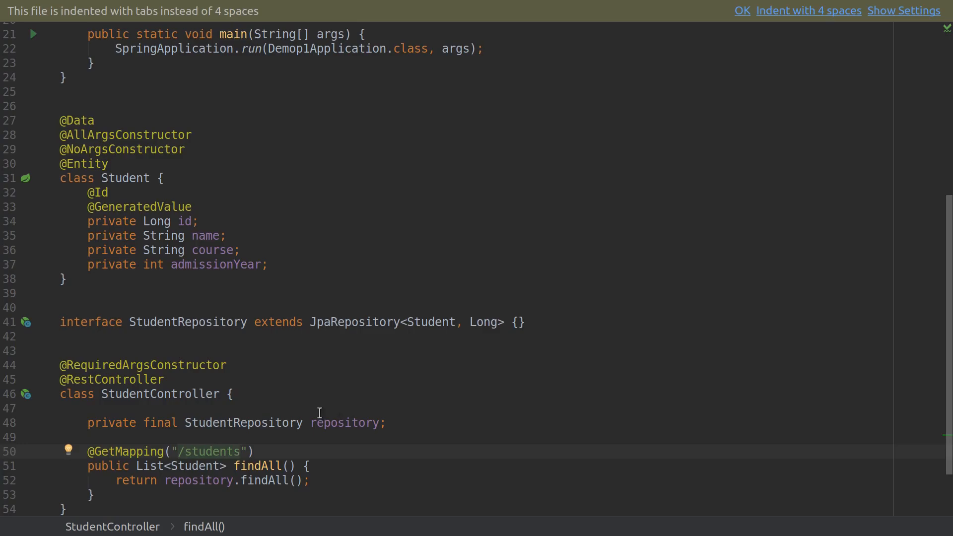
{"action": "mouse_move", "coordinate": [261, 442]}
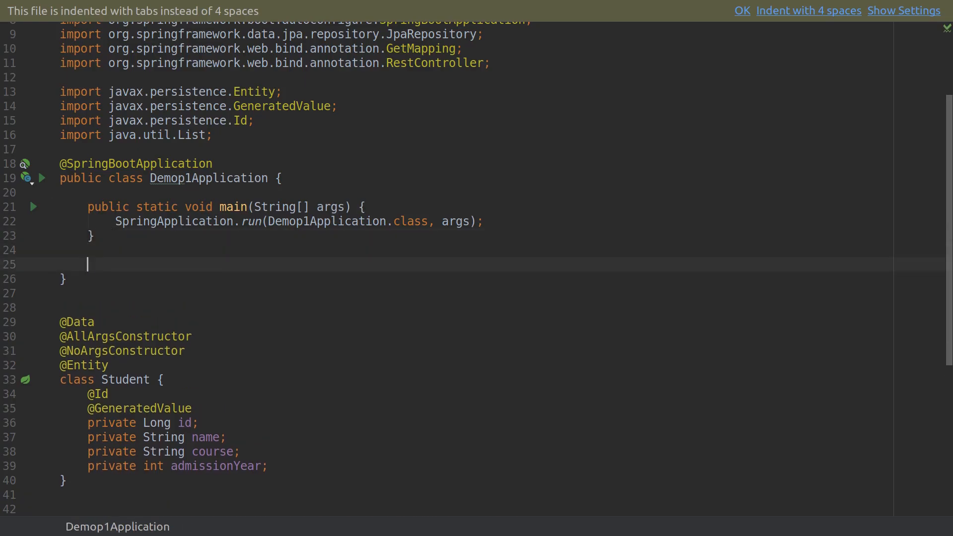
{"action": "scroll", "scroll_direction": "down", "scroll_amount": 3}
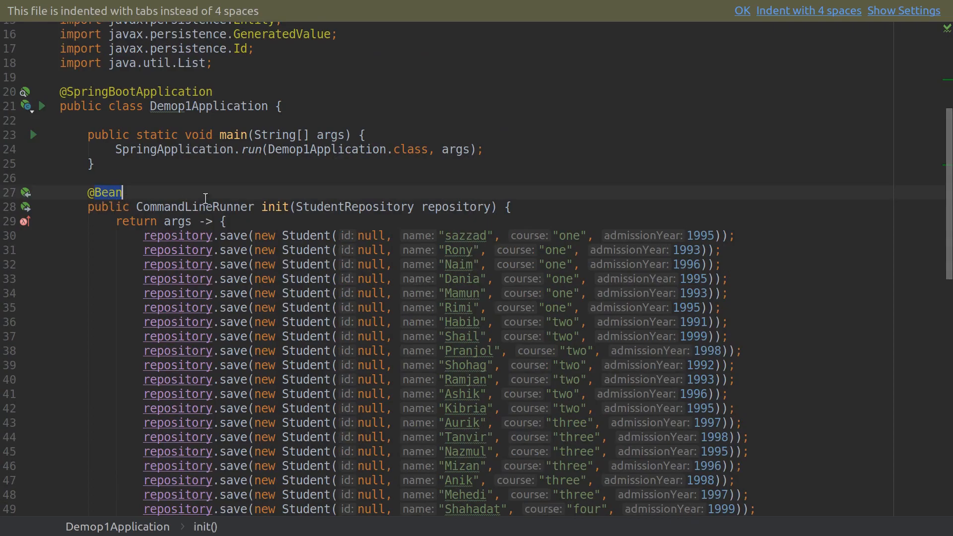
{"action": "double_click", "coordinate": [195, 206]}
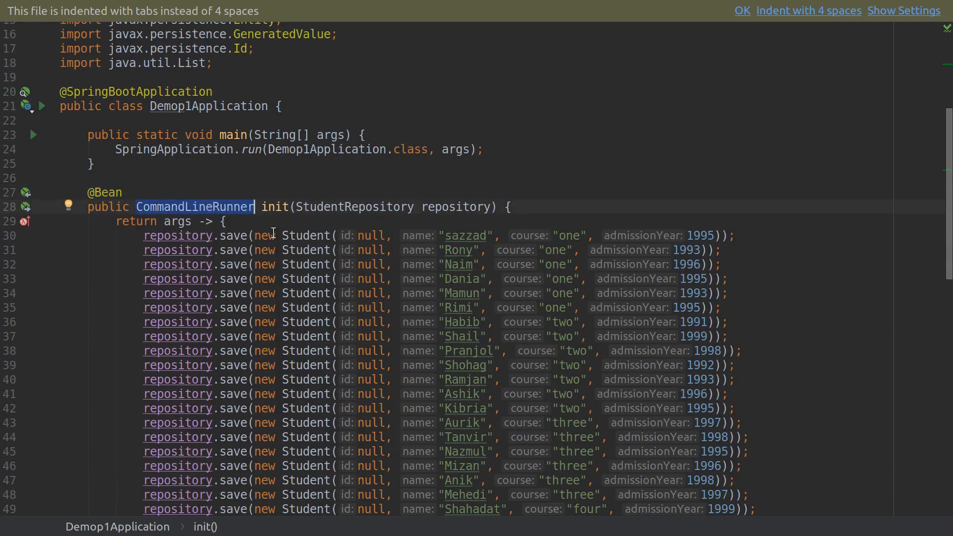
{"action": "scroll", "scroll_direction": "down", "scroll_amount": 3}
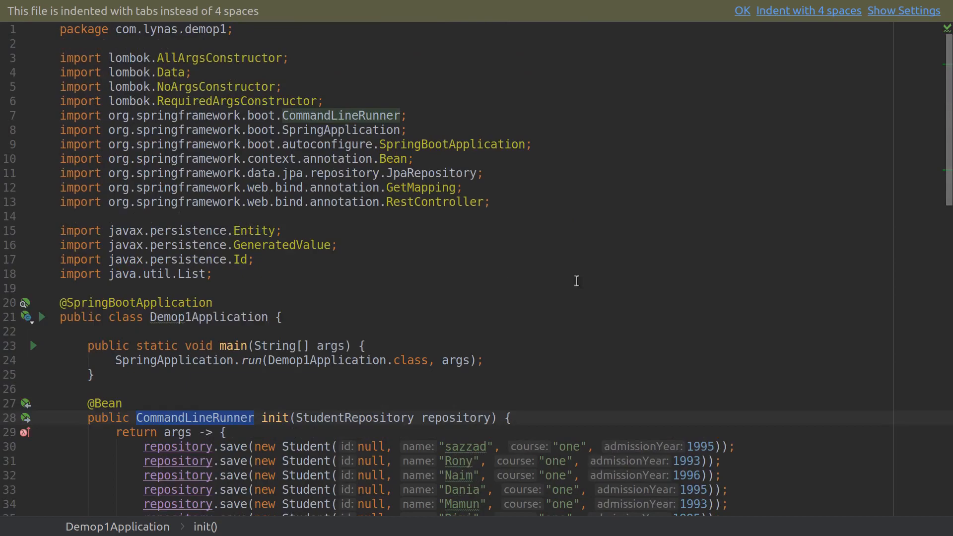
{"action": "mouse_move", "coordinate": [528, 262]}
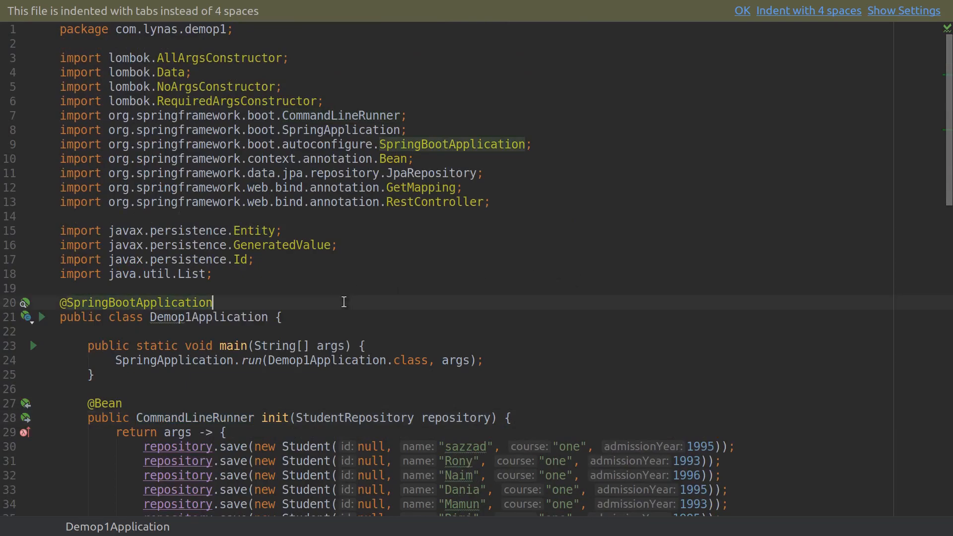
- Exit presentation mode and start the Demo1Application run configuration
{"action": "type", "text": "presen"}
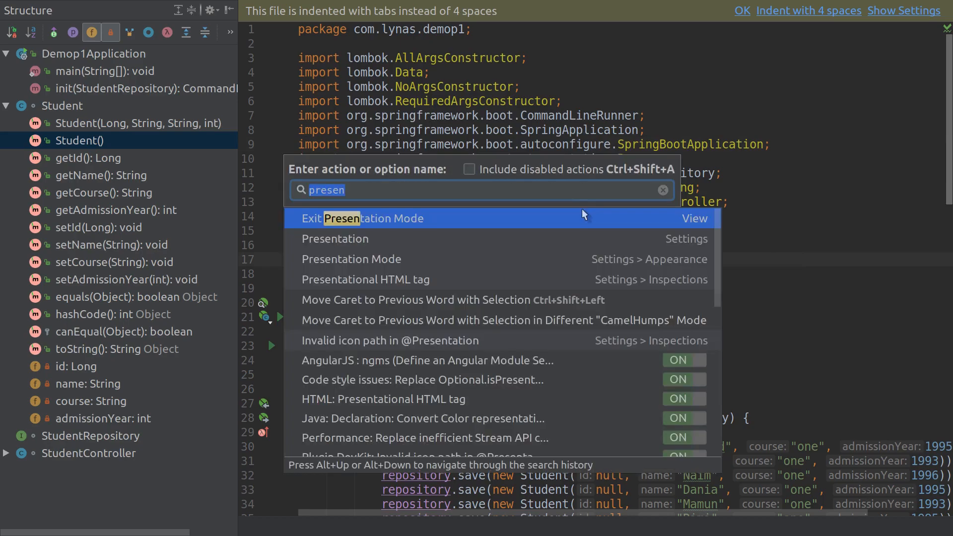
{"action": "left_click", "coordinate": [361, 218]}
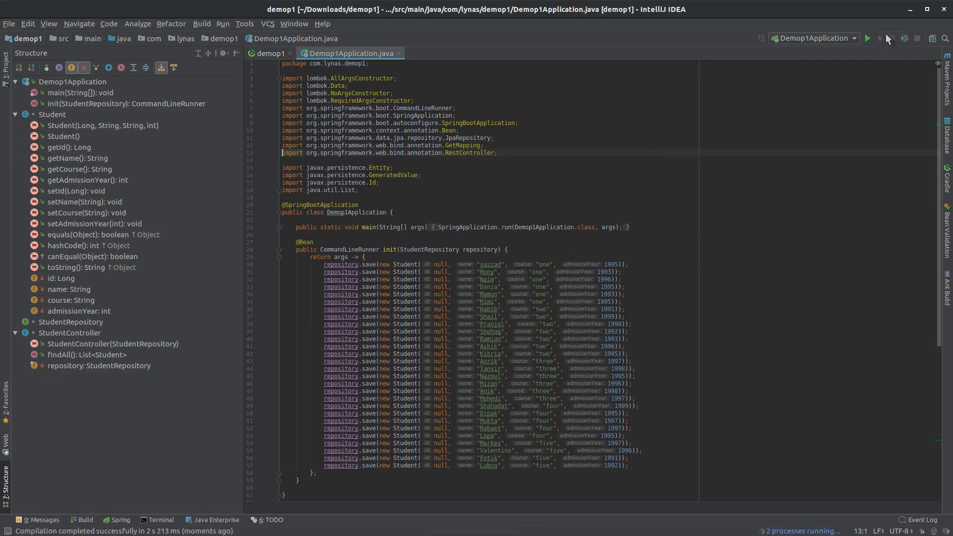
{"action": "left_click", "coordinate": [881, 39]}
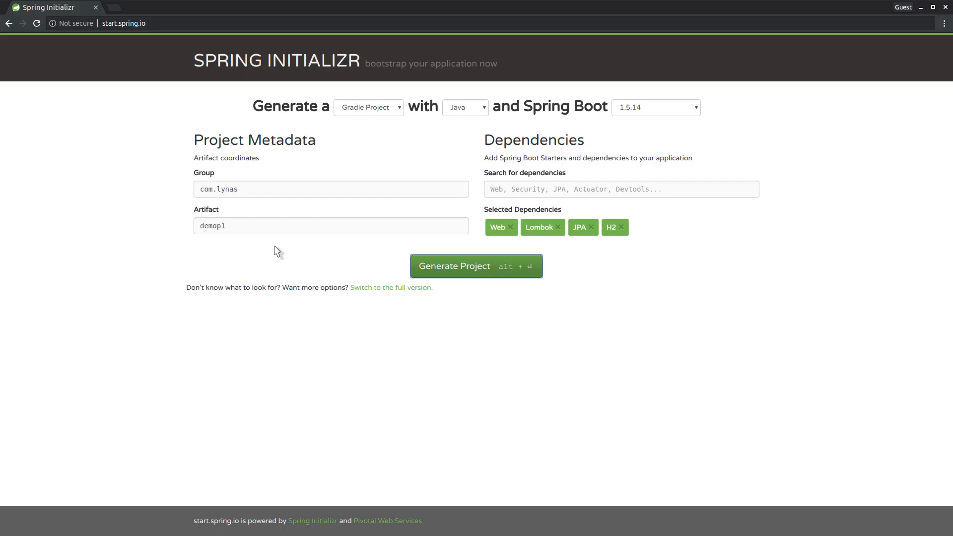
- Load localhost:8080/students in a new tab to list all 28 sample students as JSON
{"action": "left_click", "coordinate": [209, 7]}
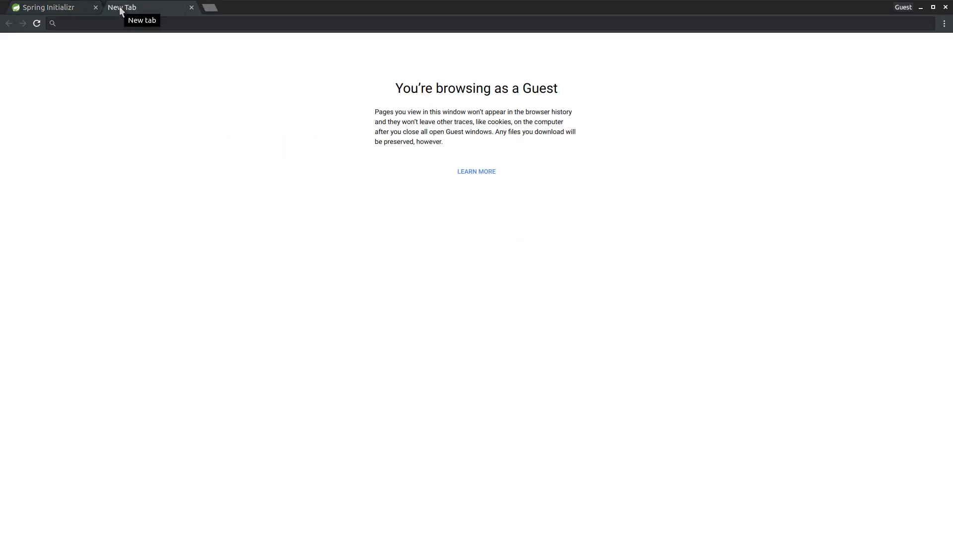
{"action": "type", "text": "localhost:"}
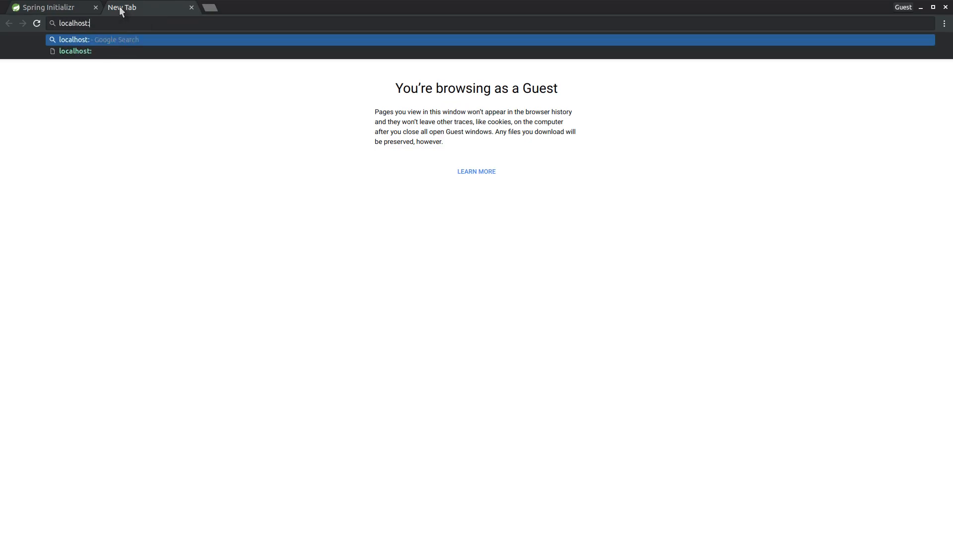
{"action": "type", "text": "8080"}
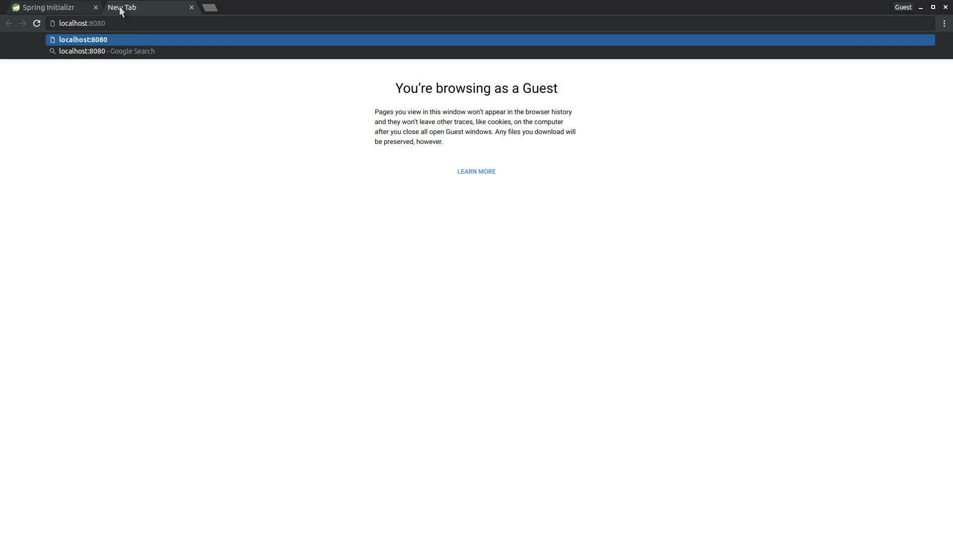
{"action": "type", "text": "/students"}
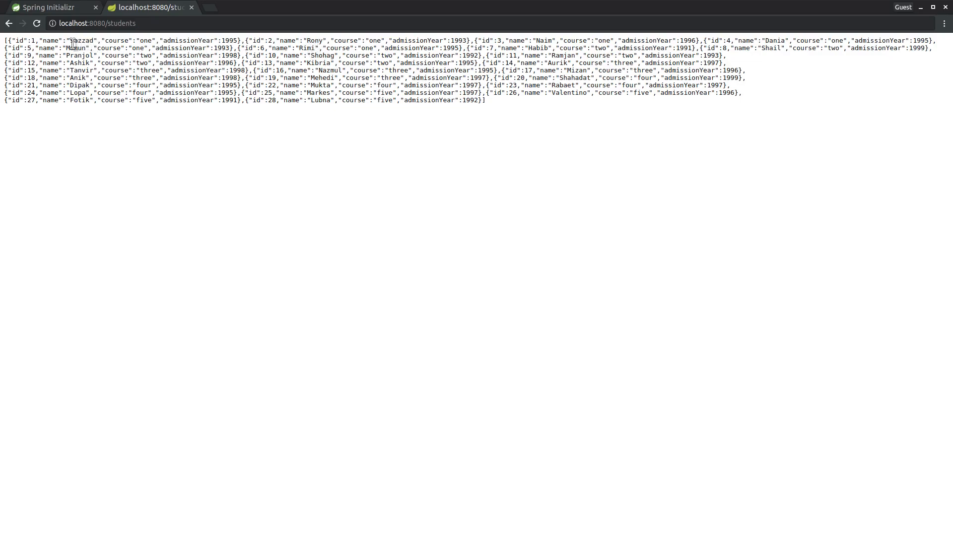
{"action": "double_click", "coordinate": [72, 45]}
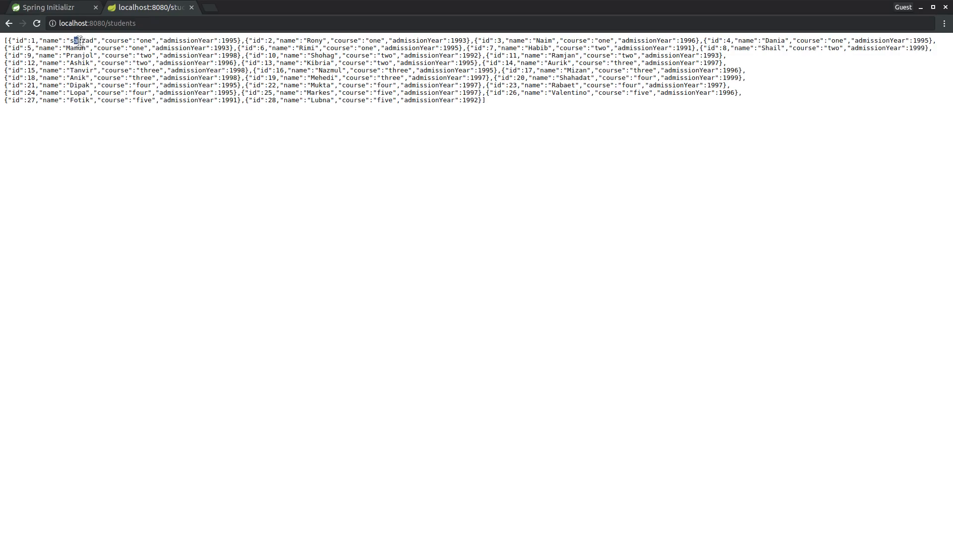
{"action": "double_click", "coordinate": [81, 40]}
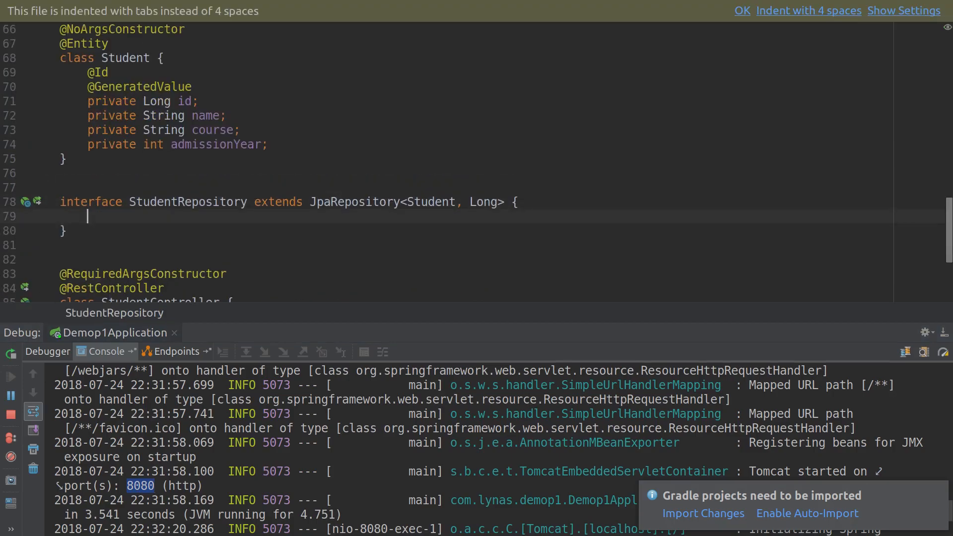
- Add List<Student> findByName(String name); to StudentRepository
{"action": "key", "text": "Enter"}
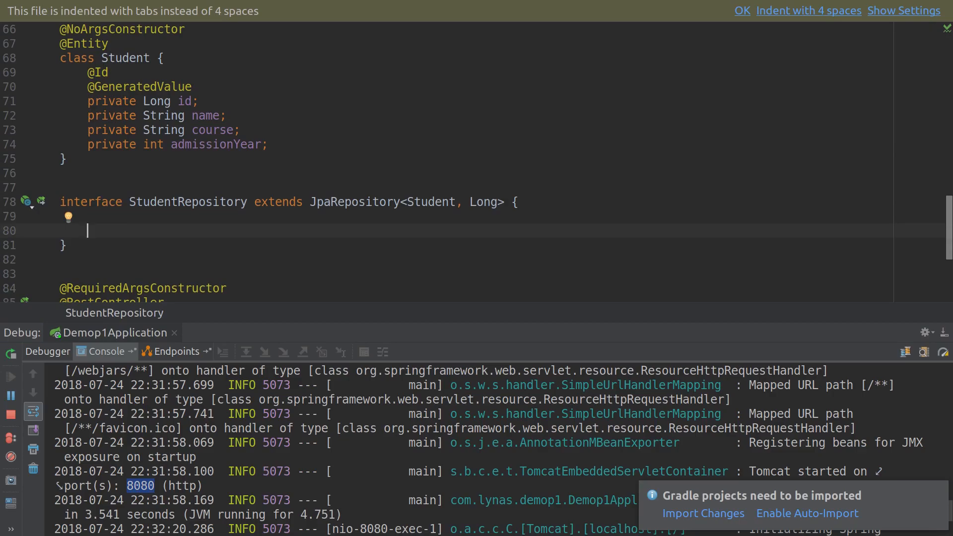
{"action": "type", "text": "List<Student> fin"}
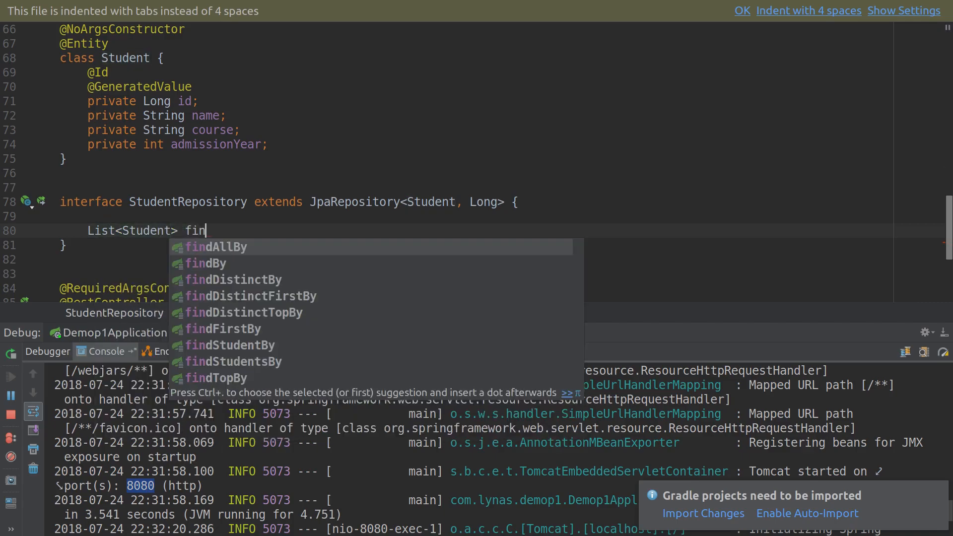
{"action": "type", "text": "dByN"}
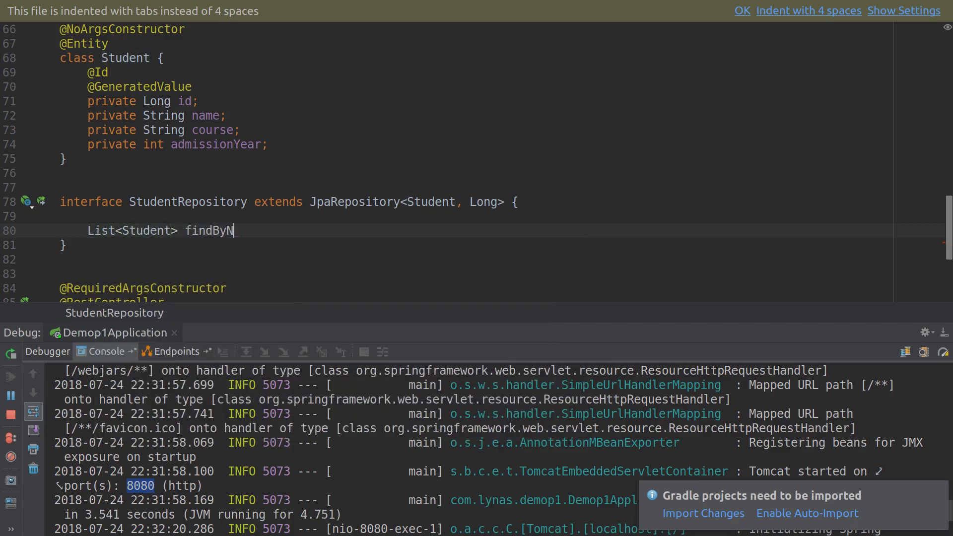
{"action": "type", "text": "ame(S"}
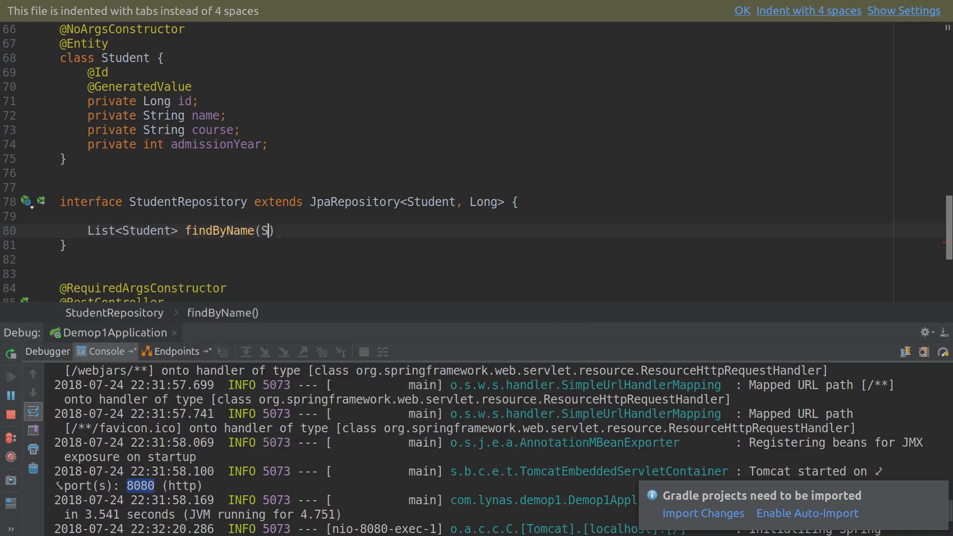
{"action": "type", "text": "String name"}
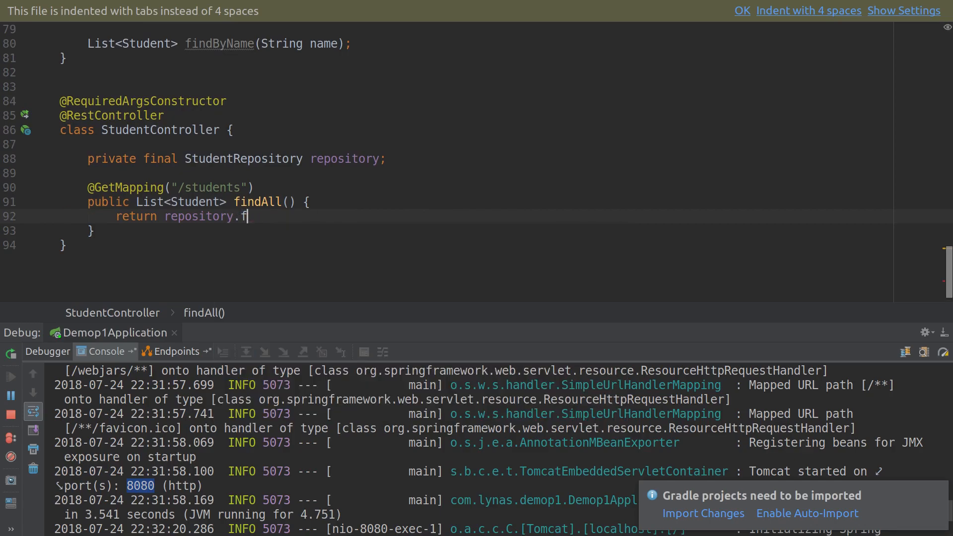
{"action": "type", "text": "f"}
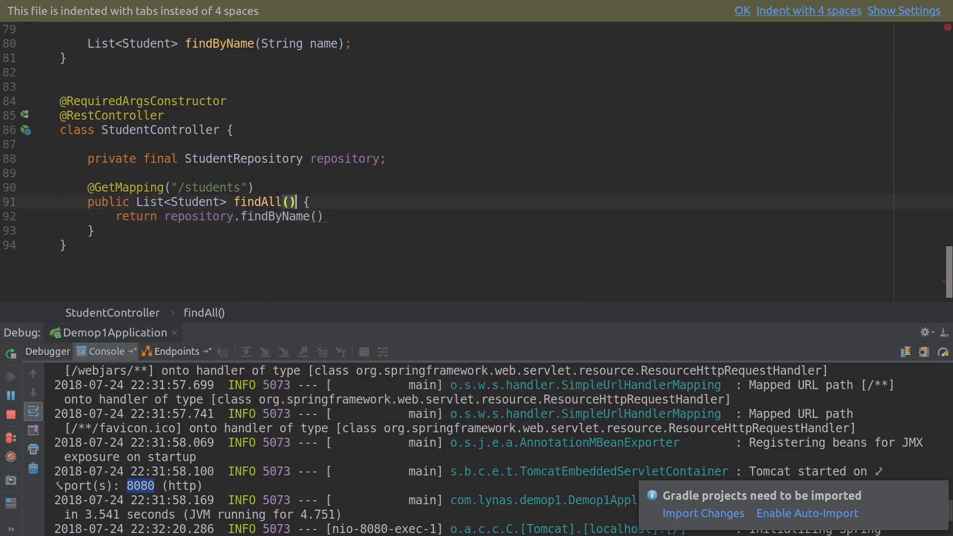
{"action": "type", "text": "@Re"}
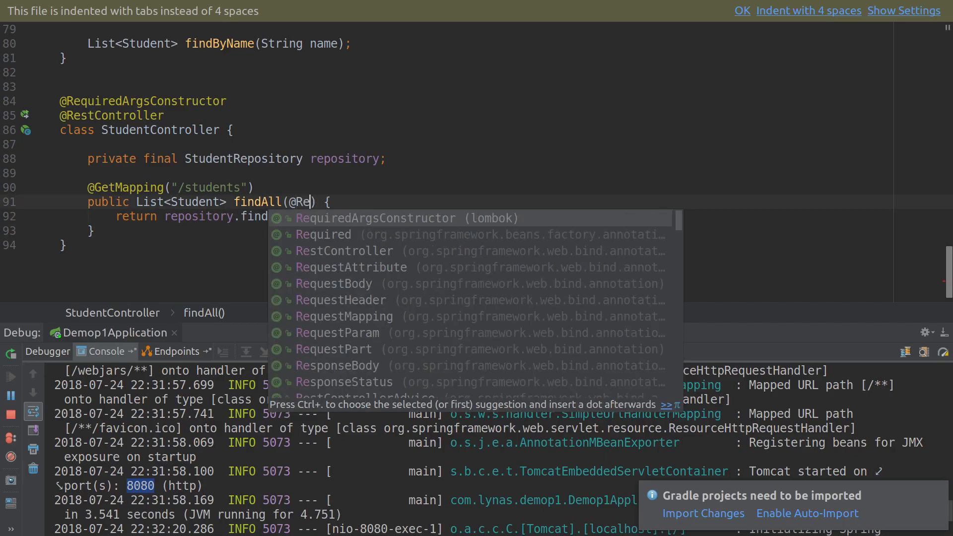
{"action": "type", "text": "Pa"}
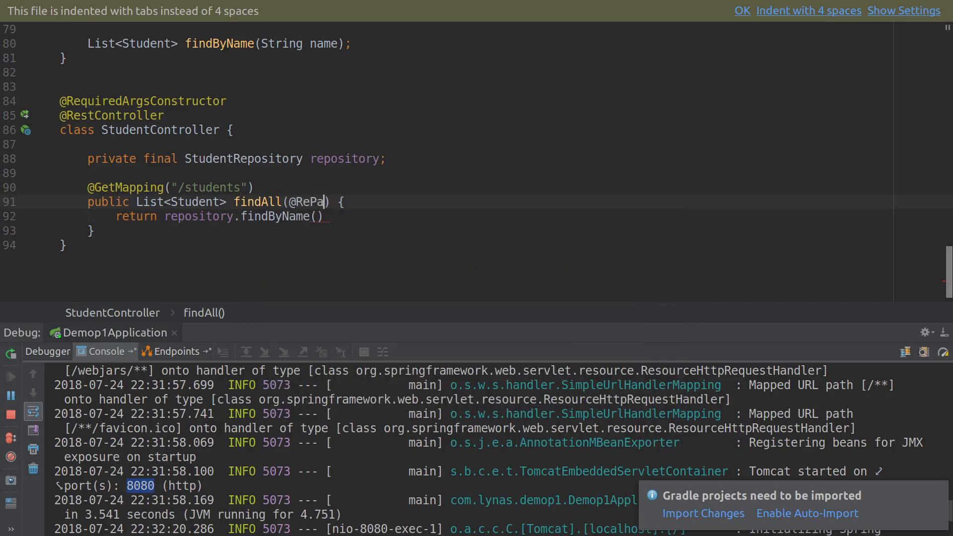
{"action": "type", "text": "@RequestParam String"}
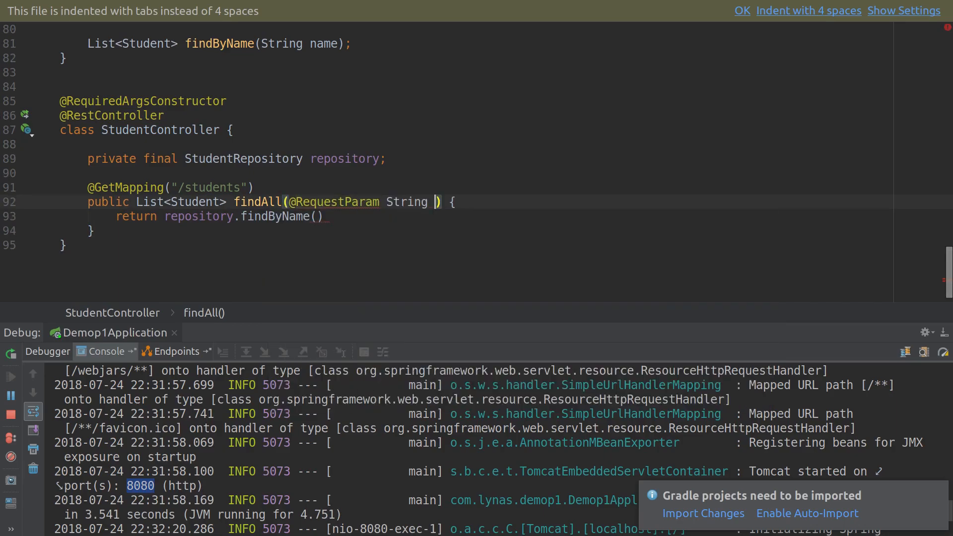
{"action": "type", "text": "name"}
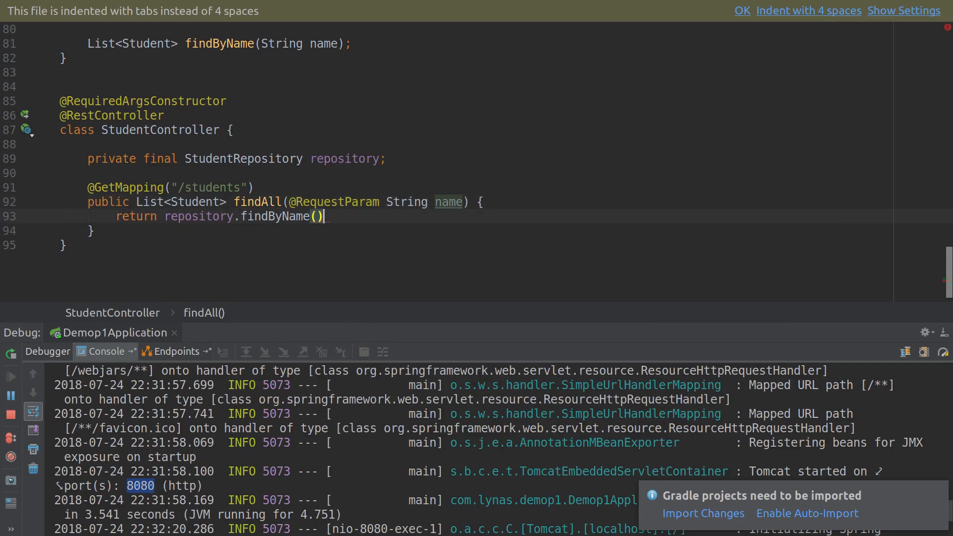
{"action": "type", "text": "name);"}
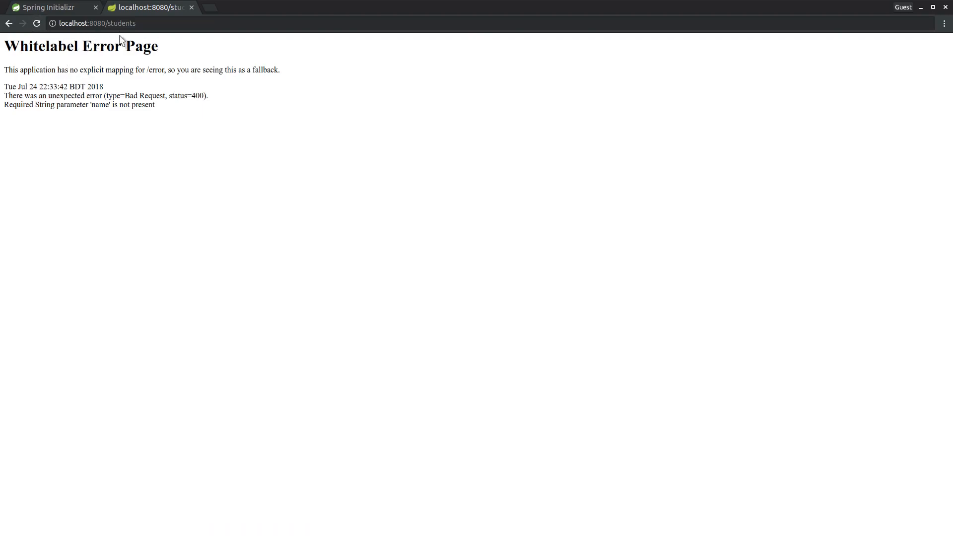
- Reload /students to see the missing-name 400 error, then append ?name to the URL
{"action": "left_click", "coordinate": [97, 23]}
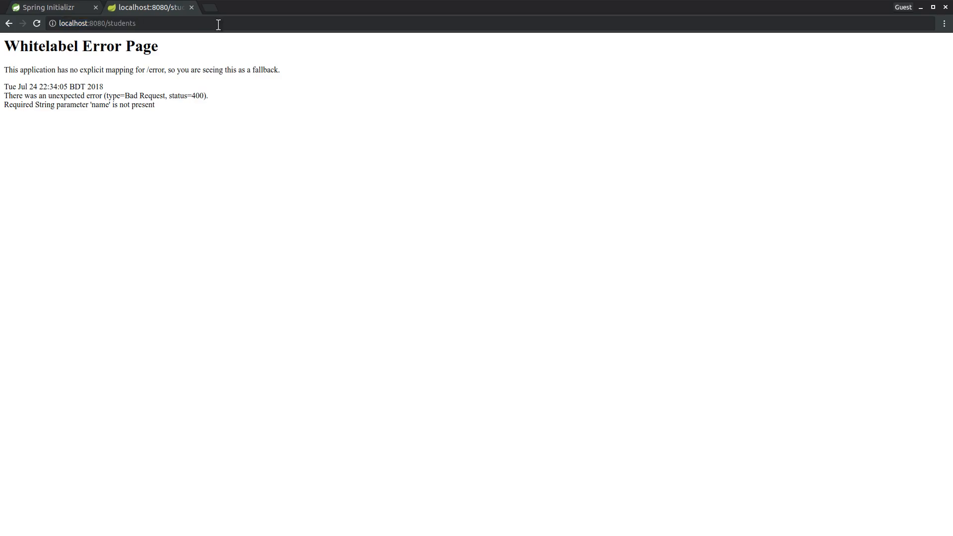
{"action": "type", "text": "?name"}
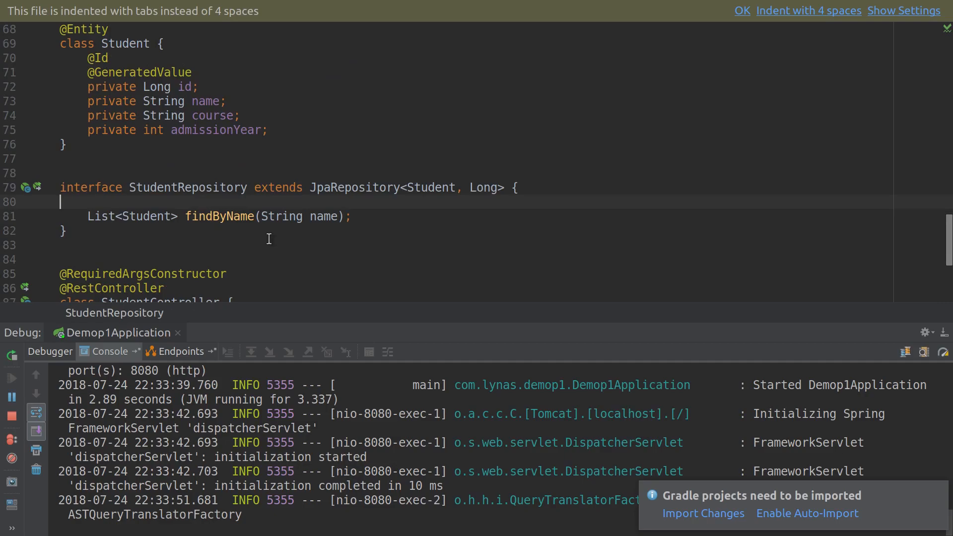
{"action": "type", "text": "@Query"}
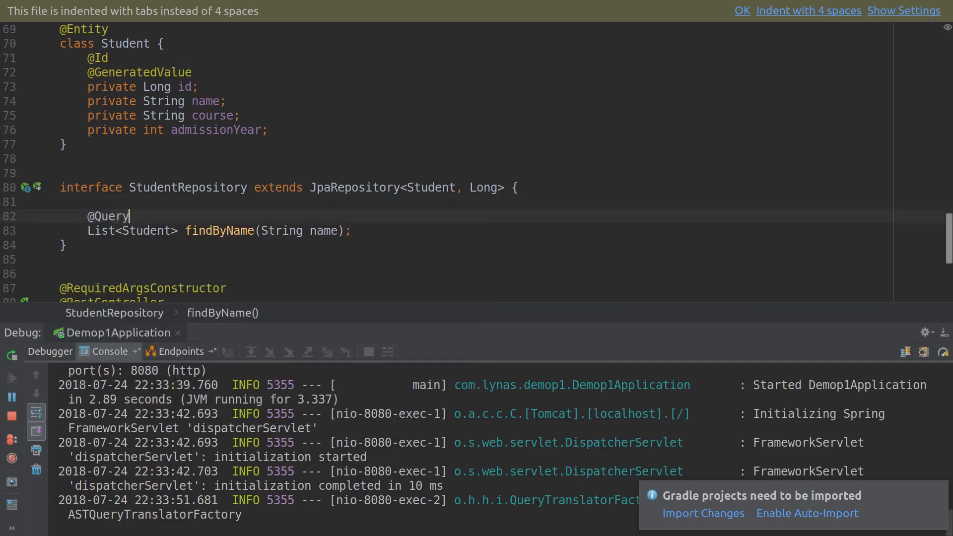
{"action": "type", "text": "("}
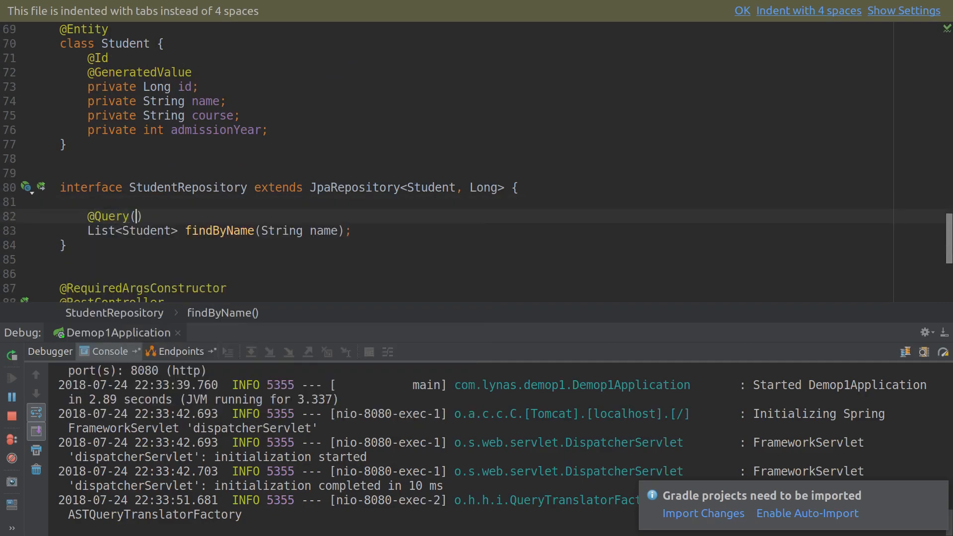
{"action": "type", "text": "\"select s \""}
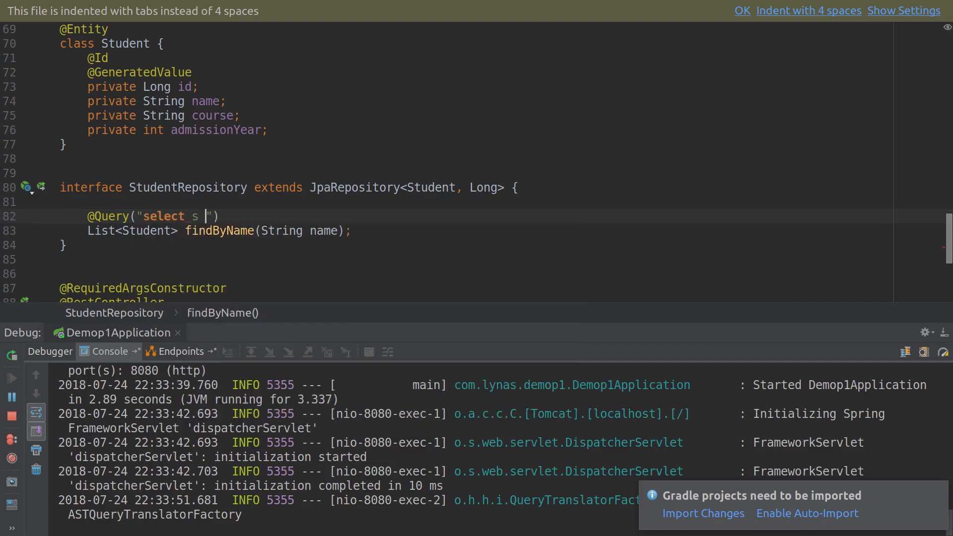
{"action": "type", "text": "from Student"}
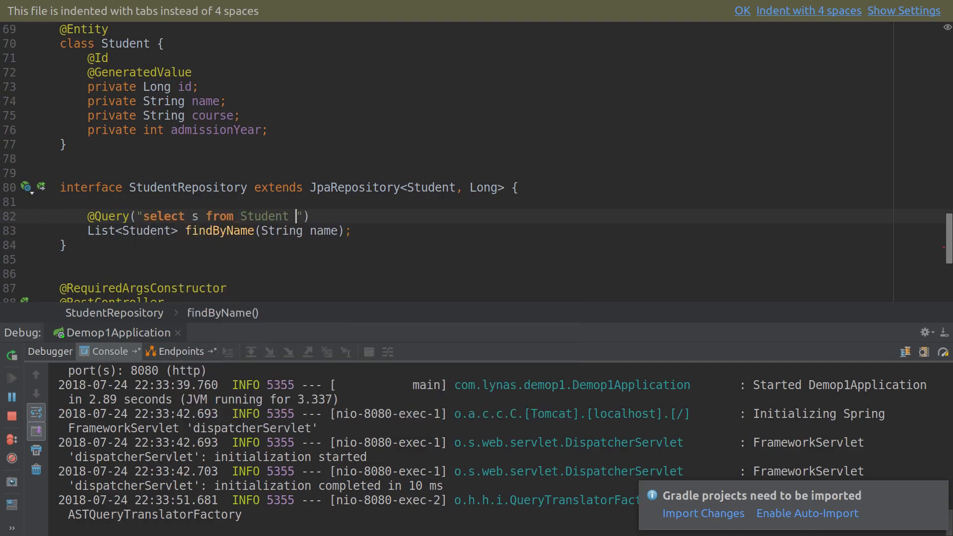
{"action": "type", "text": "s where name like"}
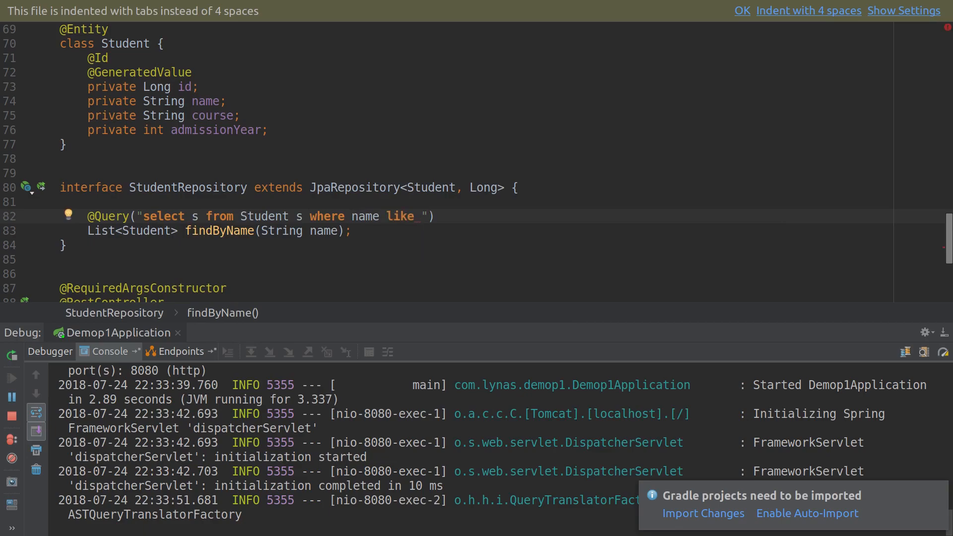
{"action": "type", "text": "%%"}
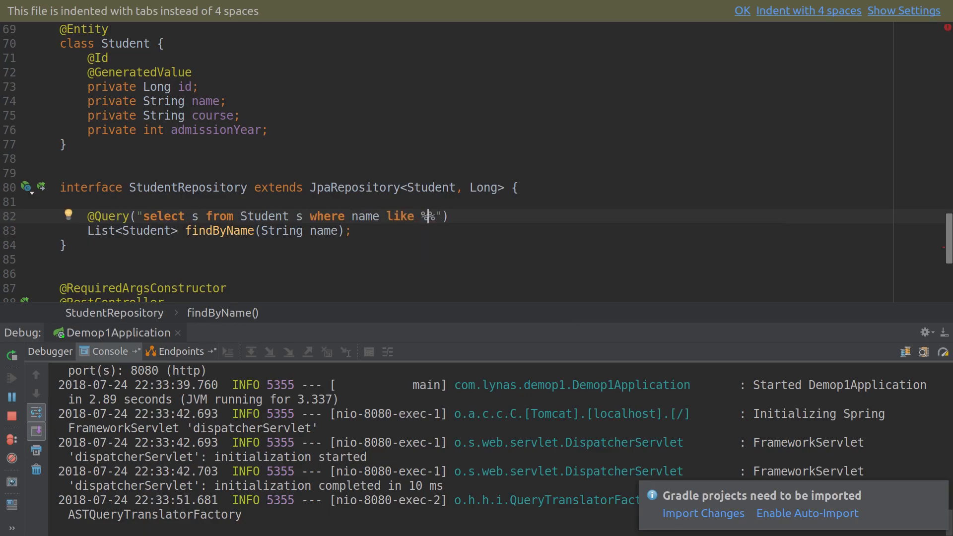
{"action": "type", "text": "?1"}
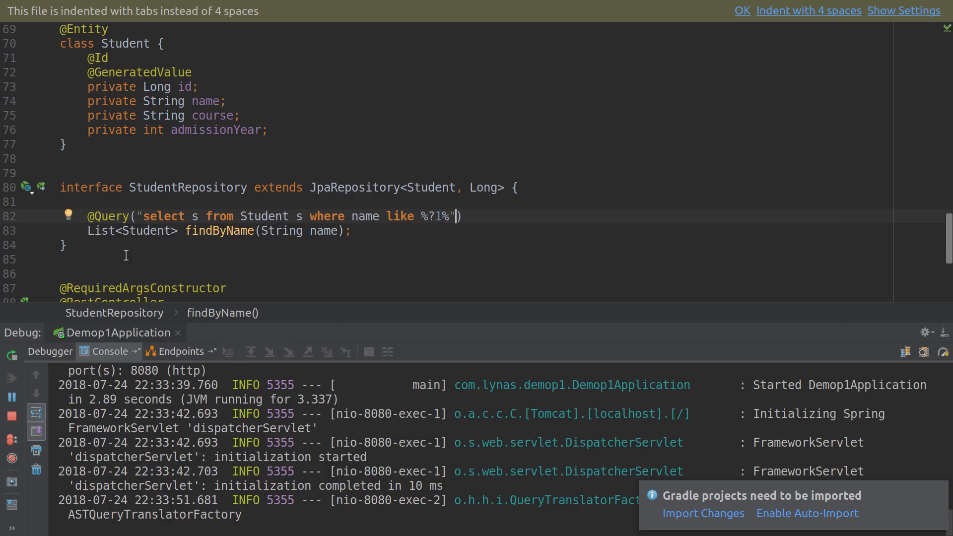
{"action": "double_click", "coordinate": [323, 230]}
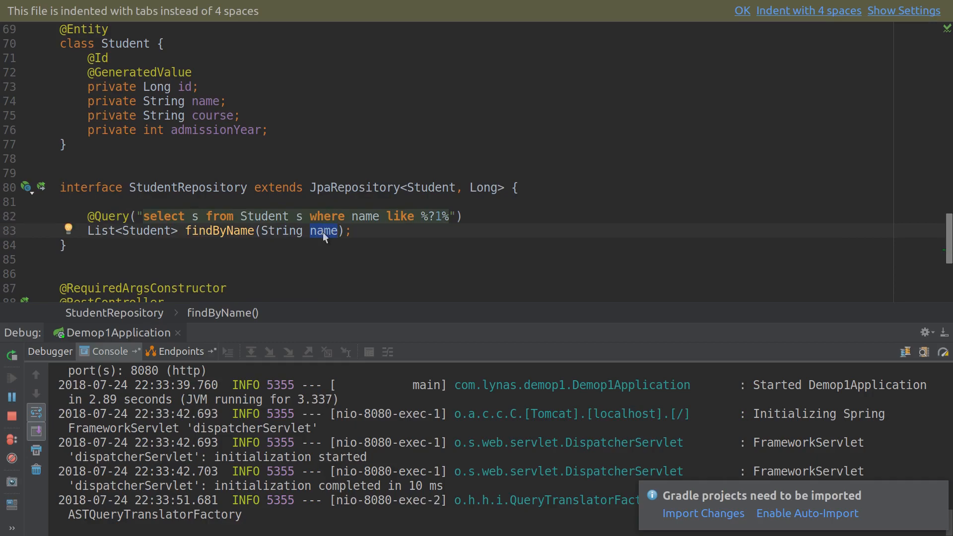
{"action": "scroll", "scroll_direction": "down", "scroll_amount": 3}
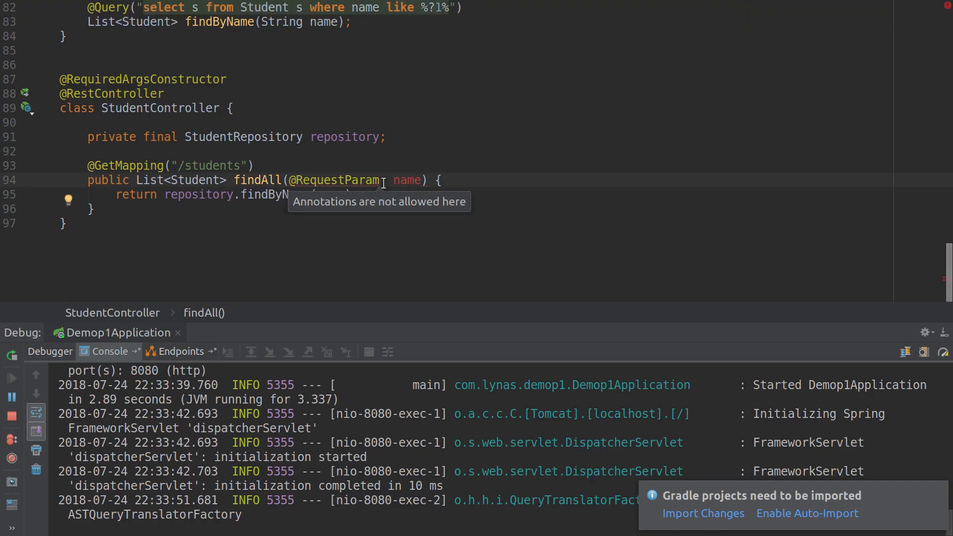
- Make the name parameter Optional<String> and unwrap it with .orElse(...) in the findByName call
{"action": "type", "text": "Optional<>"}
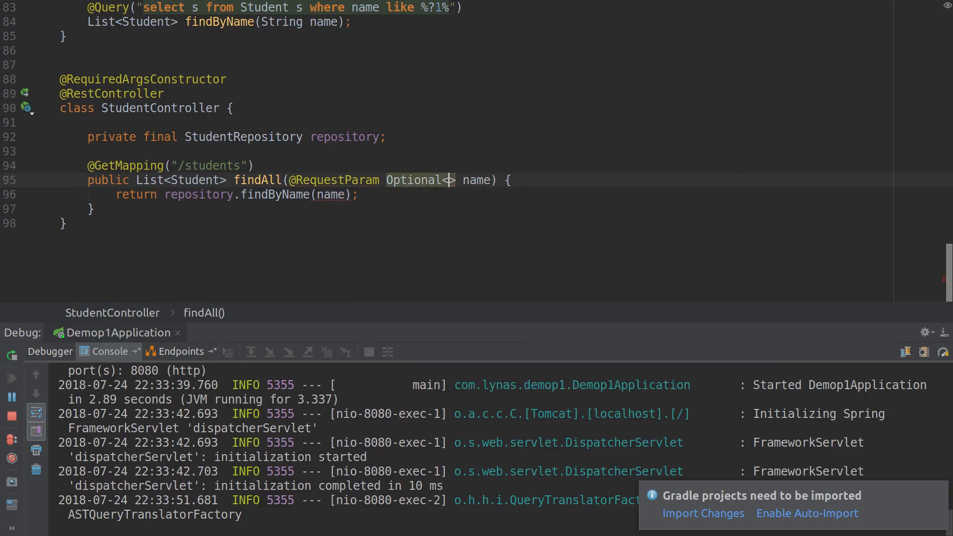
{"action": "type", "text": "String"}
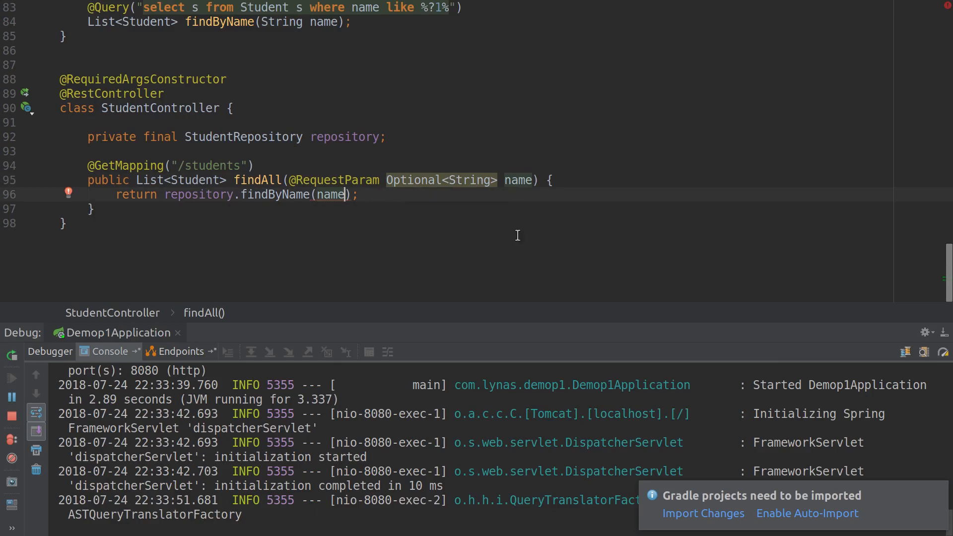
{"action": "type", "text": ".or"}
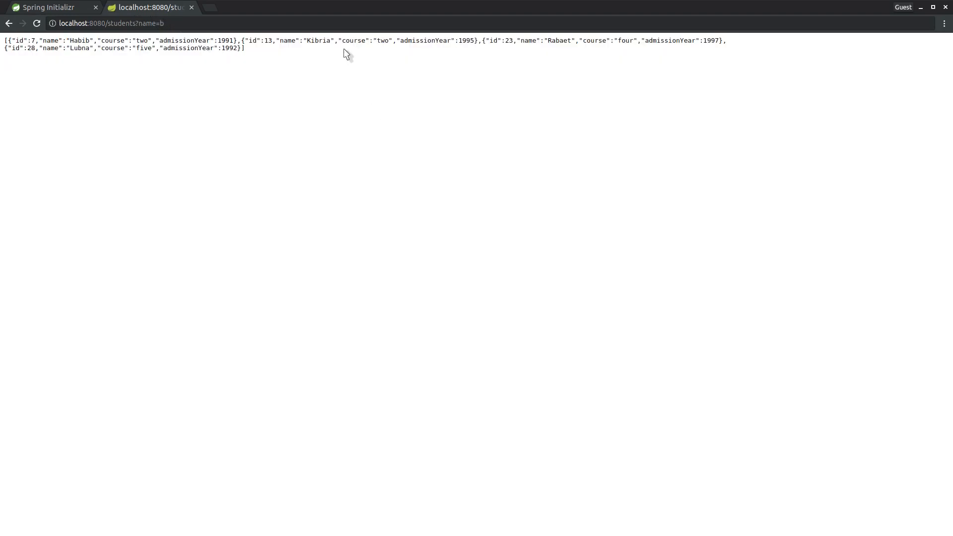
- Zoom the page and query /students?name=b to see the four students containing 'b'
{"action": "key", "text": "ctrl+plus"}
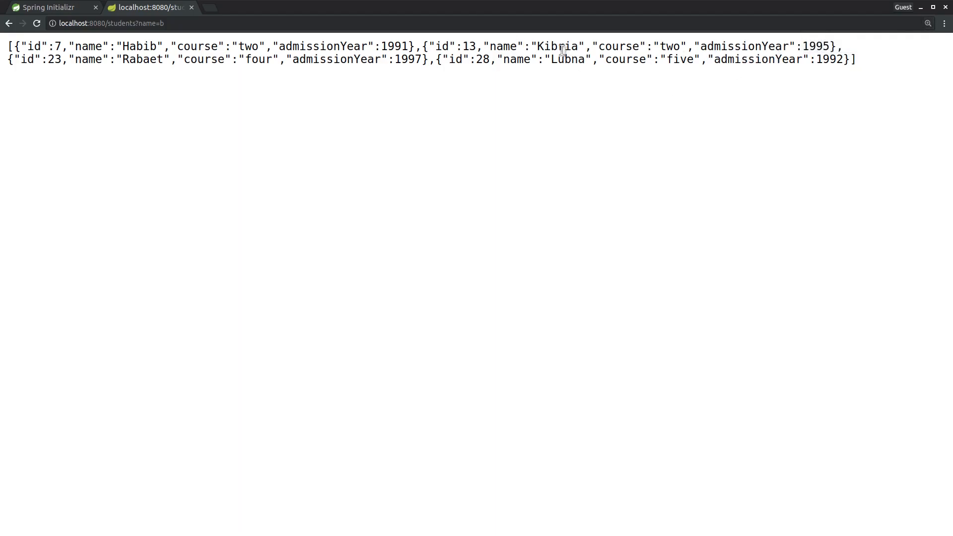
{"action": "mouse_move", "coordinate": [163, 40]}
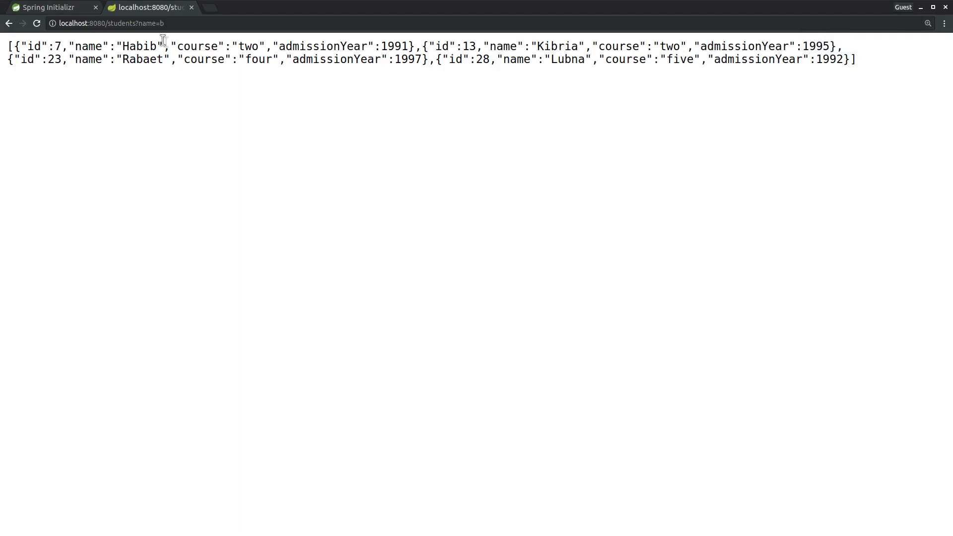
{"action": "mouse_move", "coordinate": [400, 169]}
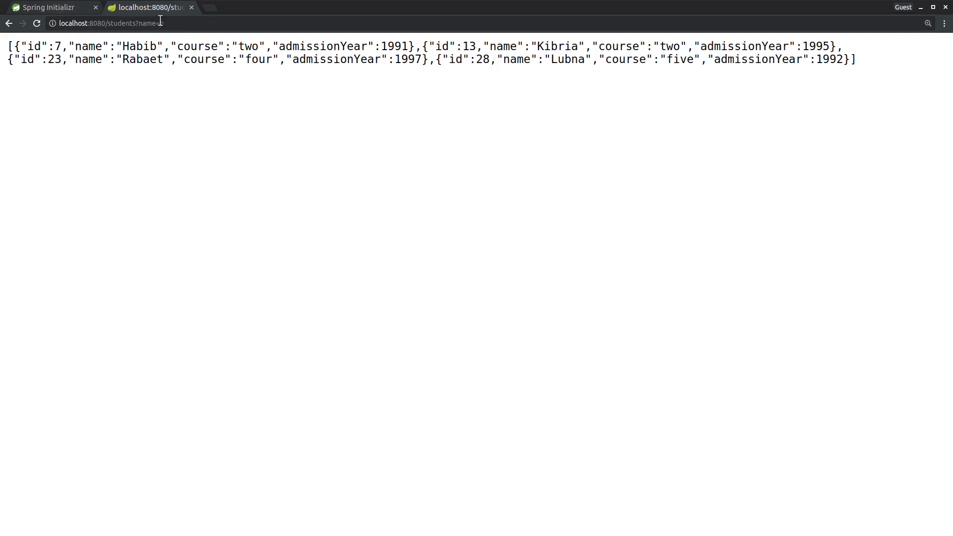
{"action": "type", "text": "b"}
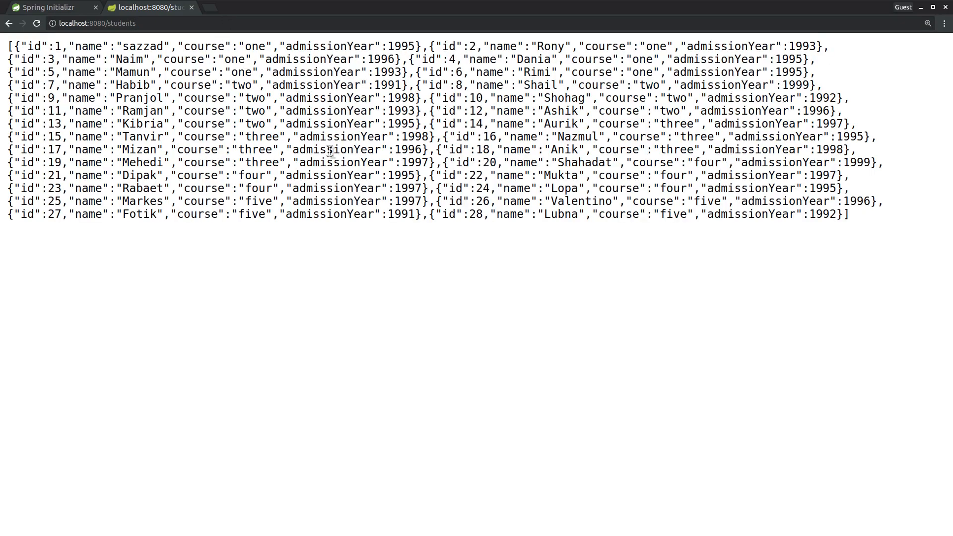
{"action": "mouse_move", "coordinate": [366, 241]}
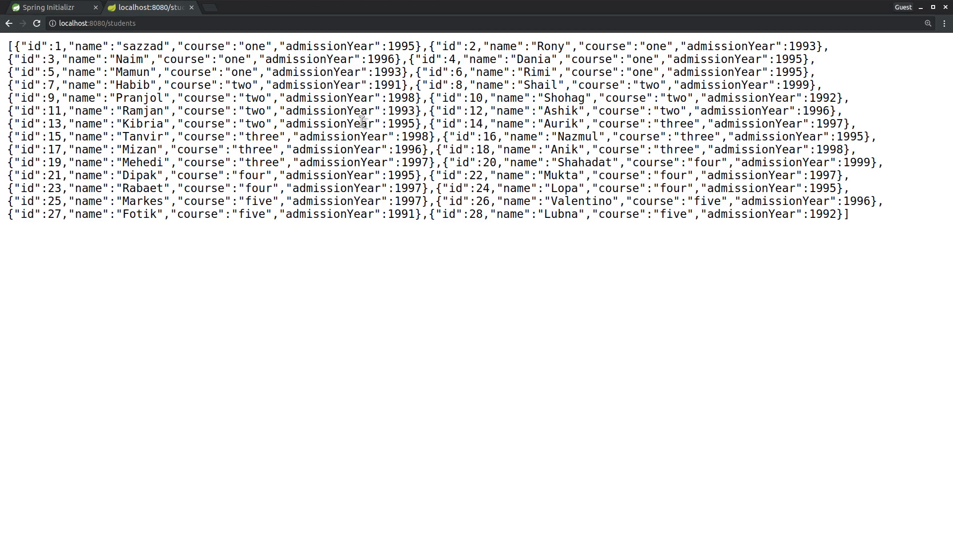
{"action": "mouse_move", "coordinate": [350, 112]}
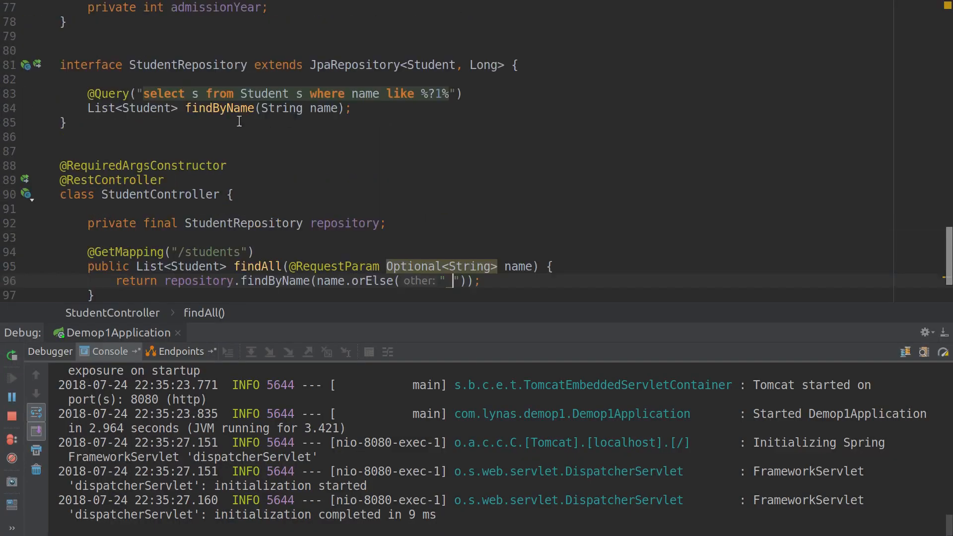
- Change findByName to return Page<Student> with a Pageable parameter and start a new PageRequest argument
{"action": "type", "text": "P"}
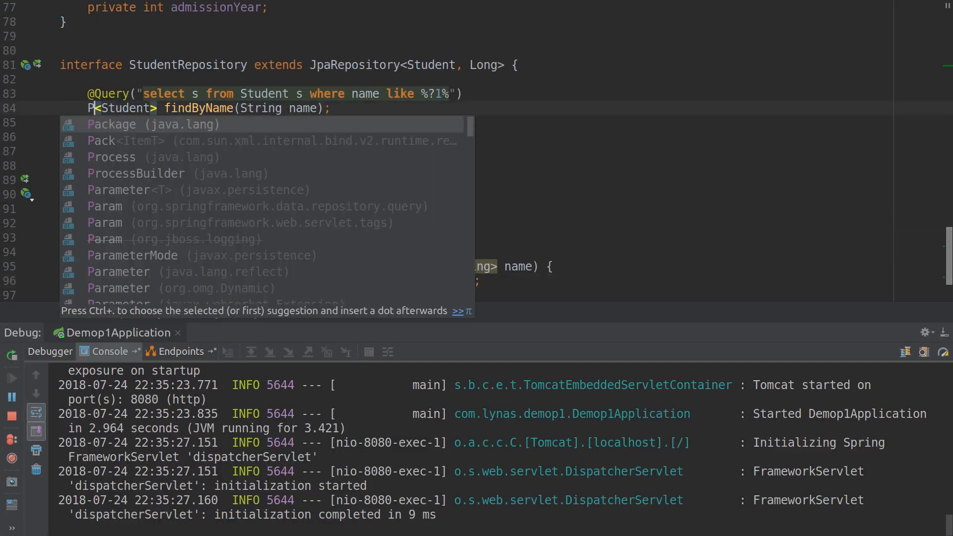
{"action": "type", "text": "age"}
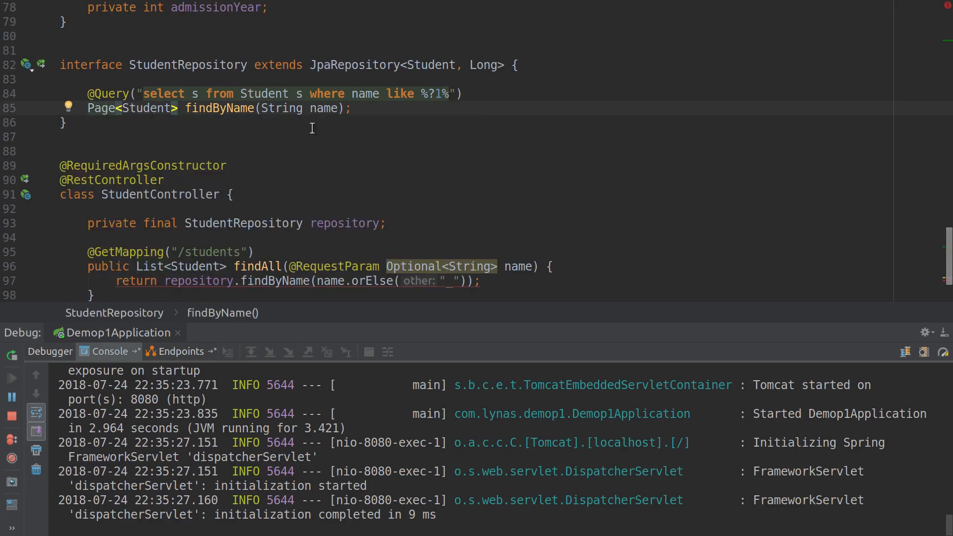
{"action": "type", "text": ","}
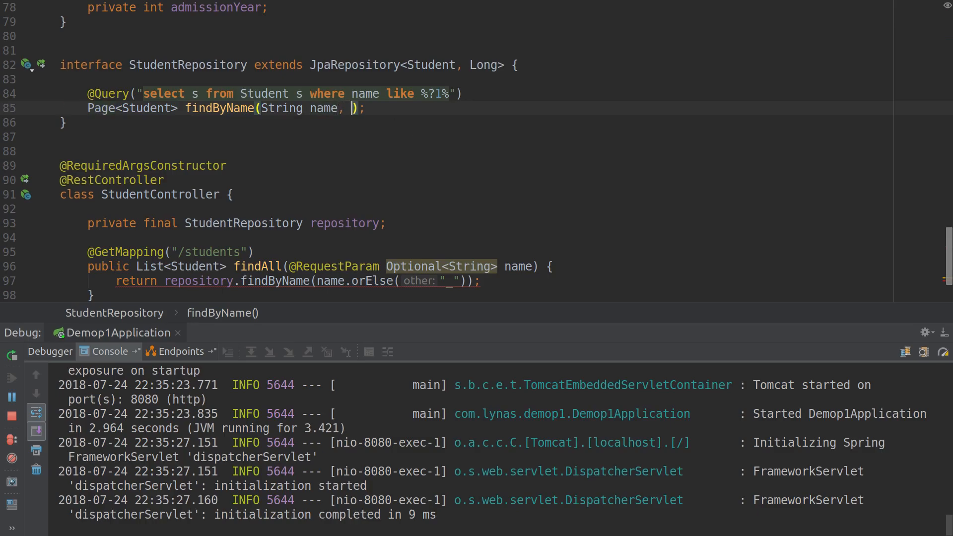
{"action": "type", "text": "Pageable pageable"}
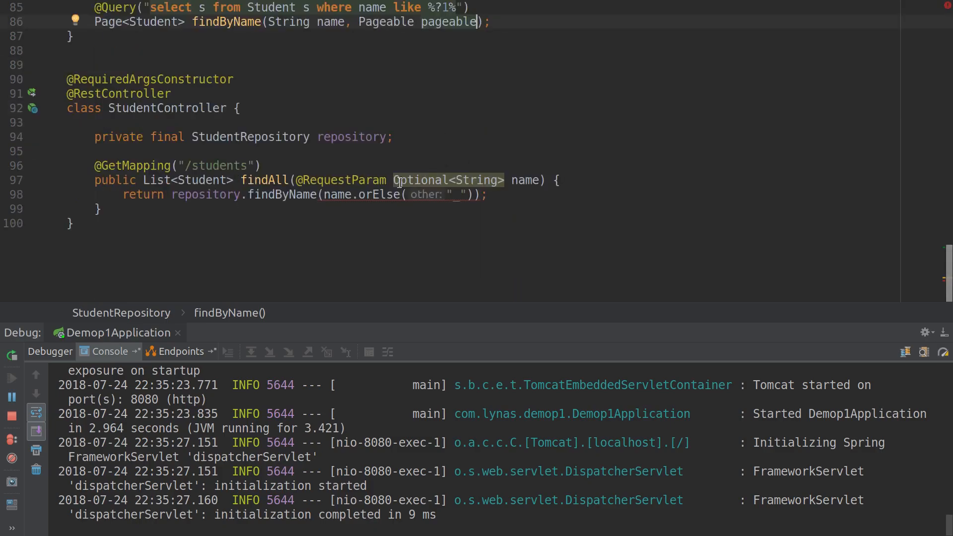
{"action": "left_click", "coordinate": [491, 195]}
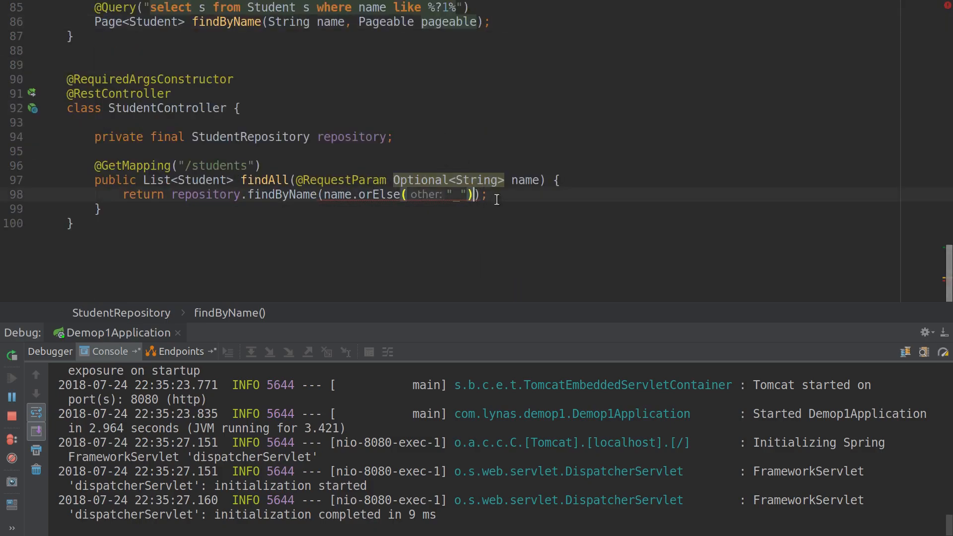
{"action": "type", "text": ", new PageRequest("}
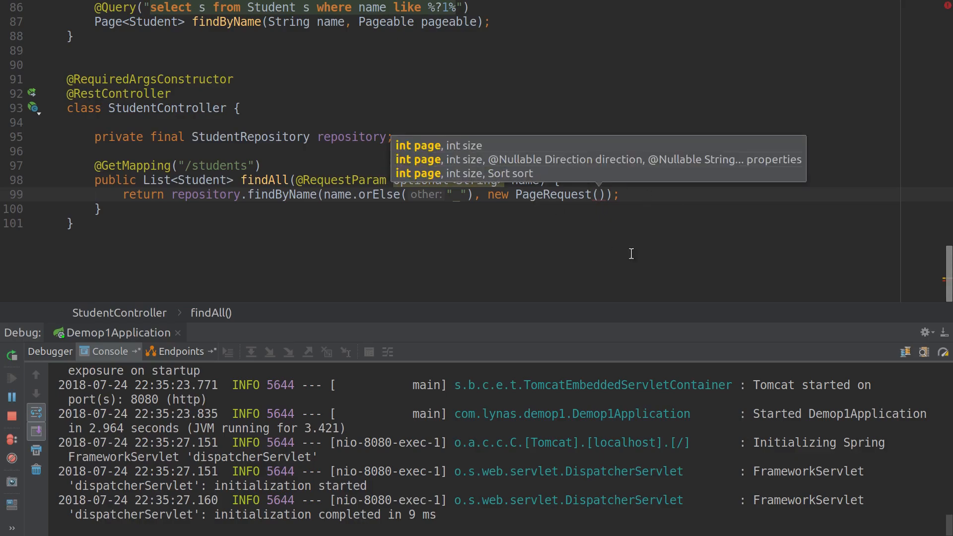
- Pass new PageRequest(0, 5) and make findAll return Page<Student>
{"action": "type", "text": "0, 5"}
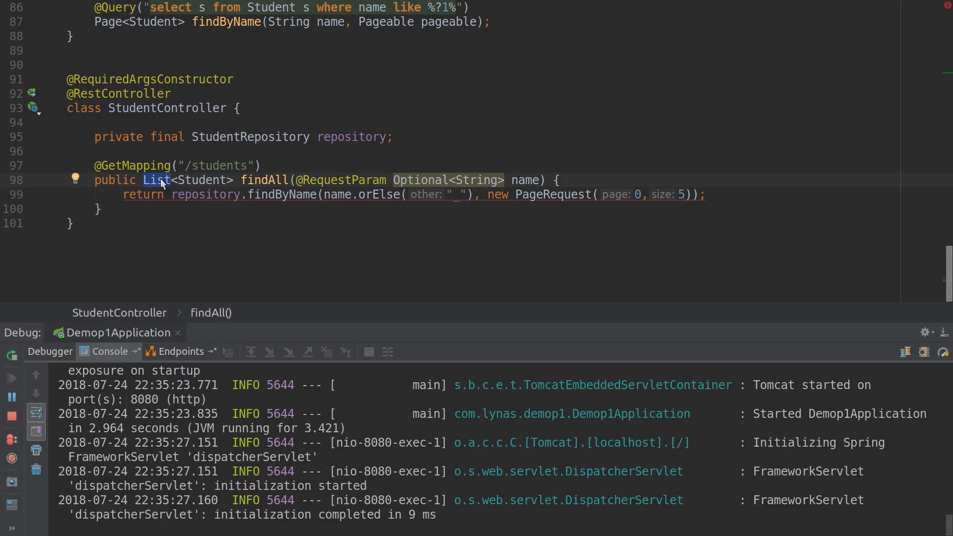
{"action": "type", "text": "P"}
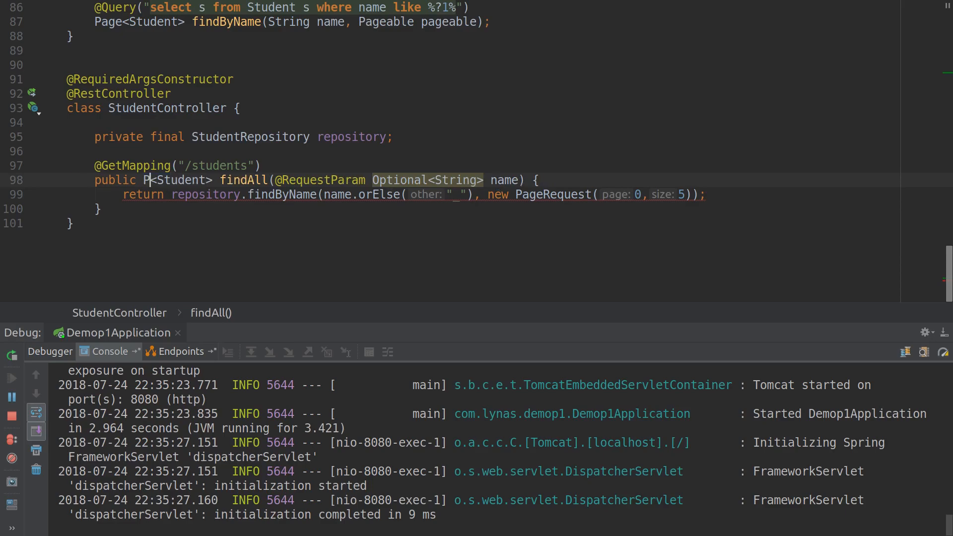
{"action": "type", "text": "age"}
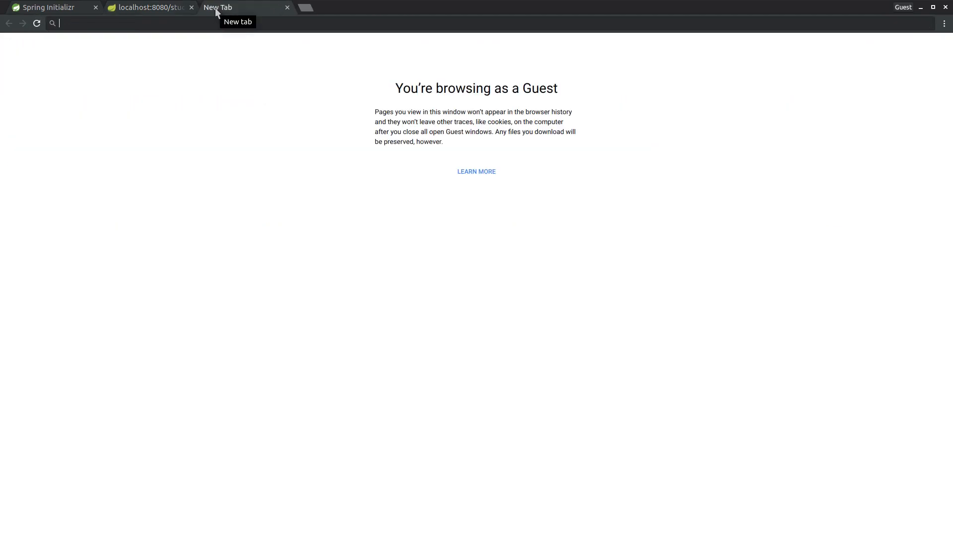
- Start entering jsoneditoronline in a fresh tab's address bar
{"action": "type", "text": "jsoneditoronline.org"}
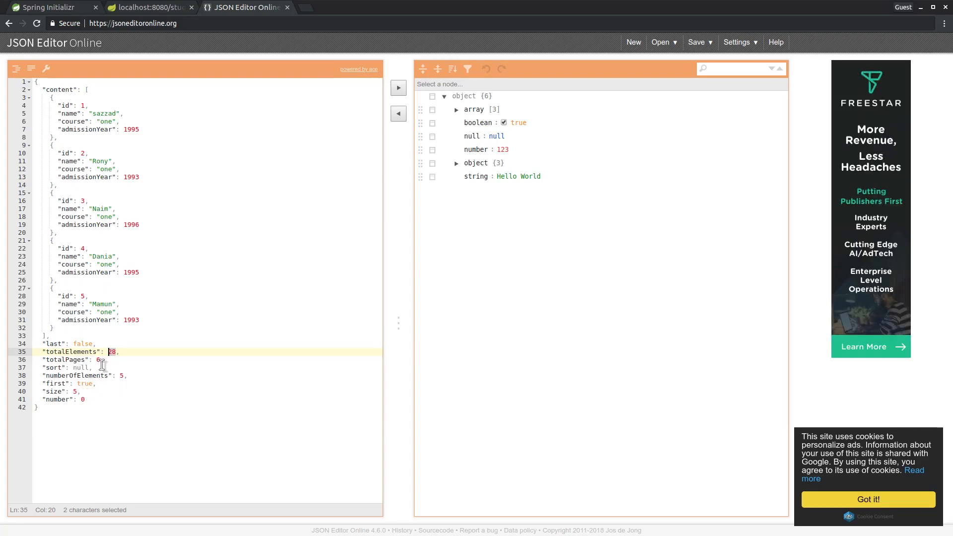
- Point out totalPages 6 in the formatted paged response, then return to IntelliJ IDEA
{"action": "left_click", "coordinate": [97, 360]}
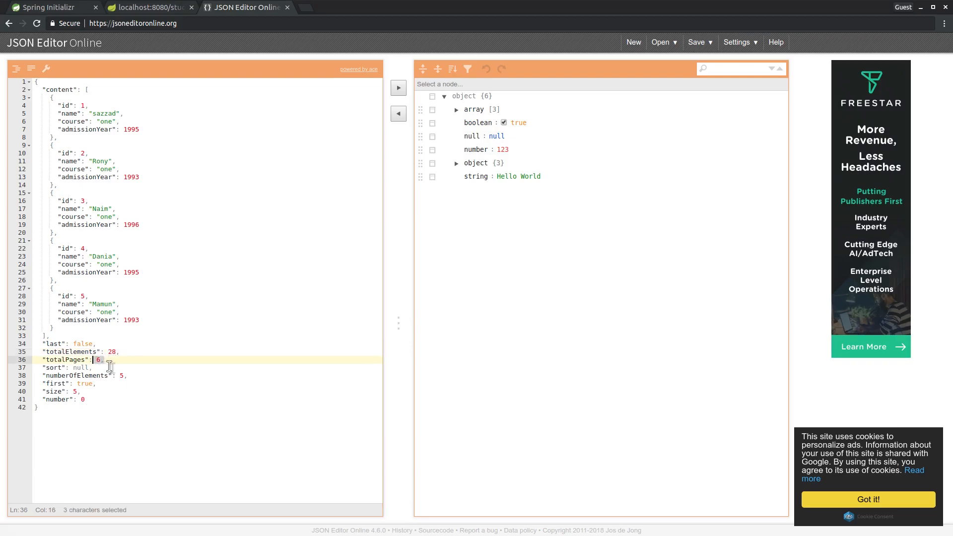
{"action": "left_click", "coordinate": [149, 7]}
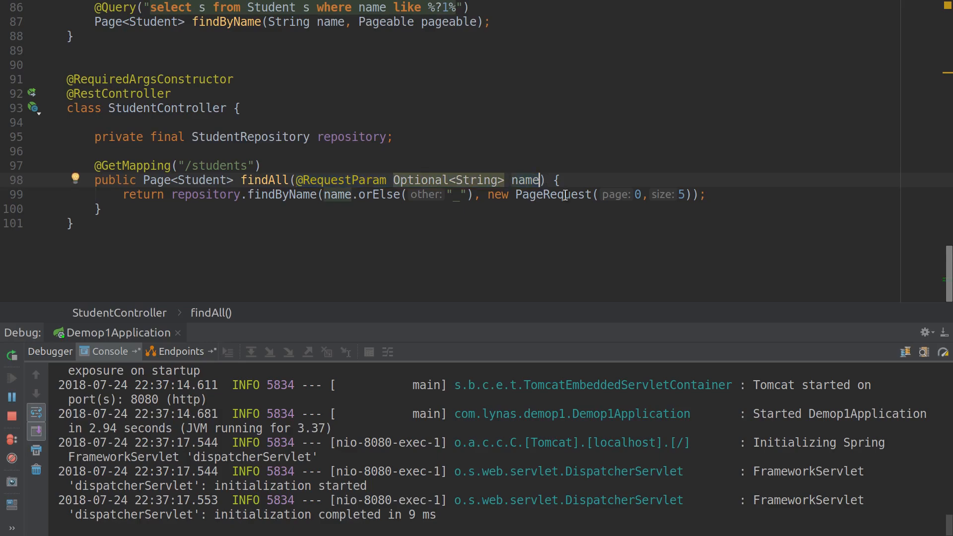
- Add an Optional<Integer> page request parameter and pass page.orElse(0) to PageRequest
{"action": "type", "text": ","}
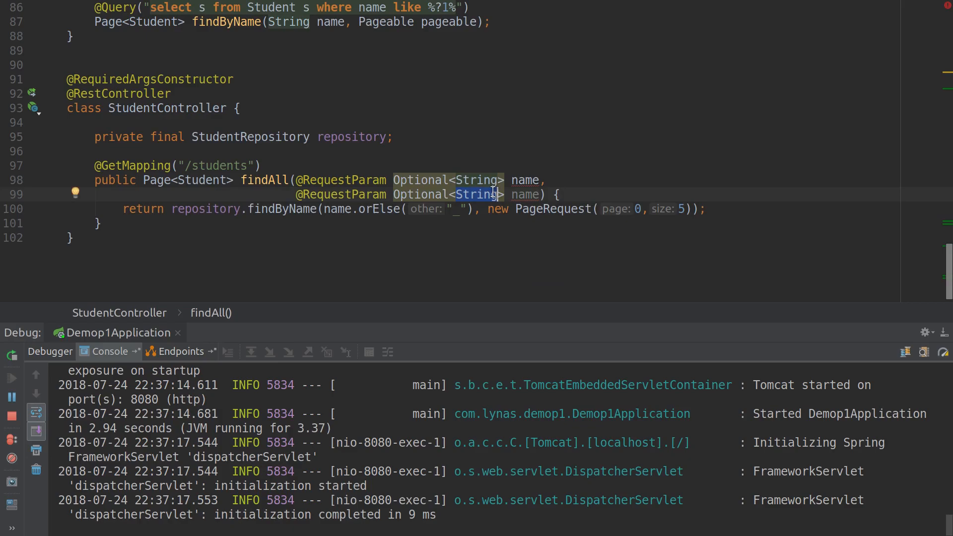
{"action": "type", "text": "Integer"}
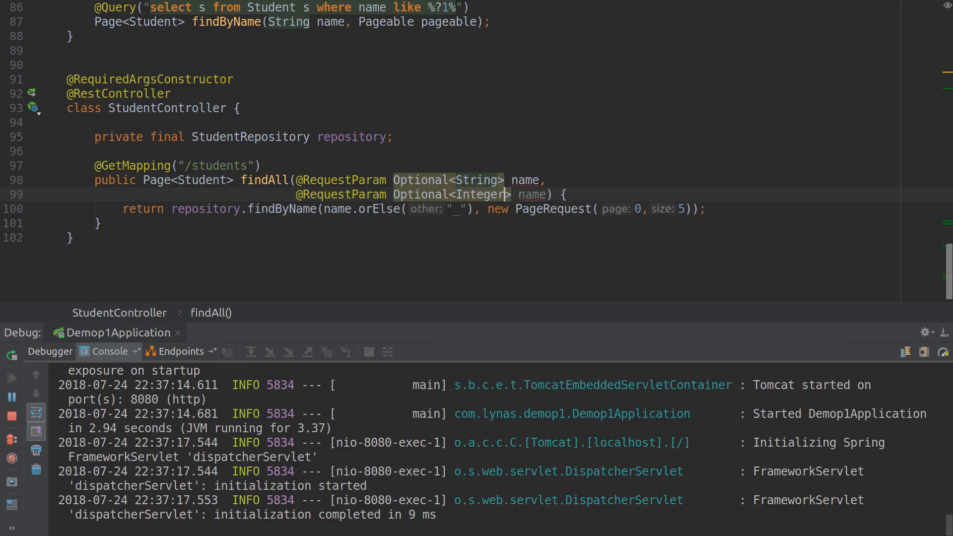
{"action": "double_click", "coordinate": [532, 194]}
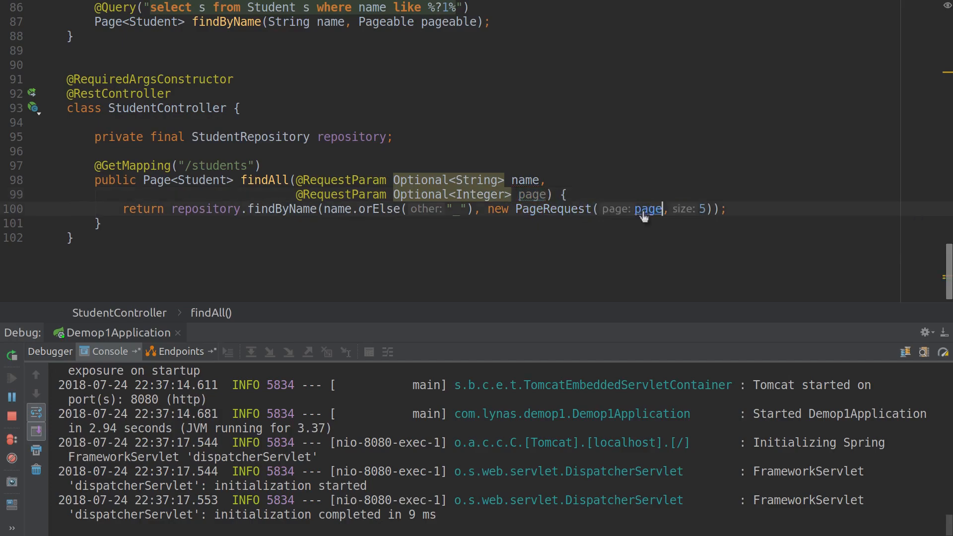
{"action": "type", "text": ".orElse("}
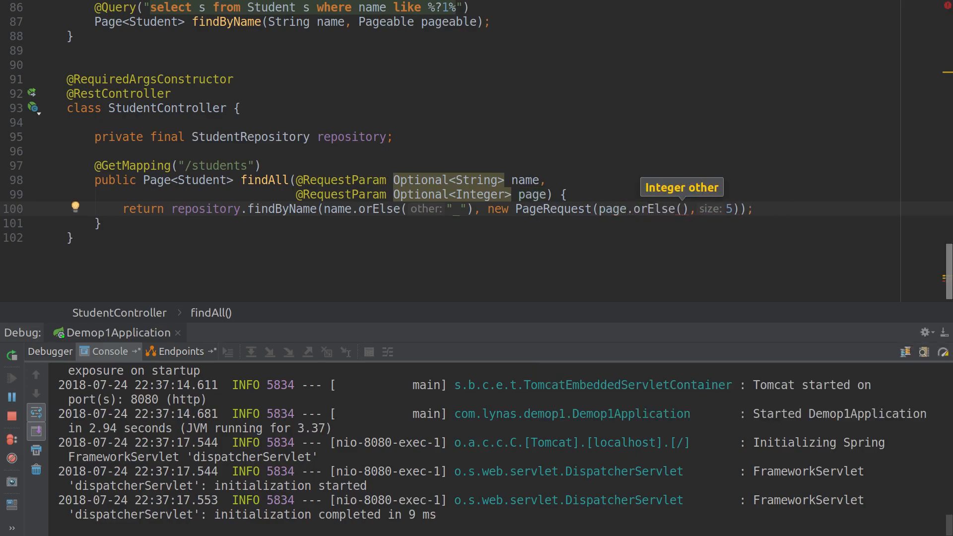
{"action": "type", "text": "0"}
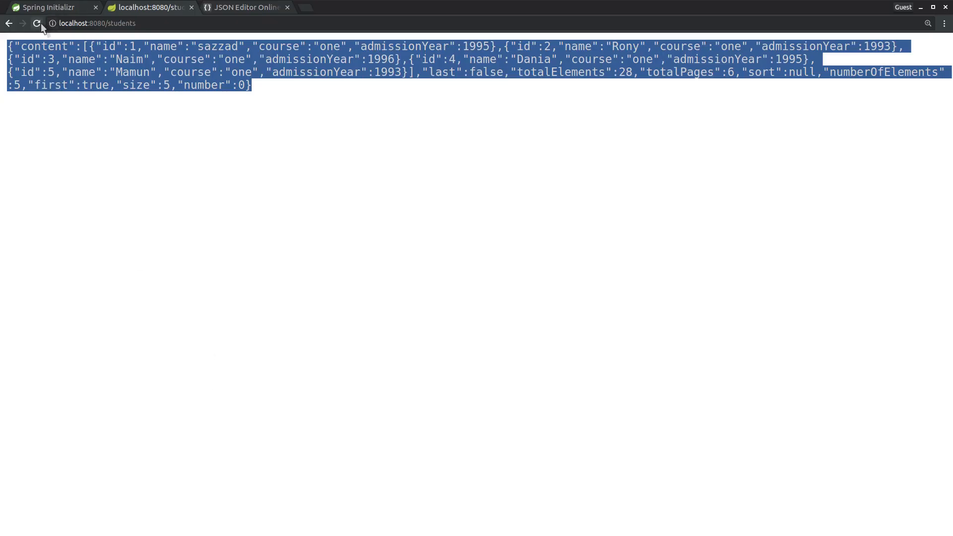
- Request localhost:8080/students?page=2 and review students 11 through 15 in the JSON
{"action": "left_click", "coordinate": [37, 22]}
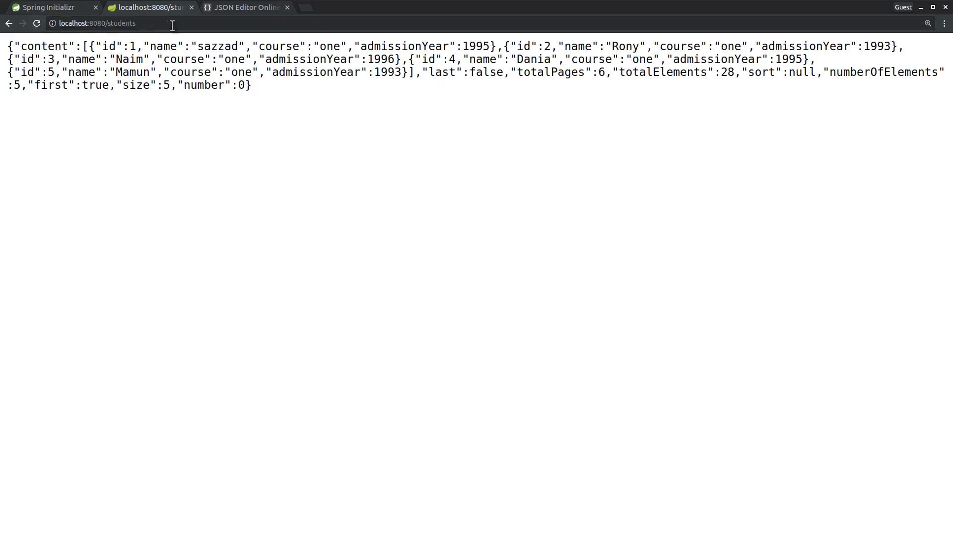
{"action": "type", "text": "?page"}
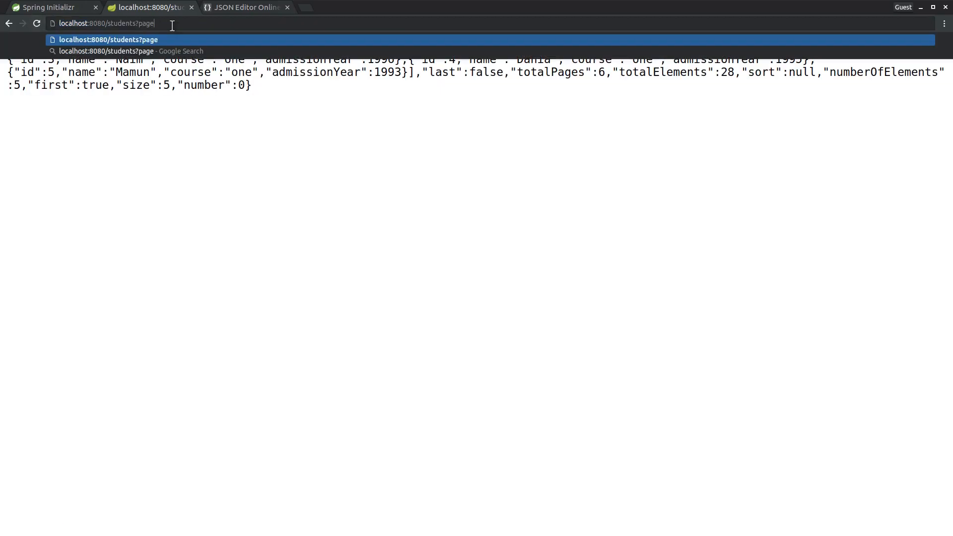
{"action": "type", "text": "=1"}
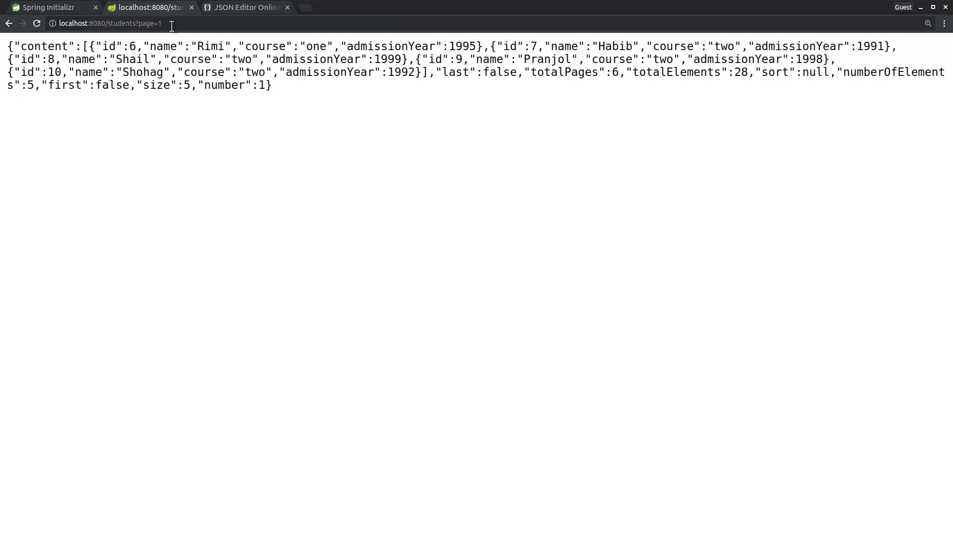
{"action": "mouse_move", "coordinate": [182, 43]}
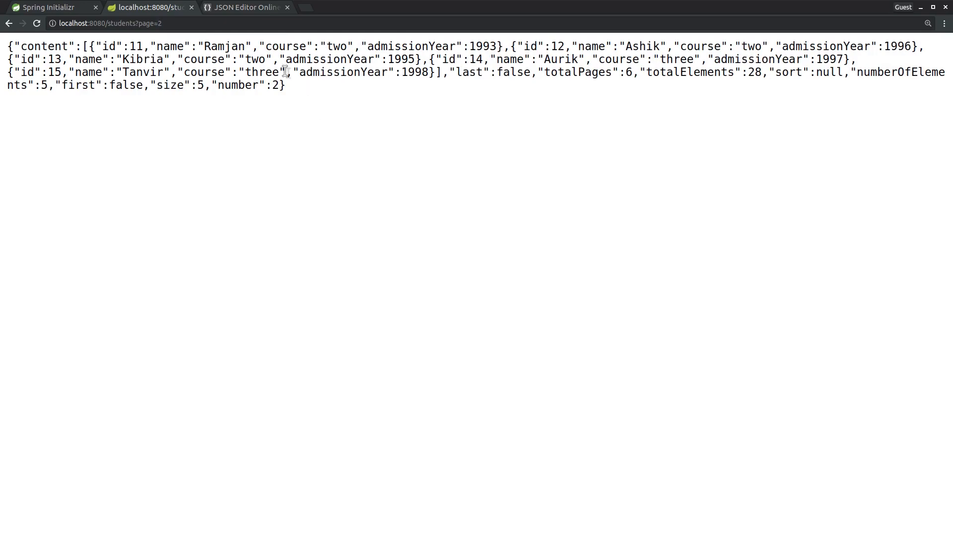
{"action": "mouse_move", "coordinate": [278, 86]}
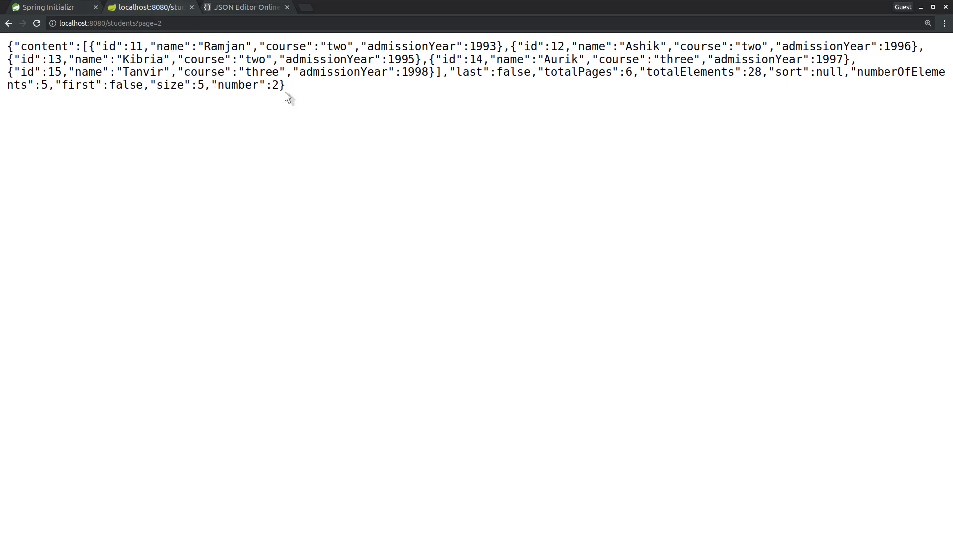
{"action": "mouse_move", "coordinate": [144, 56]}
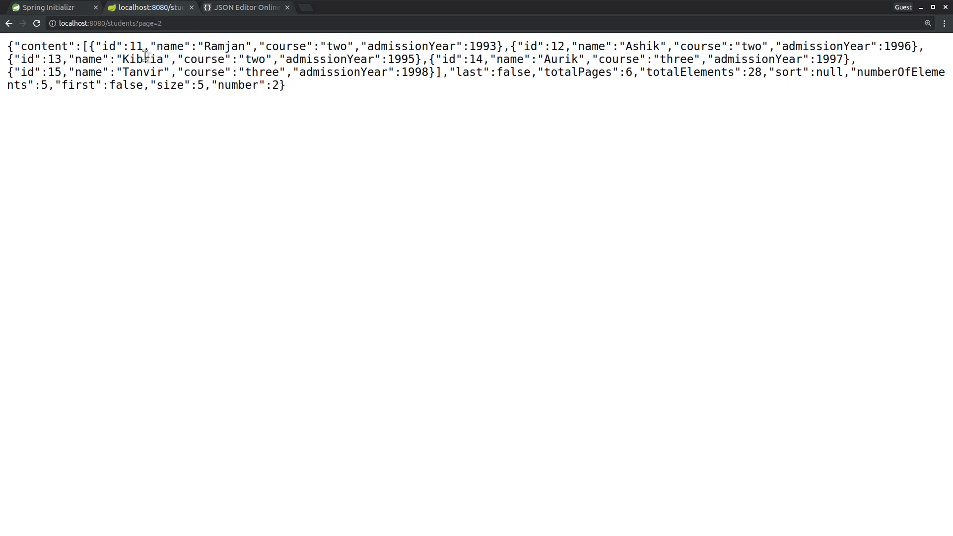
{"action": "double_click", "coordinate": [137, 47]}
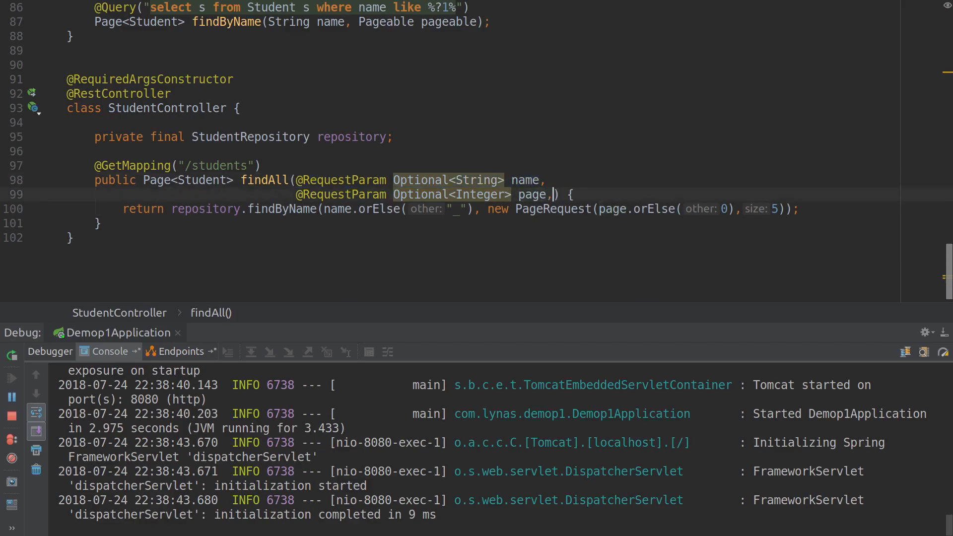
- Duplicate the name parameter as an Optional<String> sortBy request parameter
{"action": "type", "text": "@RequestParam Optional<String> name,) {"}
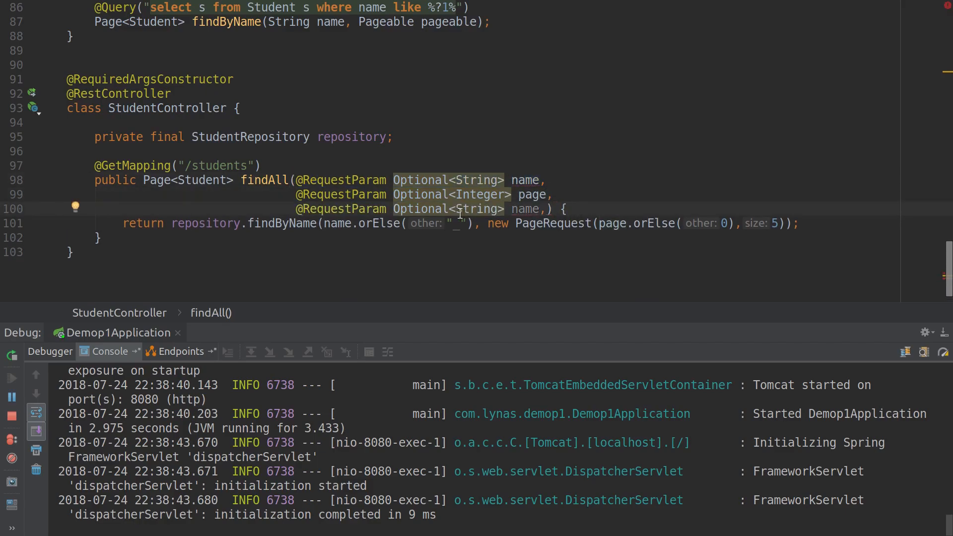
{"action": "double_click", "coordinate": [479, 209]}
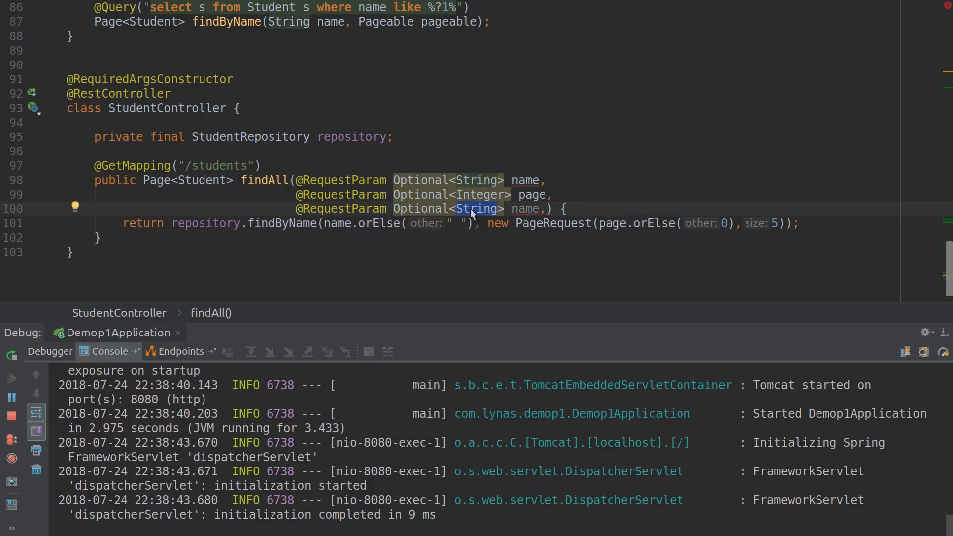
{"action": "double_click", "coordinate": [525, 209]}
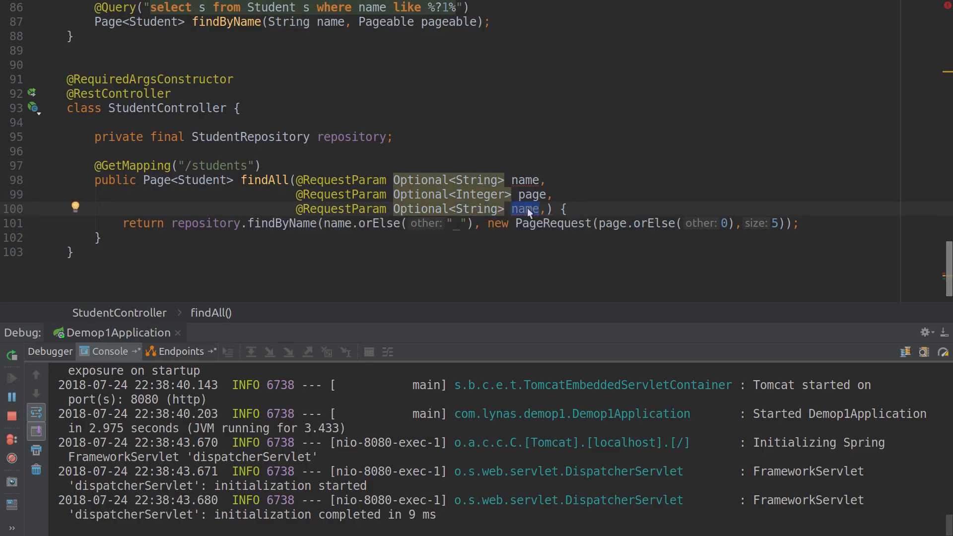
{"action": "type", "text": "Sort"}
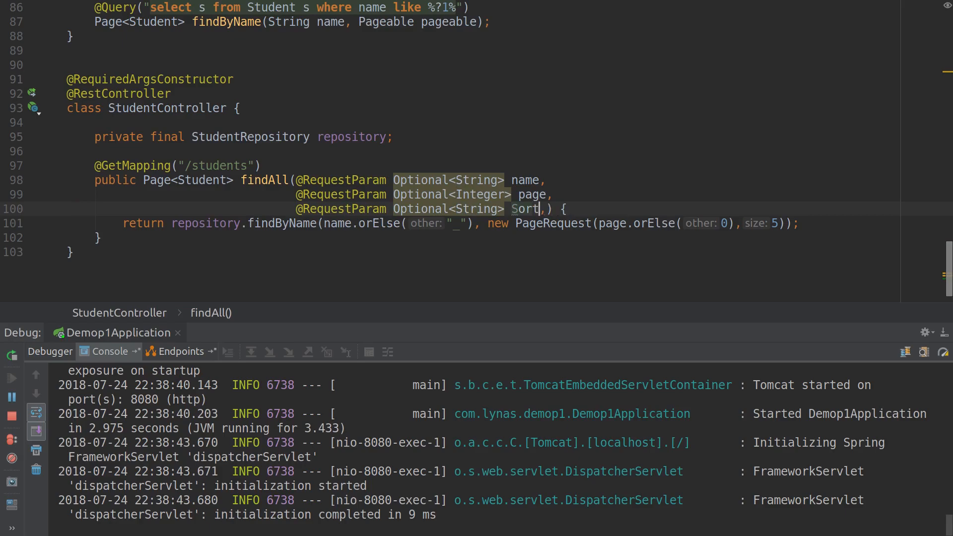
{"action": "type", "text": "sort"}
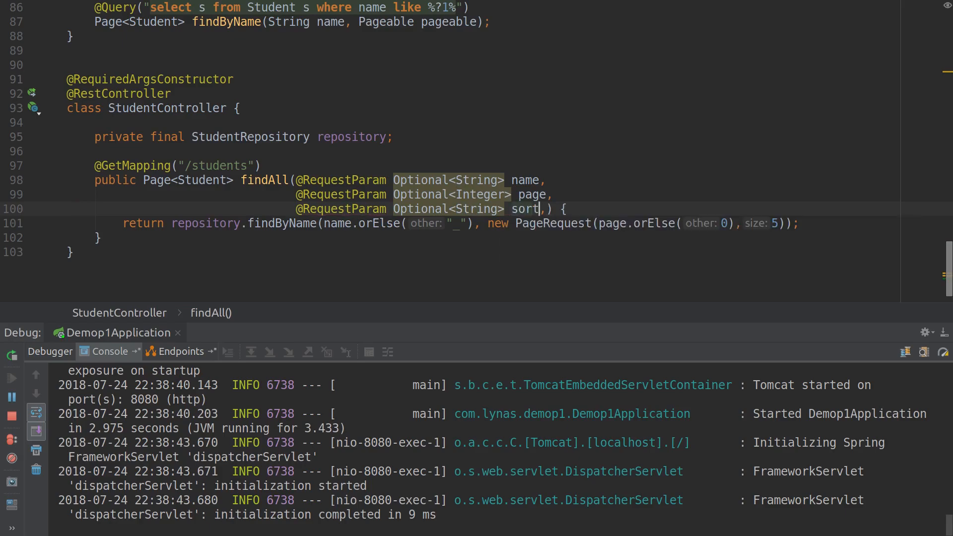
{"action": "type", "text": "By"}
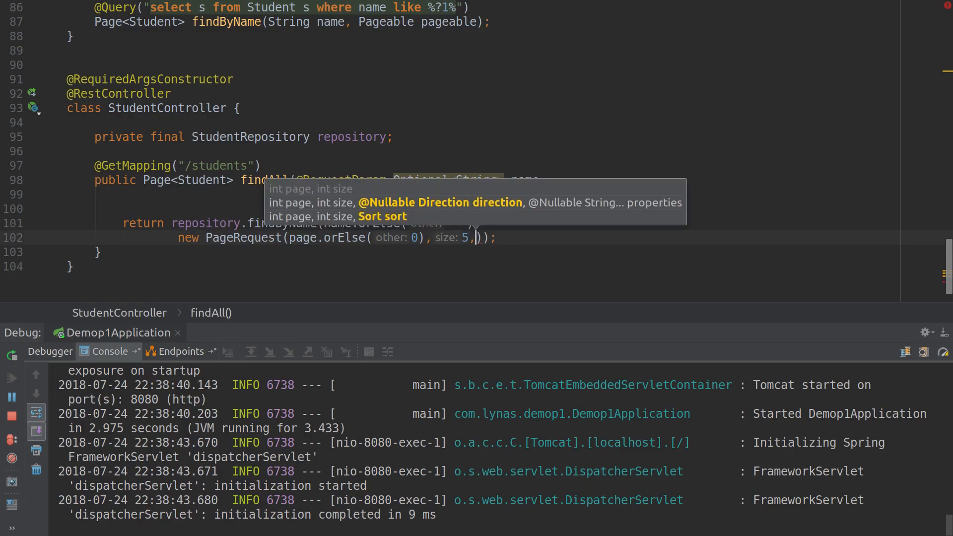
- Pass Sort.Direction.ASC and sortBy.orElse("id") to PageRequest and restart the app
{"action": "type", "text": "ASC, ));"}
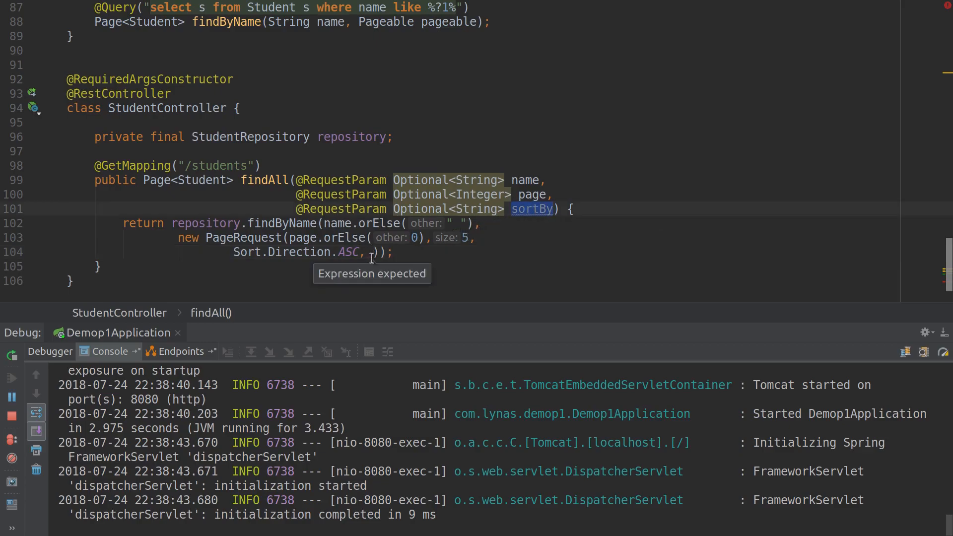
{"action": "type", "text": "sortBy.orElse(\""}
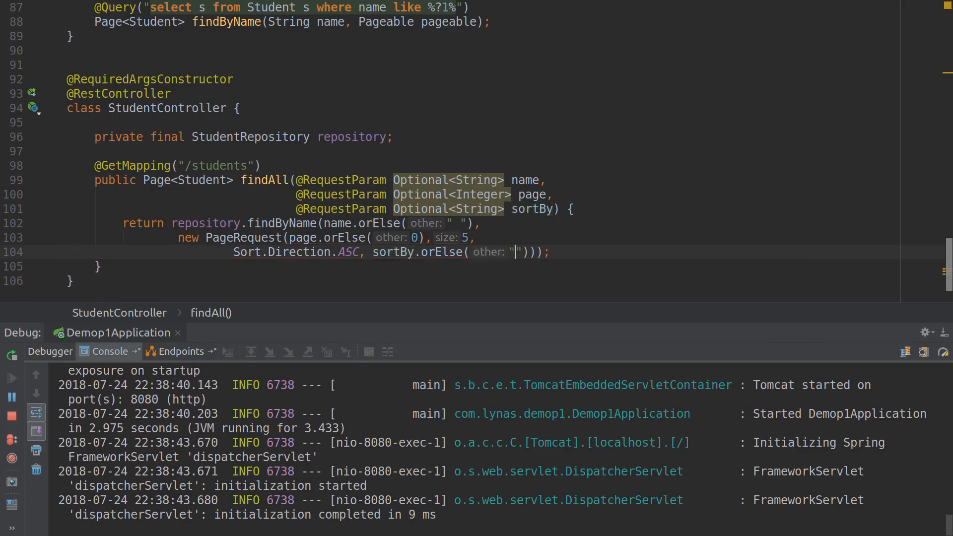
{"action": "type", "text": "id"}
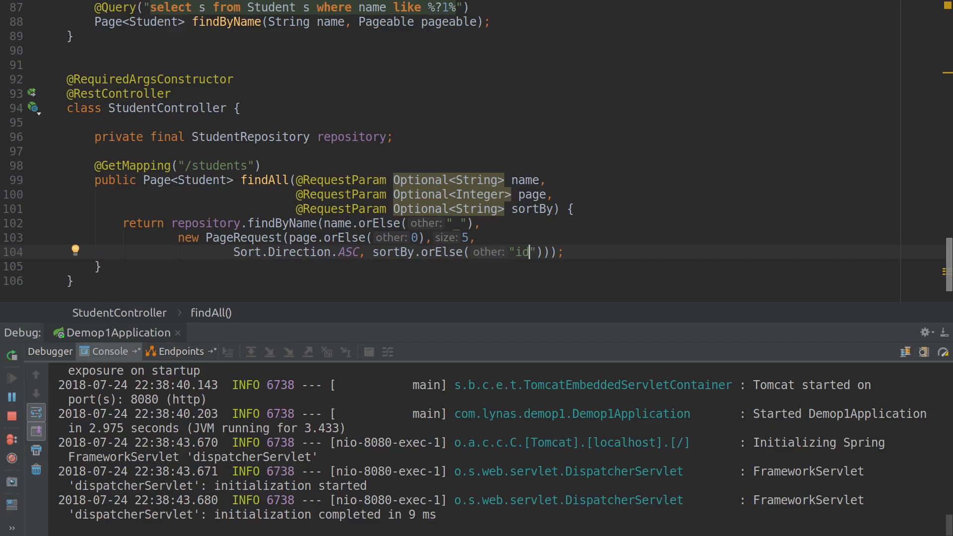
{"action": "mouse_move", "coordinate": [668, 261]}
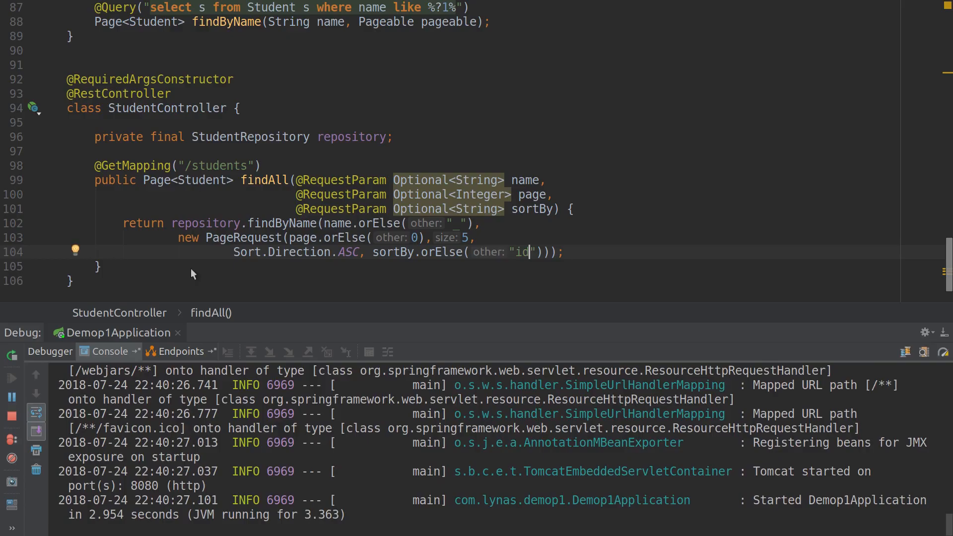
{"action": "left_click", "coordinate": [148, 7]}
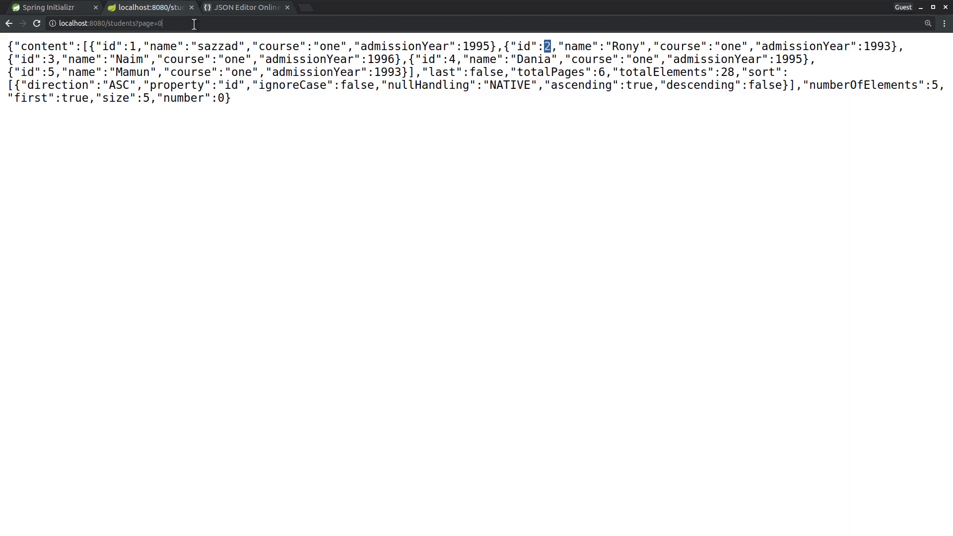
- Request students?page=0&sortBy=name, returning Anik, Ashik, Aurik, Dania and Dipak
{"action": "type", "text": "&a"}
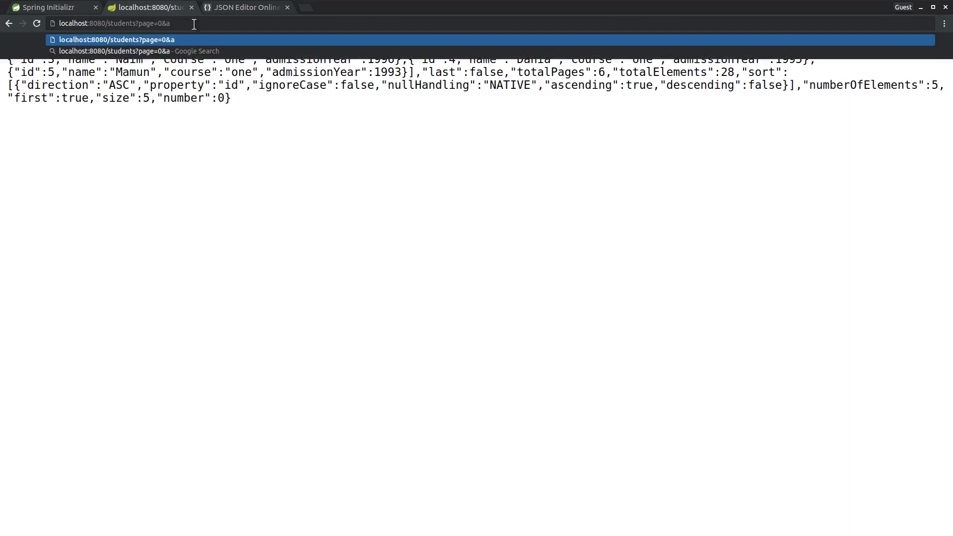
{"action": "type", "text": "sortB"}
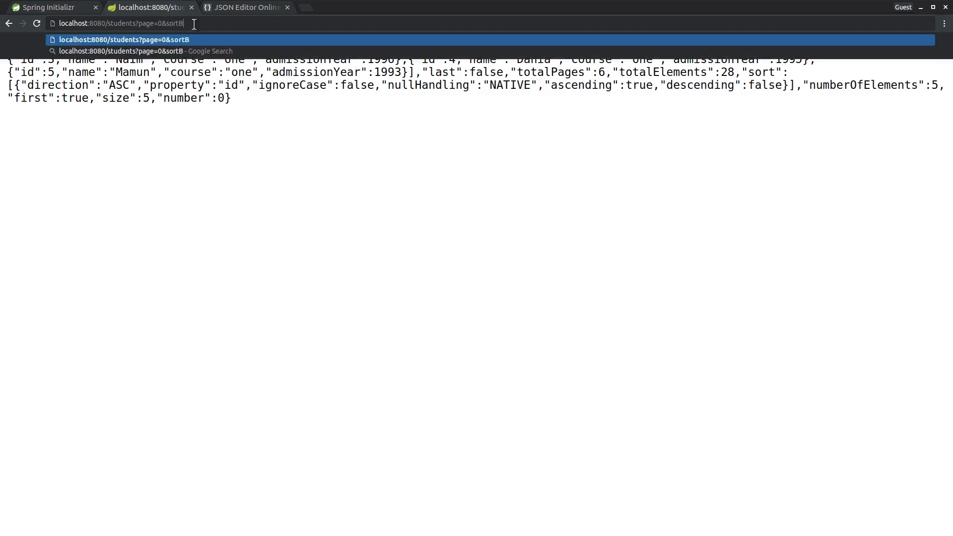
{"action": "type", "text": "y="}
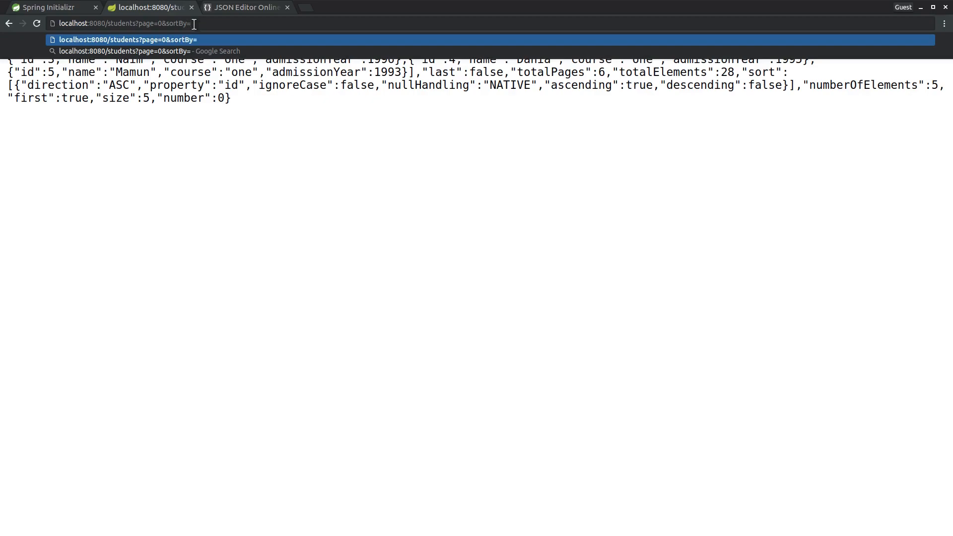
{"action": "type", "text": "name"}
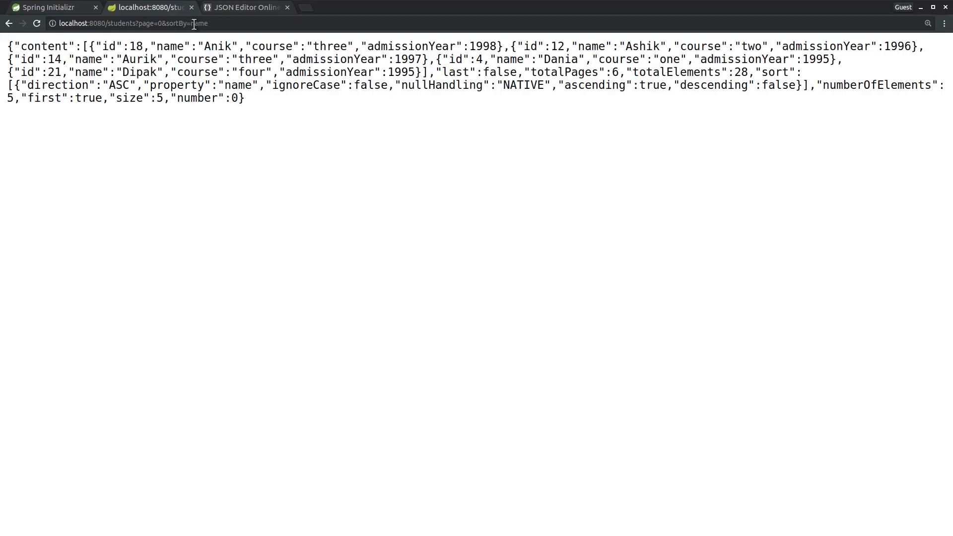
{"action": "left_click", "coordinate": [246, 7]}
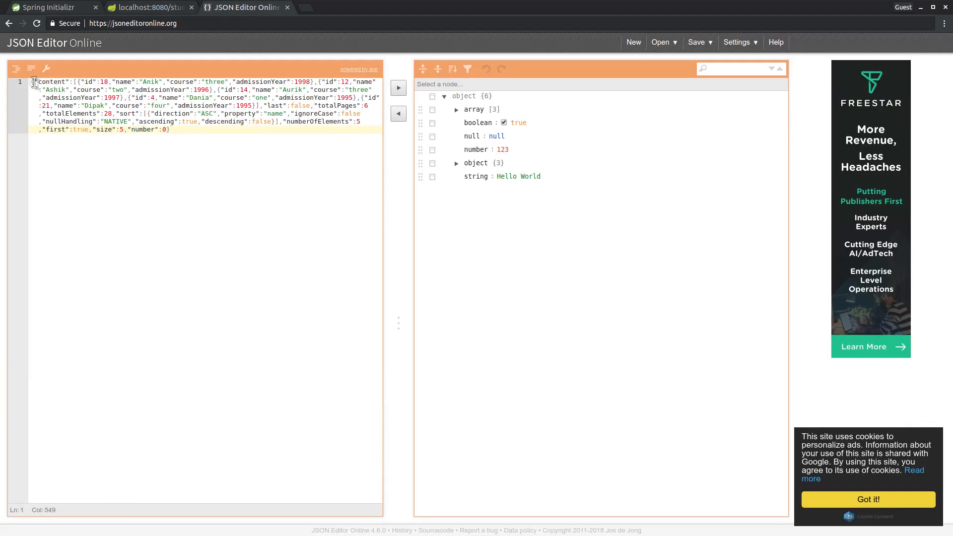
- Format the name-sorted page, then load page=0&sortBy=admissionYear in Chrome
{"action": "left_click", "coordinate": [45, 68]}
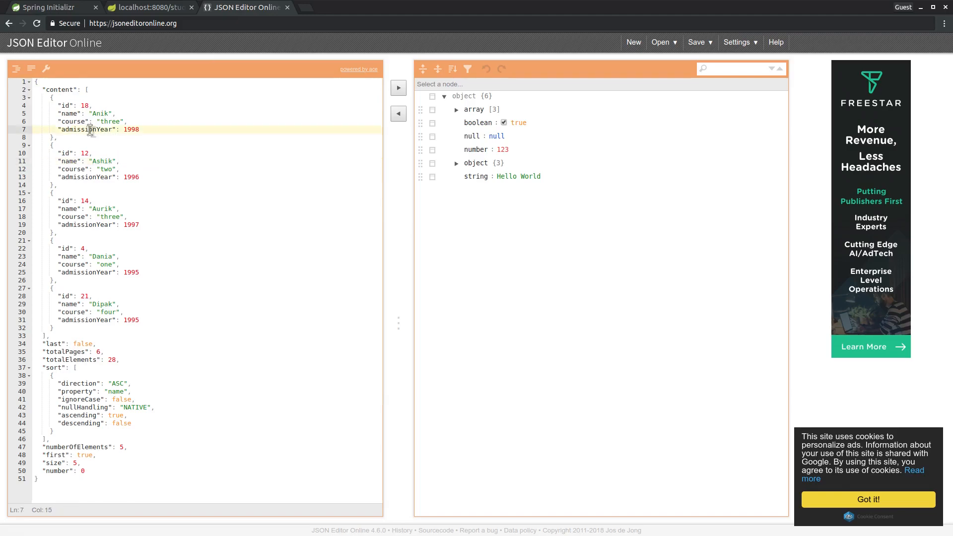
{"action": "left_click", "coordinate": [149, 7]}
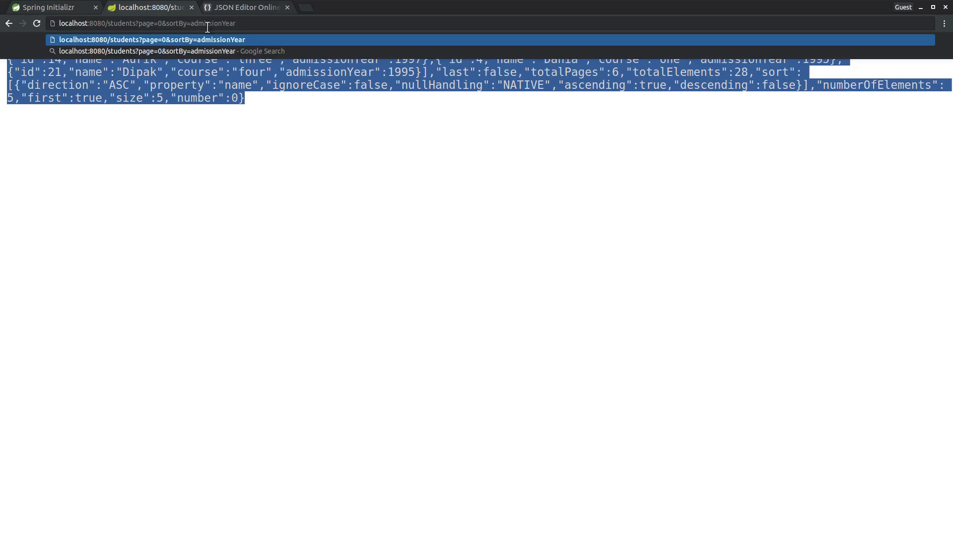
{"action": "key", "text": "Enter"}
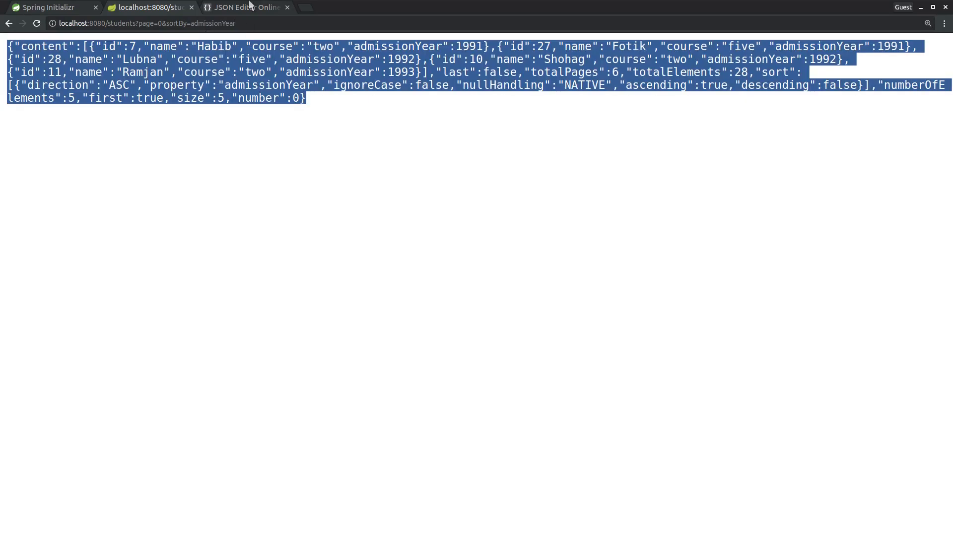
- Format the admissionYear-sorted response in JSON Editor Online, years 1991 to 1993
{"action": "left_click", "coordinate": [246, 7]}
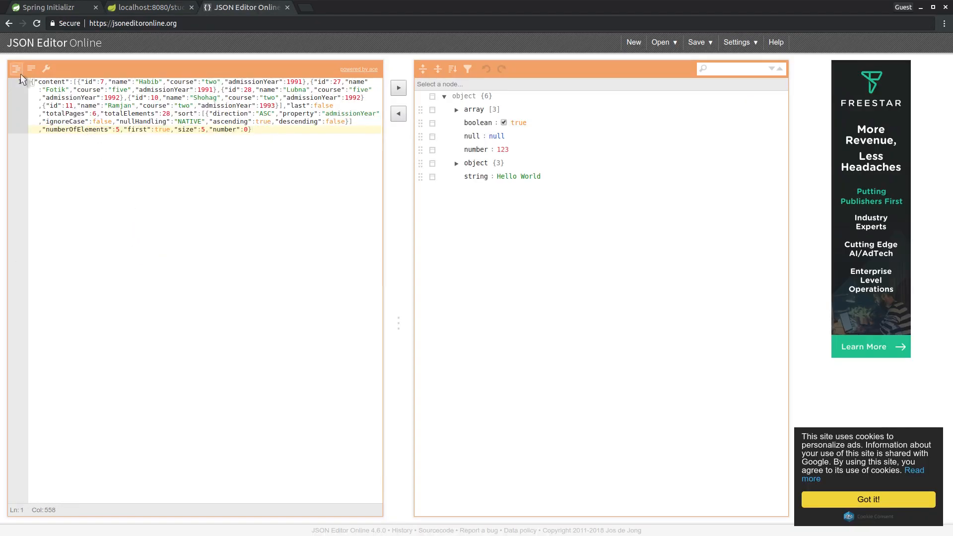
{"action": "left_click", "coordinate": [15, 68]}
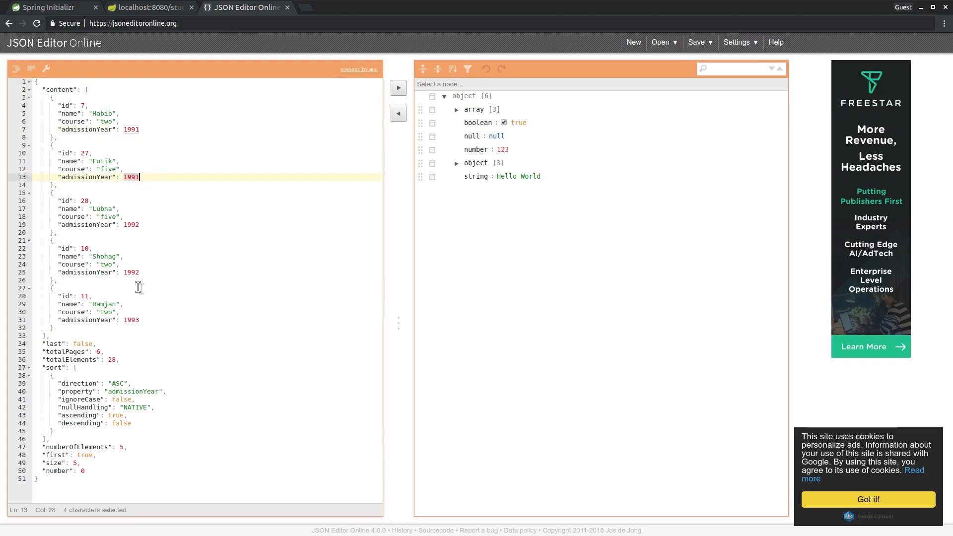
{"action": "mouse_move", "coordinate": [197, 335]}
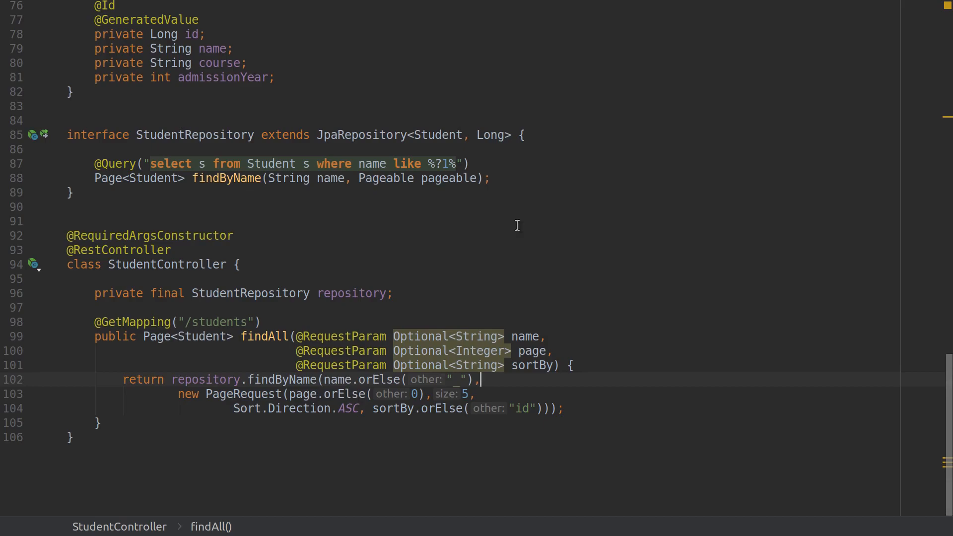
{"action": "mouse_move", "coordinate": [434, 214]}
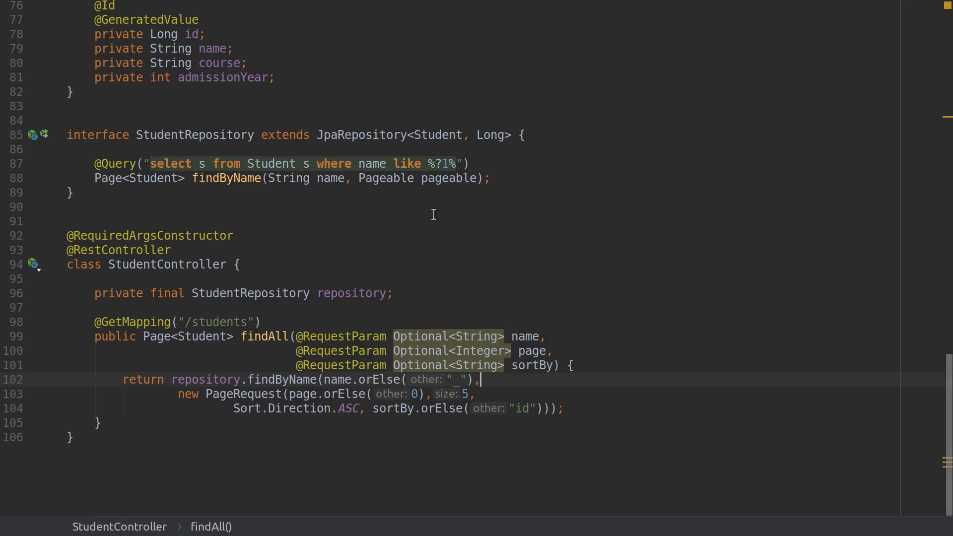
{"action": "mouse_move", "coordinate": [425, 213]}
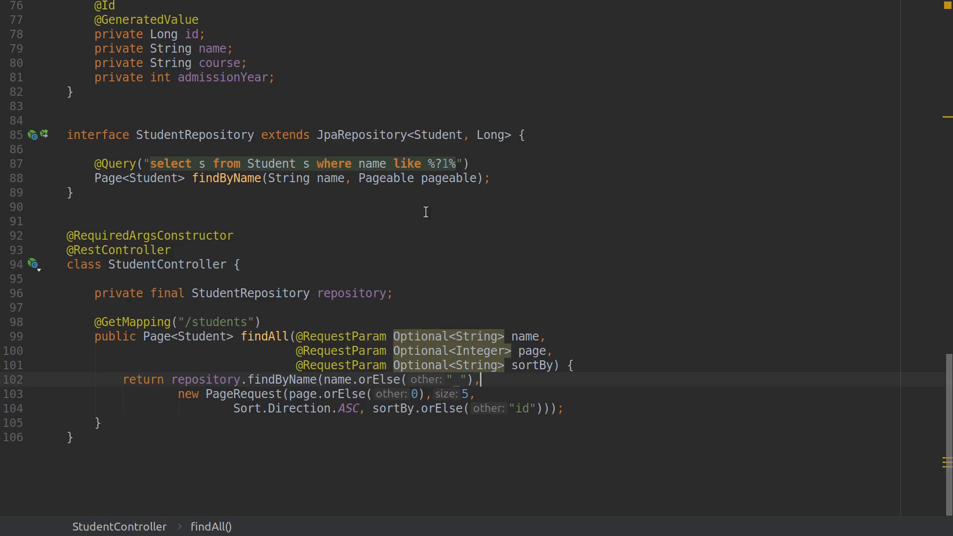